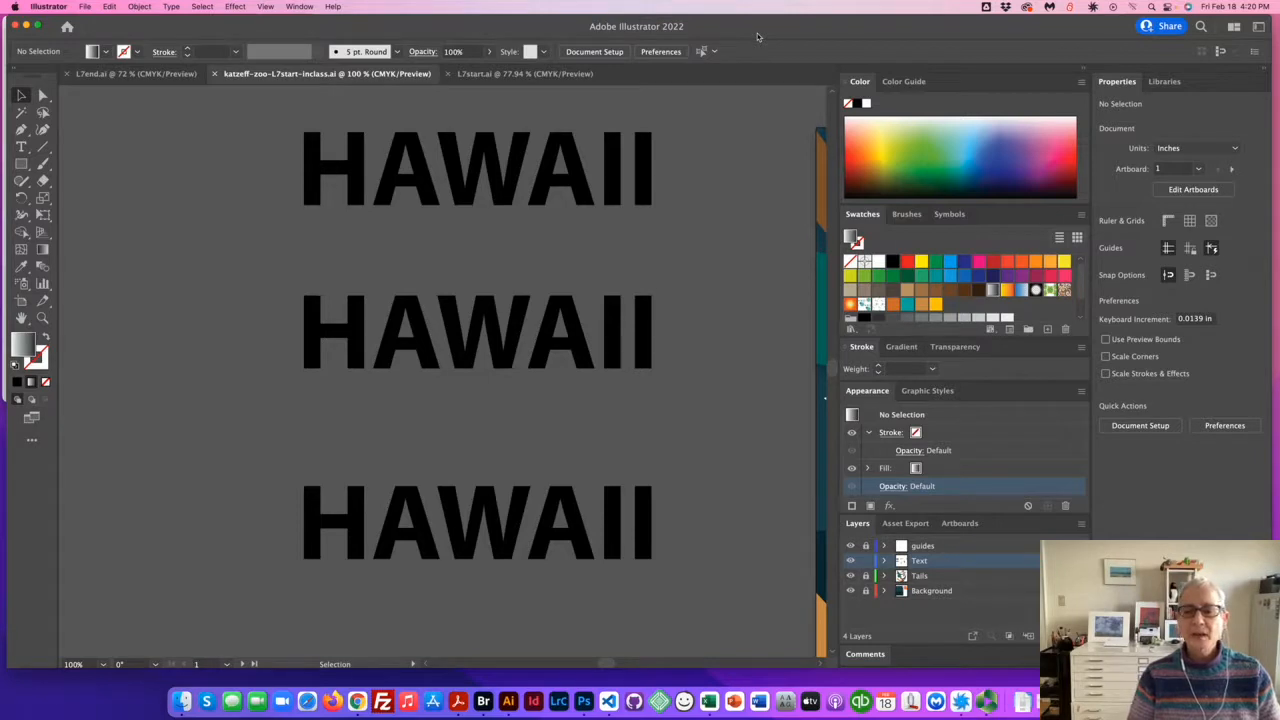
{"action": "mouse_move", "coordinate": [200, 220]}
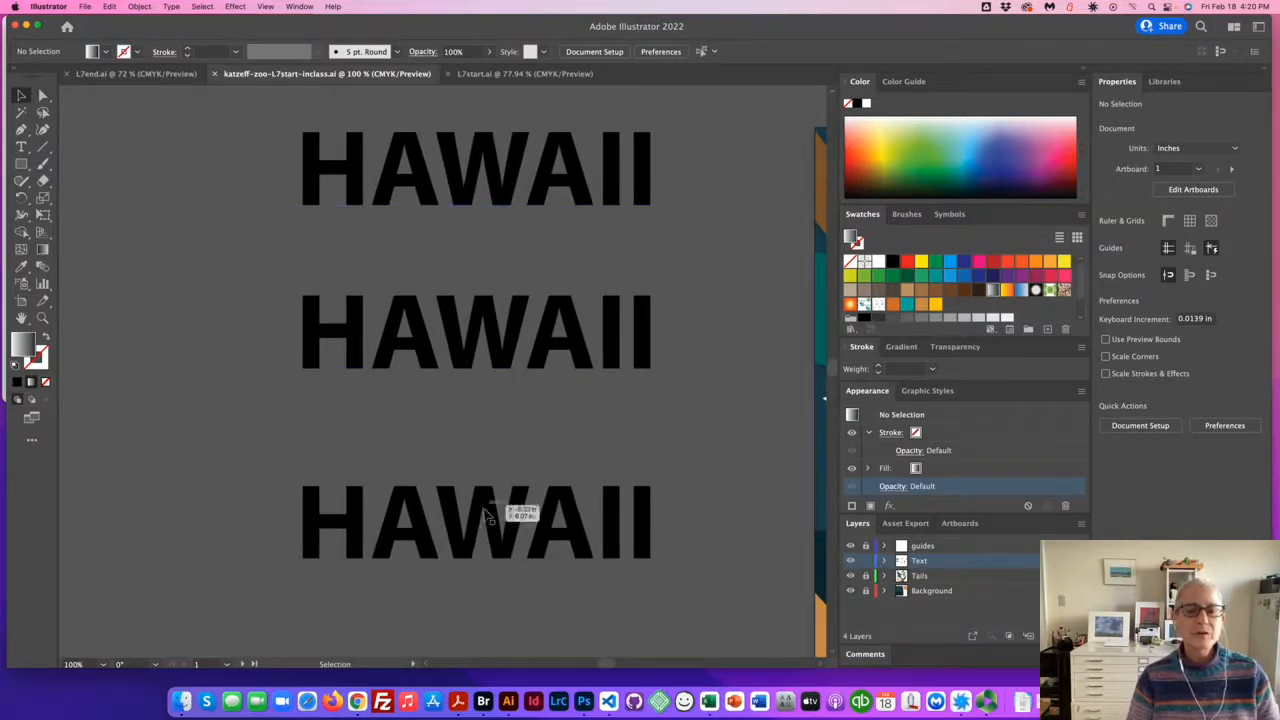
{"action": "mouse_move", "coordinate": [220, 182]}
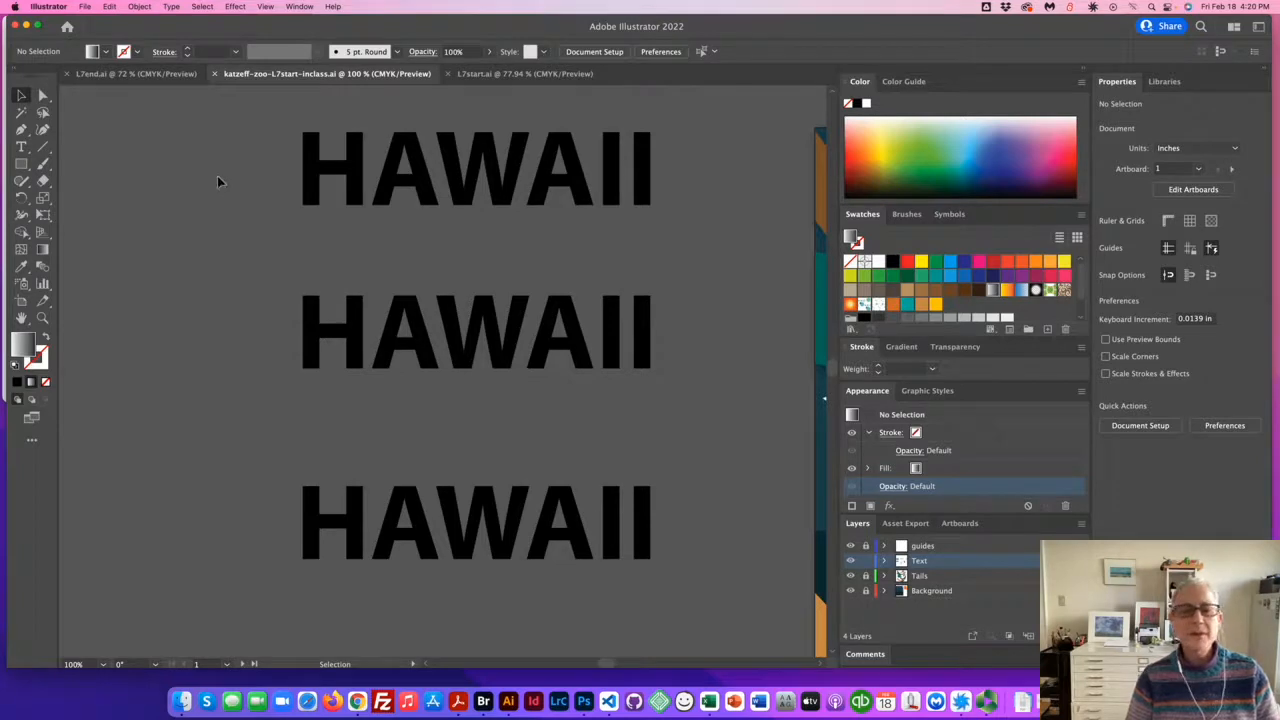
{"action": "mouse_move", "coordinate": [315, 187]}
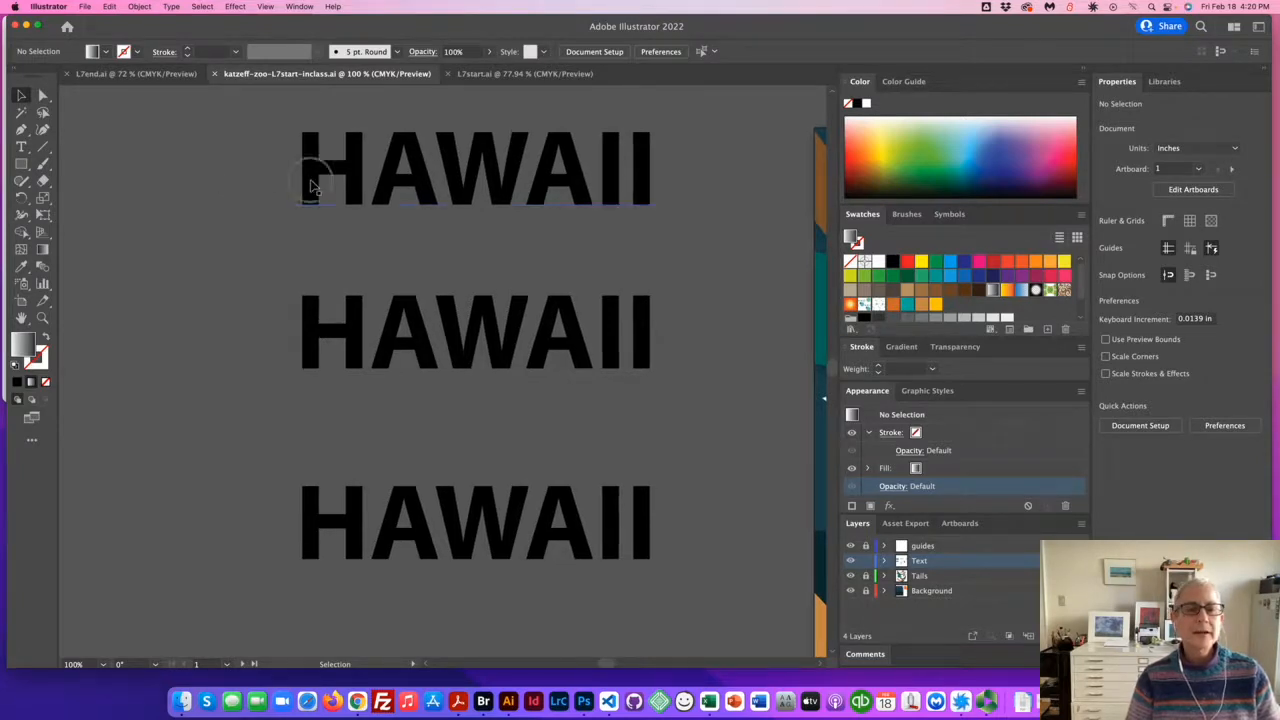
Step: Add a new fill to the top HAWAII with the white-to-black gradient swatch, then deselect
{"action": "left_click", "coordinate": [470, 170]}
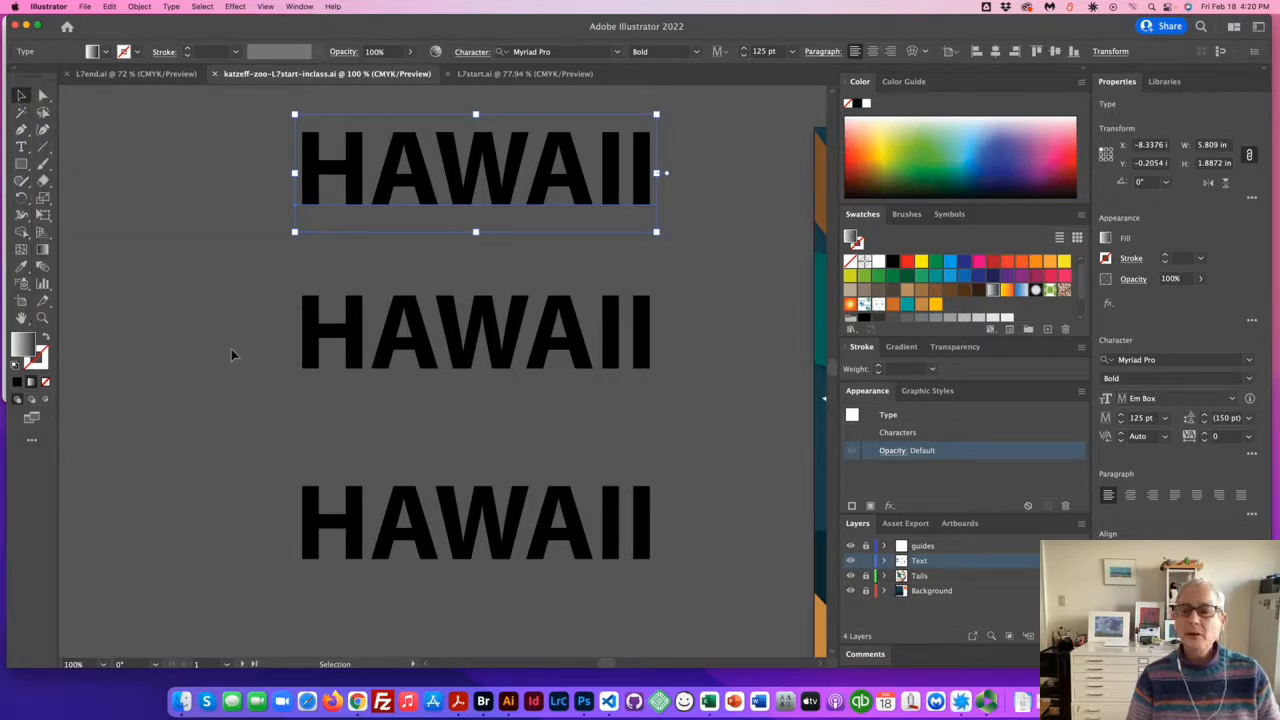
{"action": "mouse_move", "coordinate": [877, 397]}
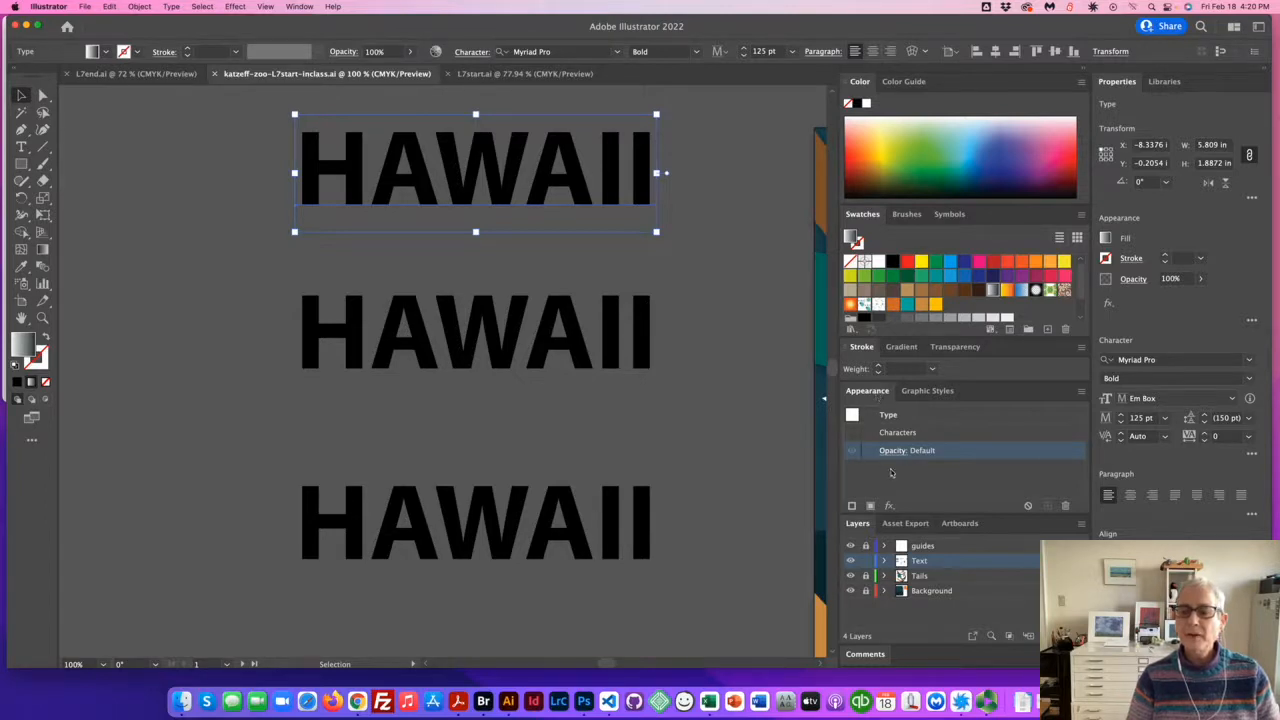
{"action": "left_click", "coordinate": [1080, 391]}
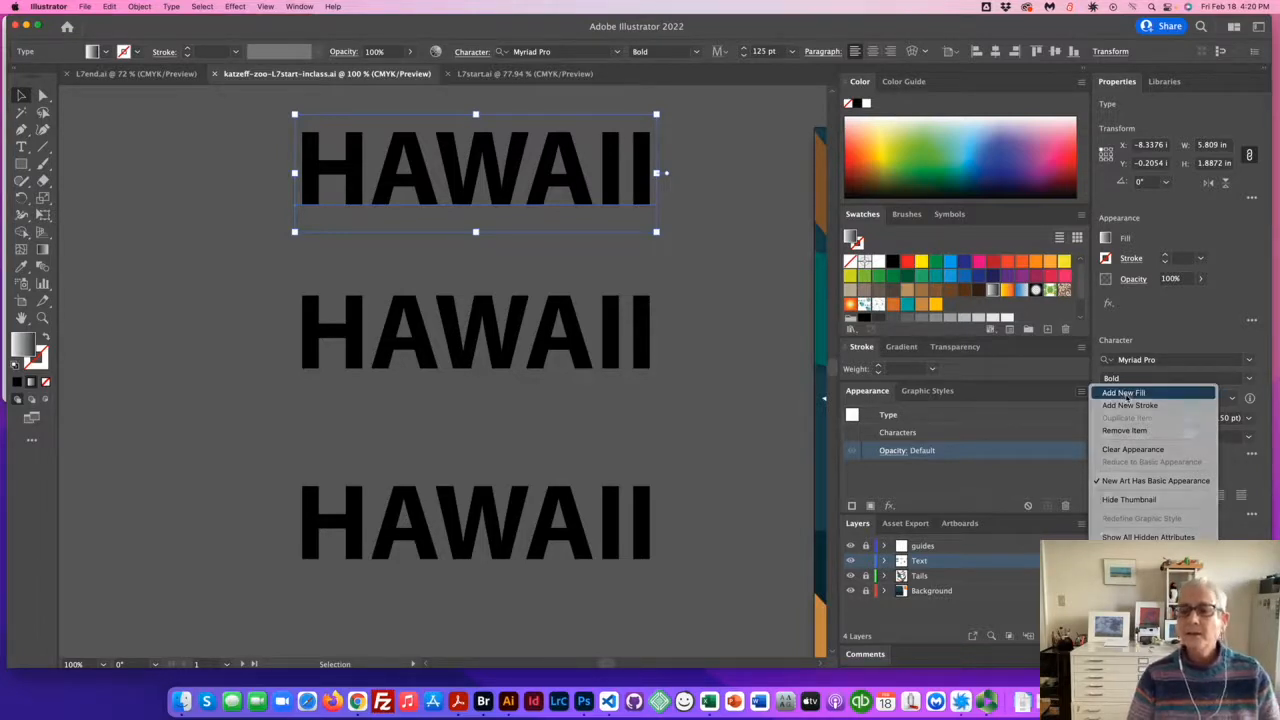
{"action": "left_click", "coordinate": [1123, 392]}
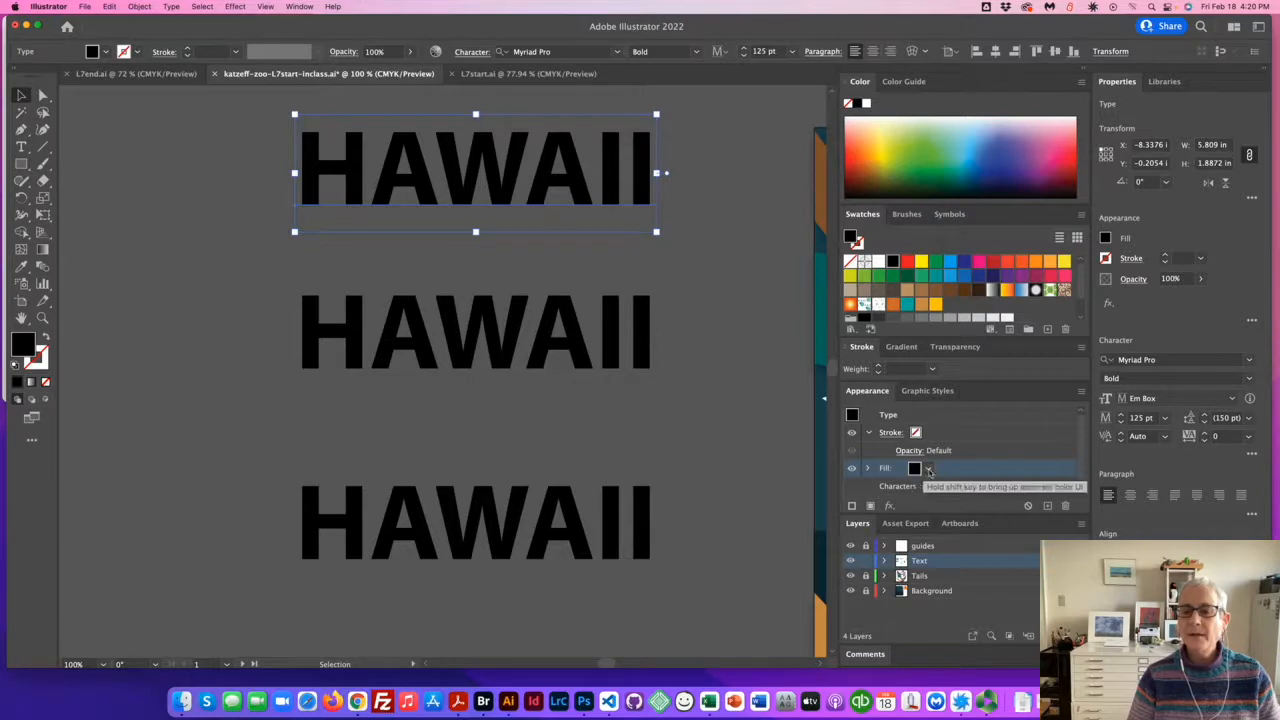
{"action": "left_click", "coordinate": [915, 468]}
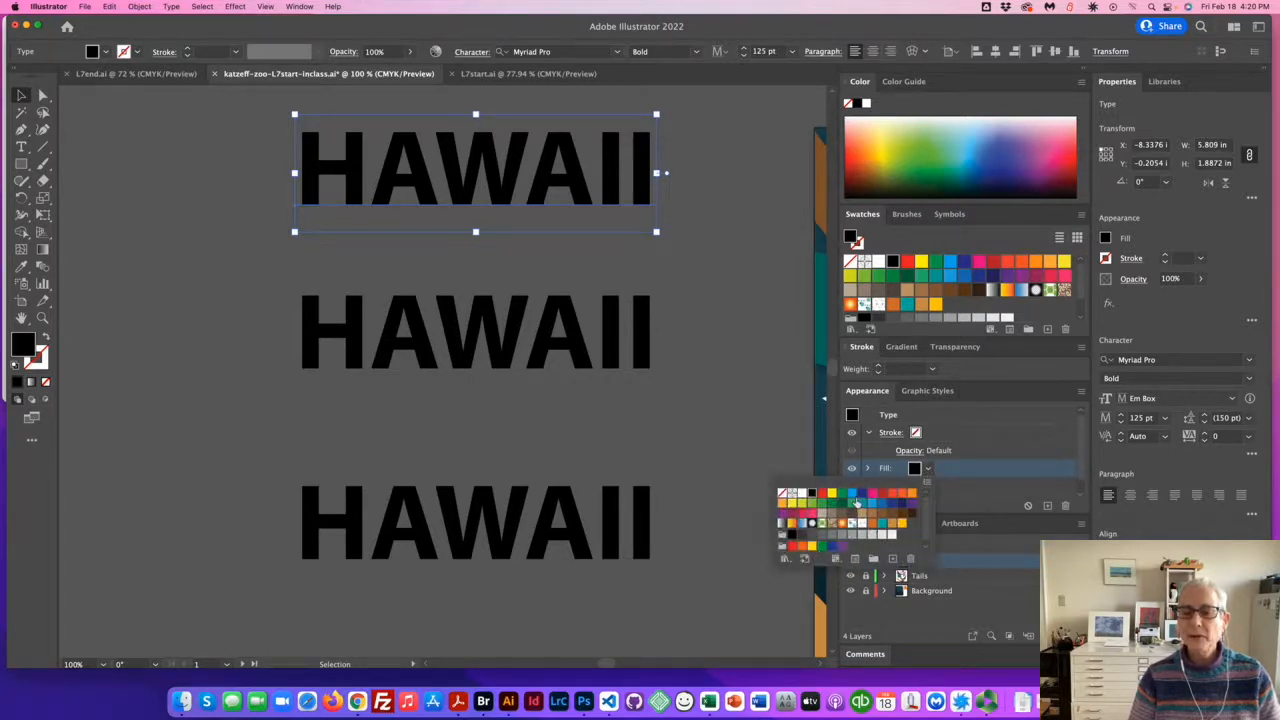
{"action": "left_click", "coordinate": [852, 493]}
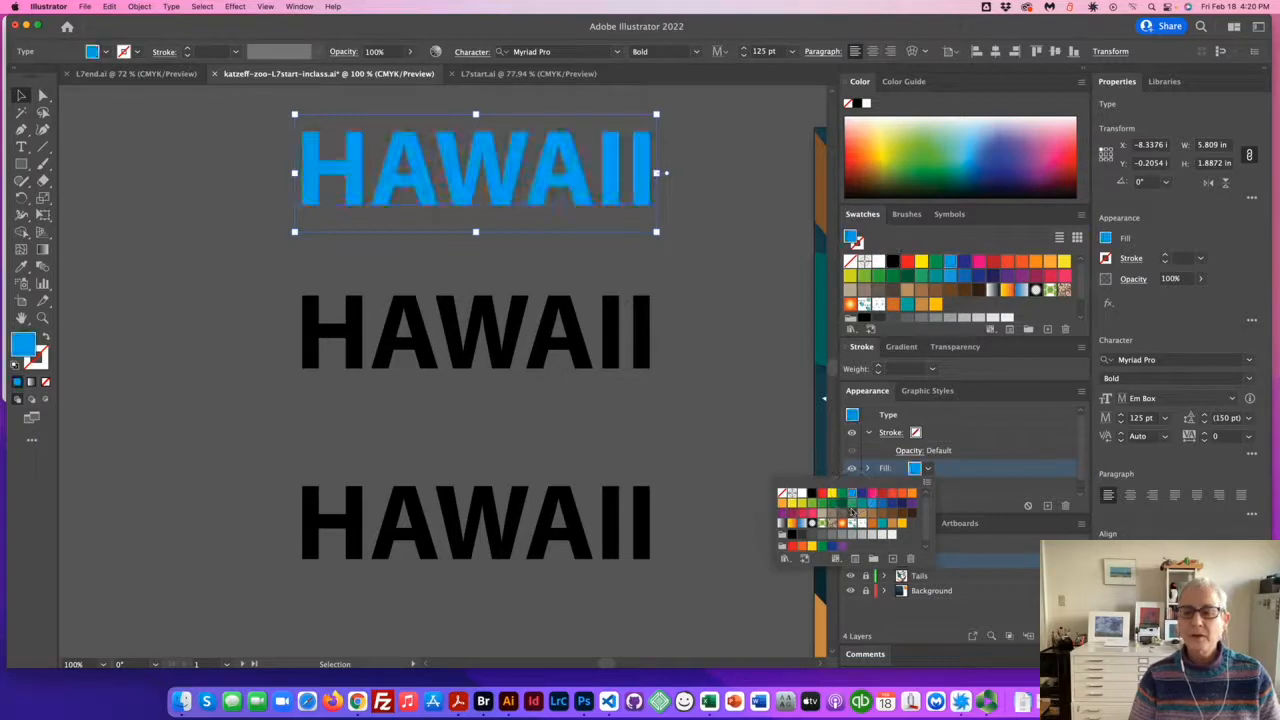
{"action": "left_click", "coordinate": [824, 522]}
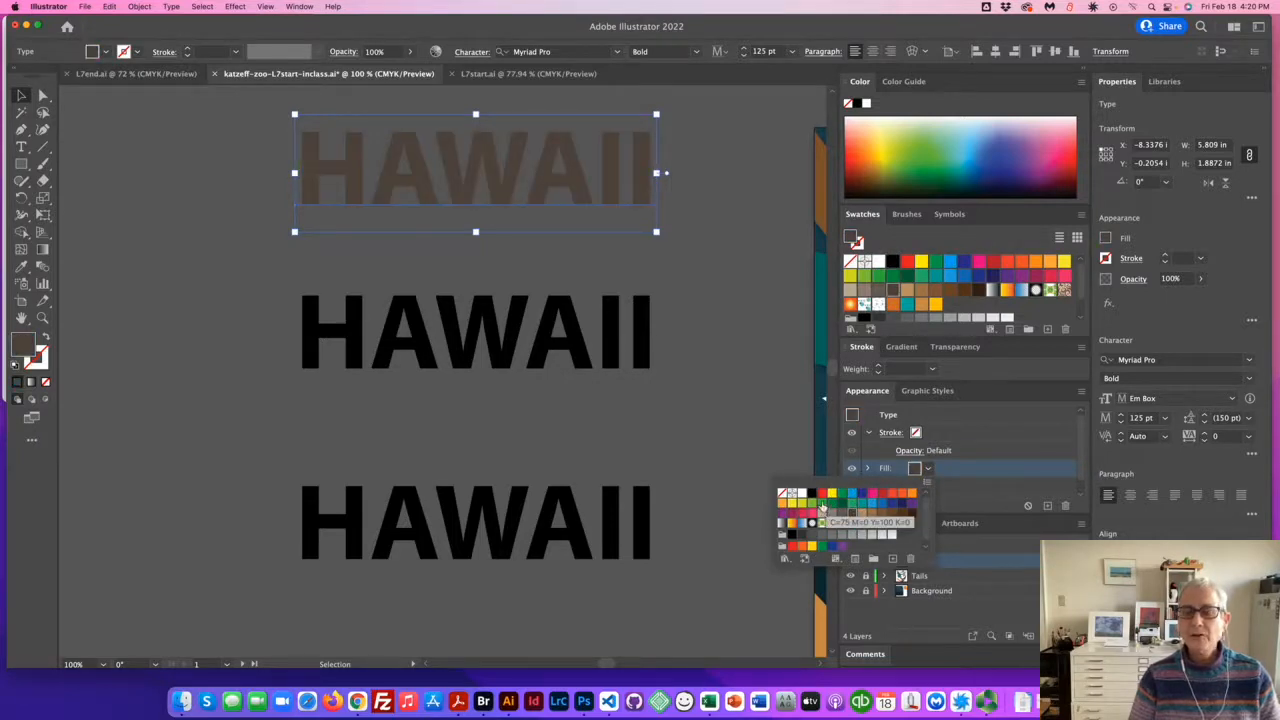
{"action": "left_click", "coordinate": [820, 511]}
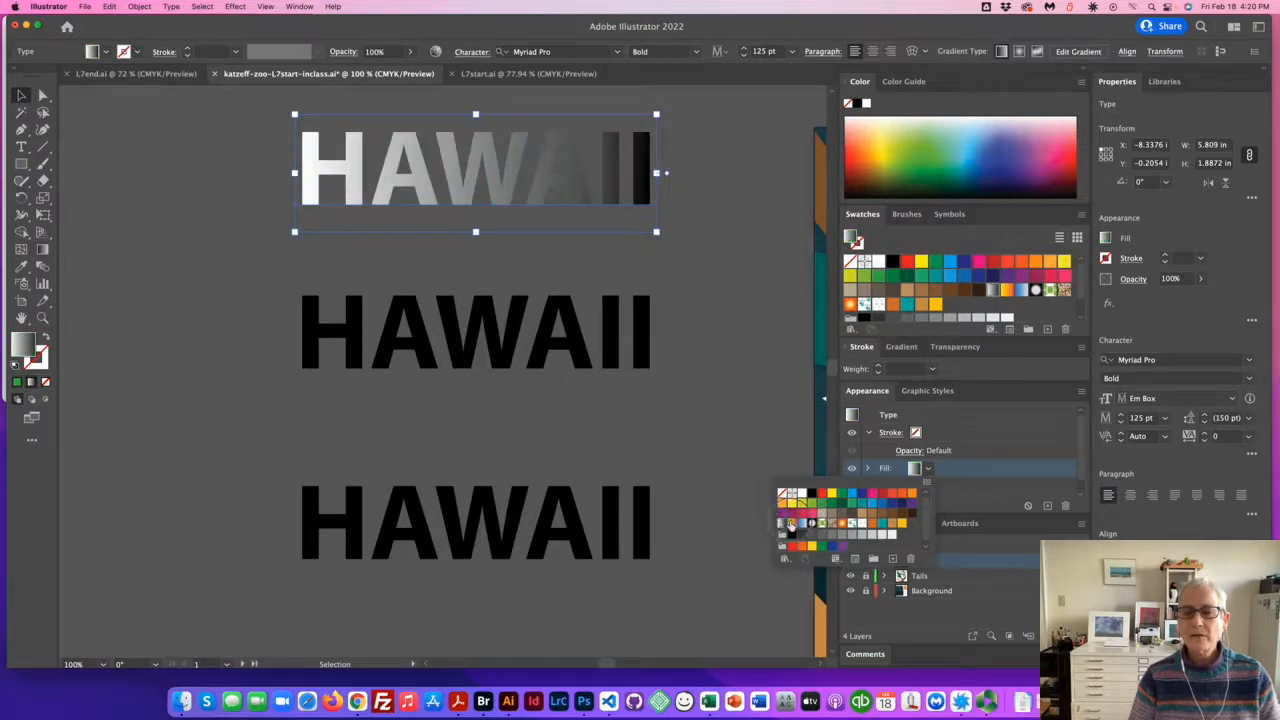
{"action": "left_click", "coordinate": [795, 522]}
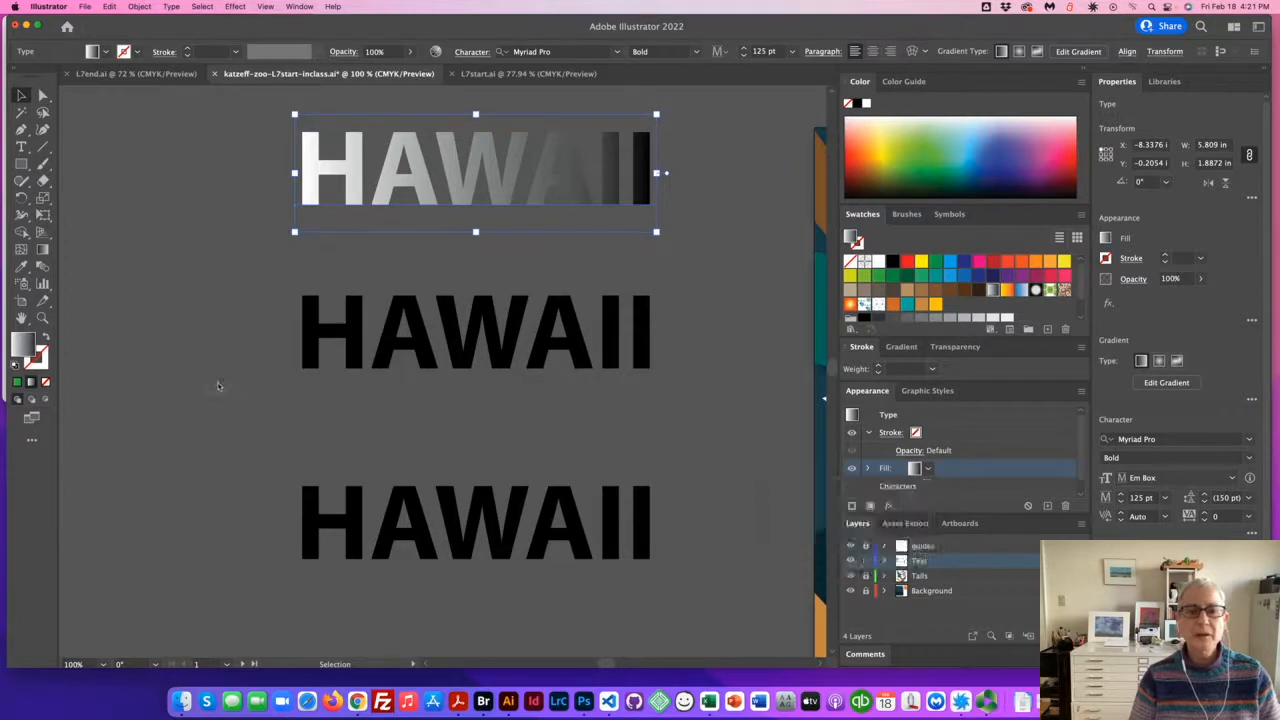
{"action": "left_click", "coordinate": [220, 388]}
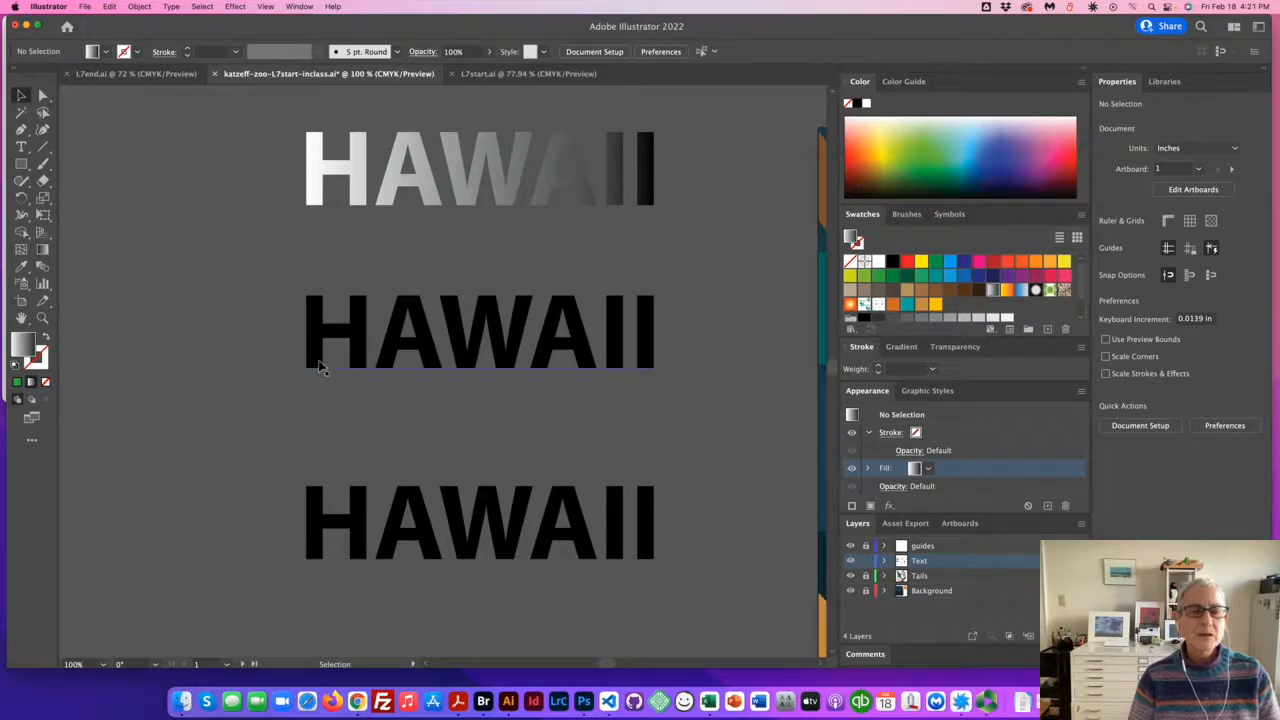
Step: Convert the middle HAWAII to outlines and make the letters one compound path
{"action": "left_click", "coordinate": [480, 330]}
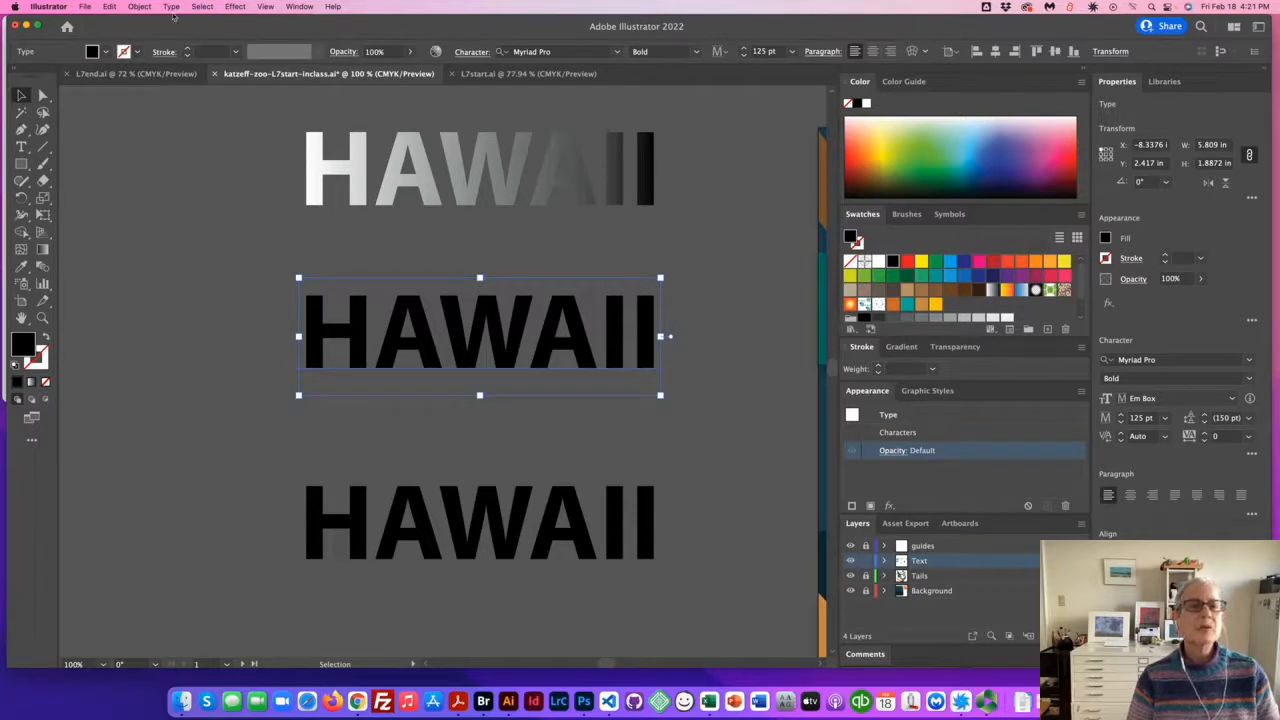
{"action": "left_click", "coordinate": [171, 7]}
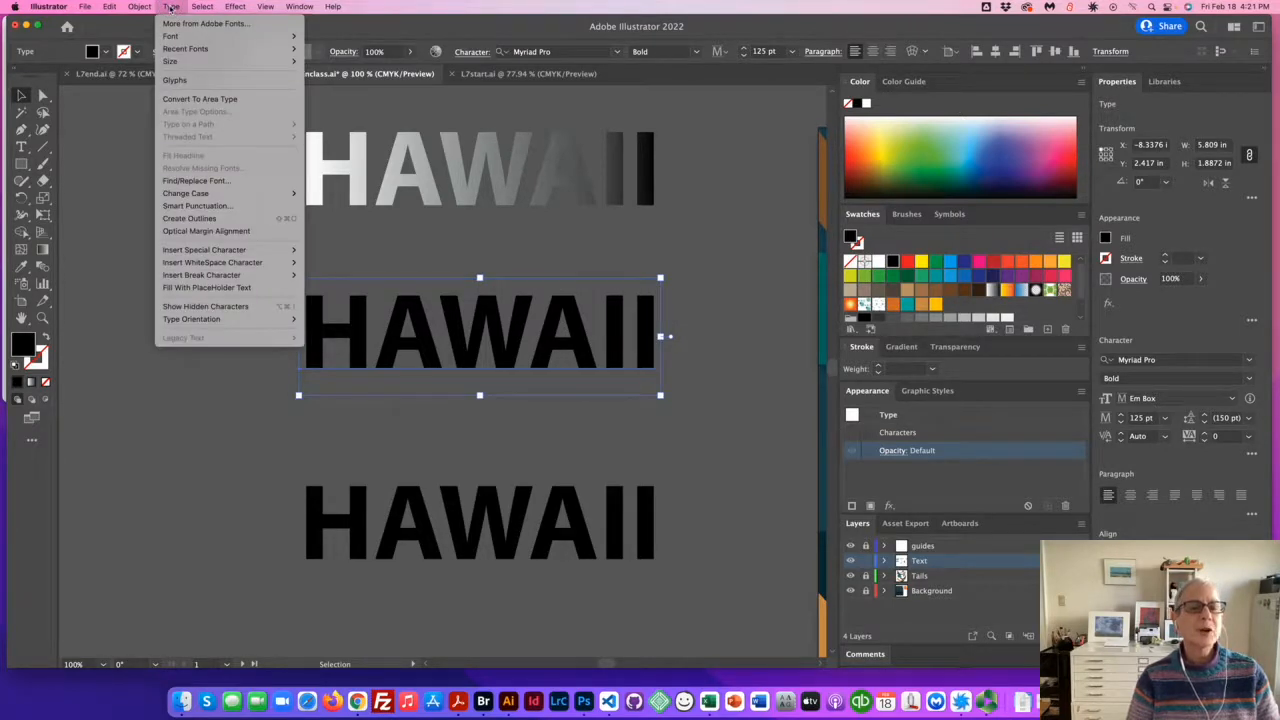
{"action": "mouse_move", "coordinate": [189, 218]}
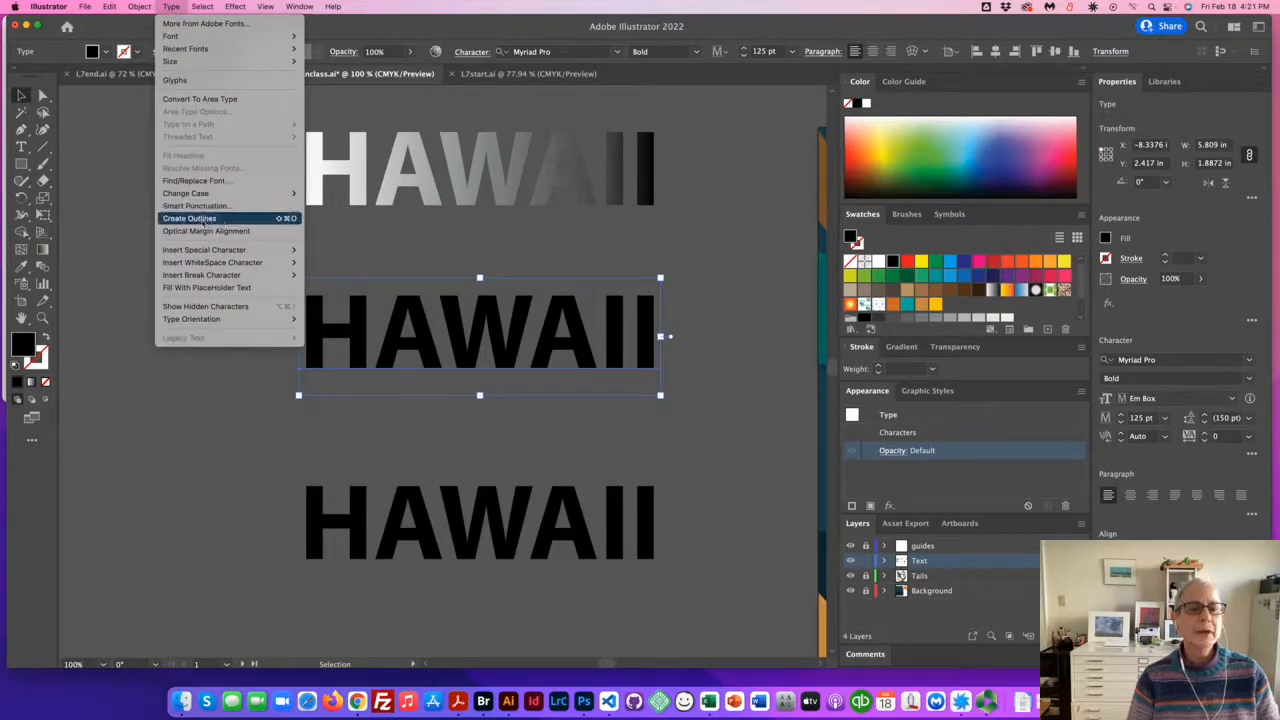
{"action": "left_click", "coordinate": [189, 218]}
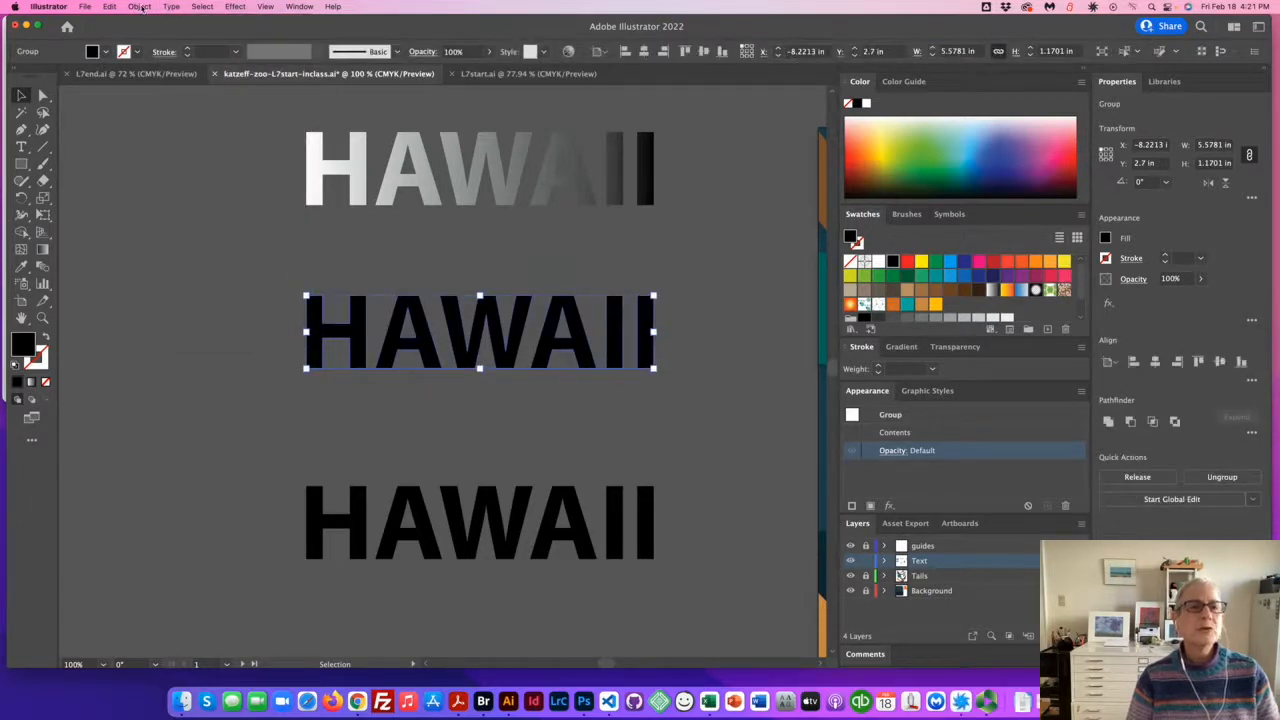
{"action": "left_click", "coordinate": [139, 7]}
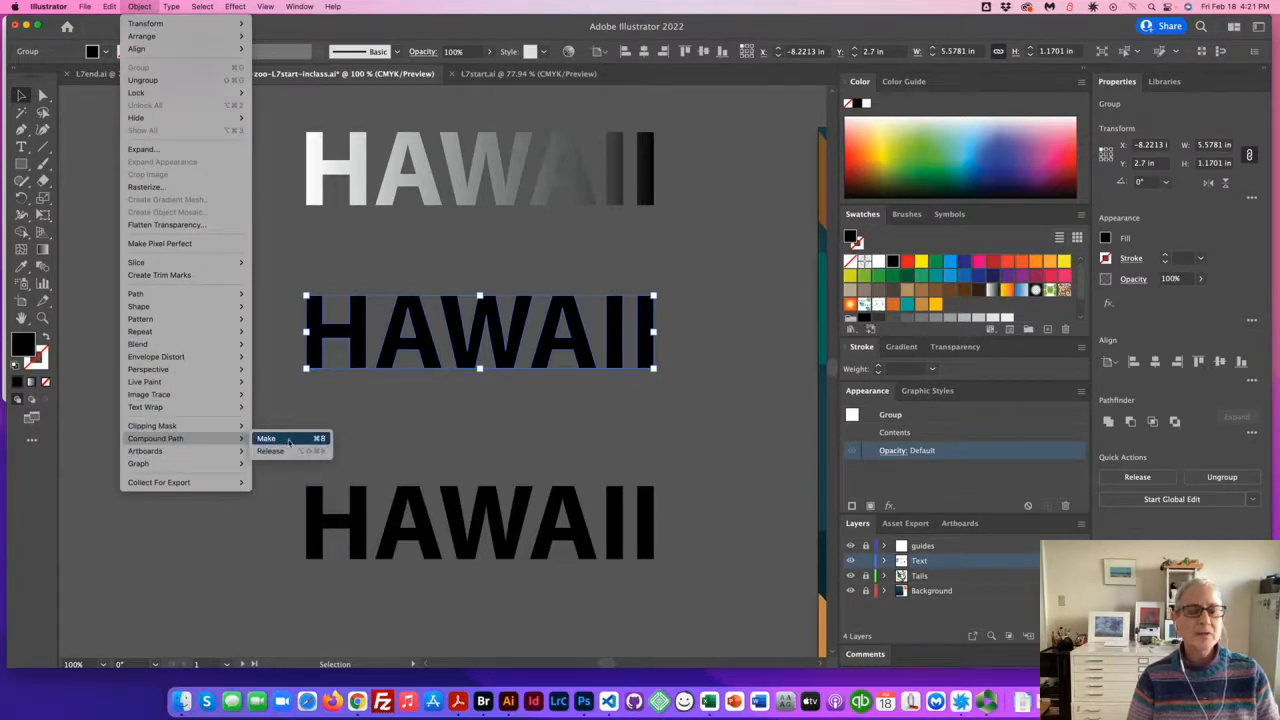
{"action": "left_click", "coordinate": [266, 438]}
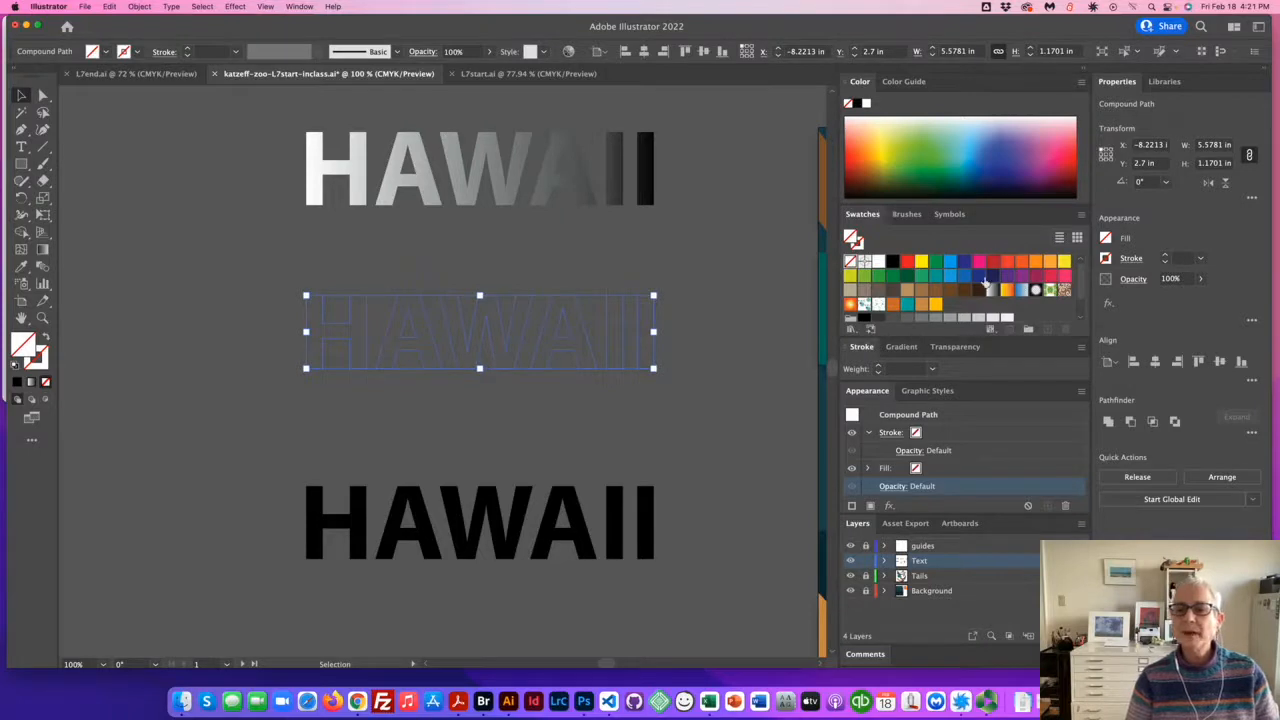
Step: Fill the outlined middle HAWAII with the white-to-black gradient swatch, then select the bottom HAWAII
{"action": "left_click", "coordinate": [979, 261]}
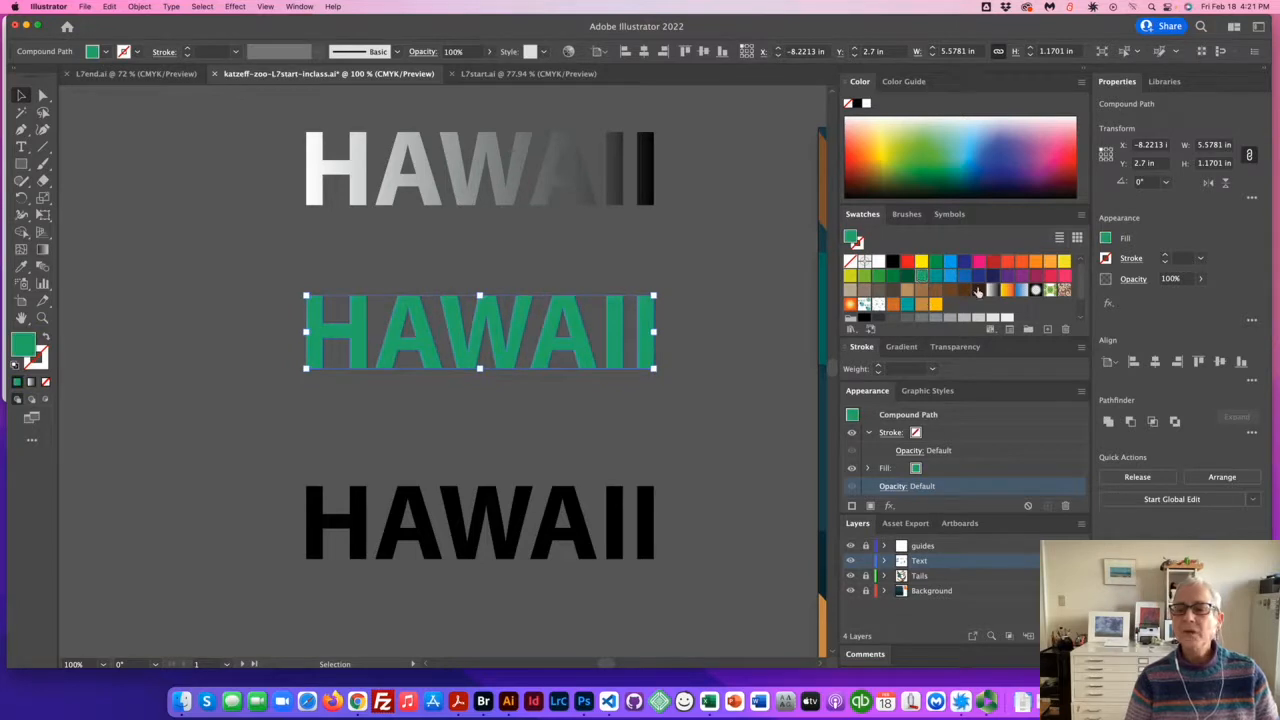
{"action": "left_click", "coordinate": [991, 289]}
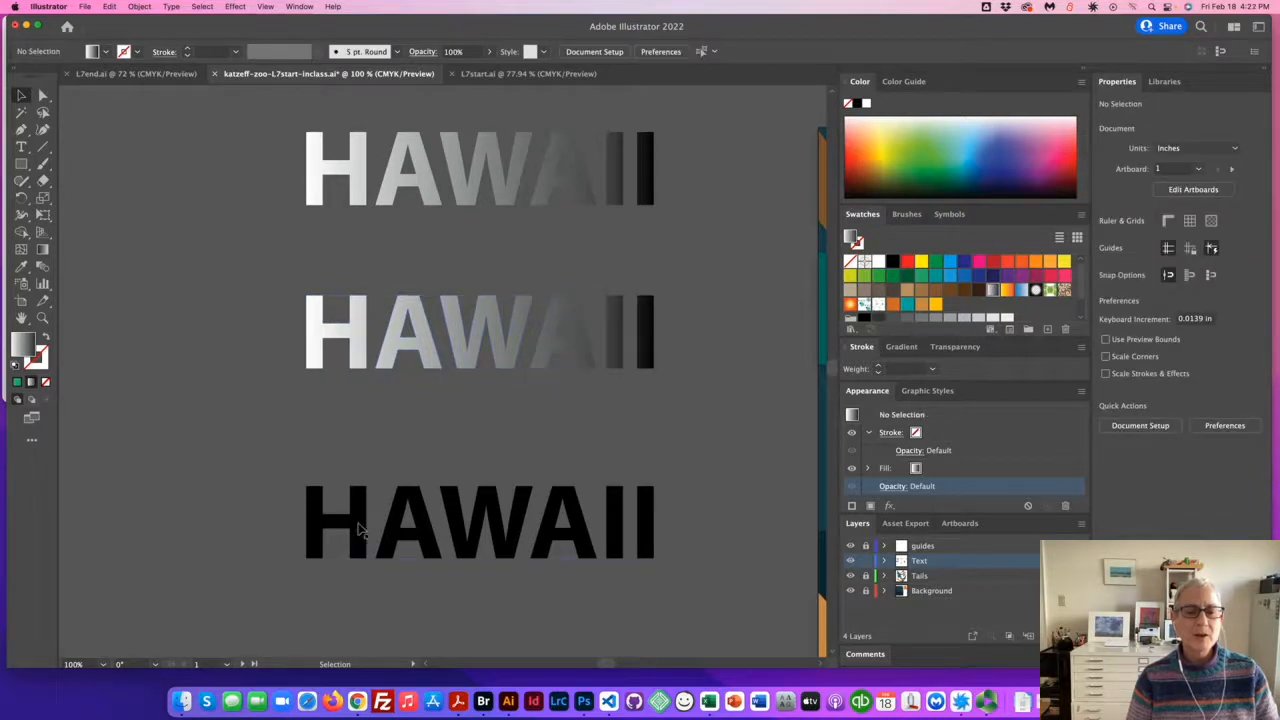
{"action": "left_click", "coordinate": [480, 520]}
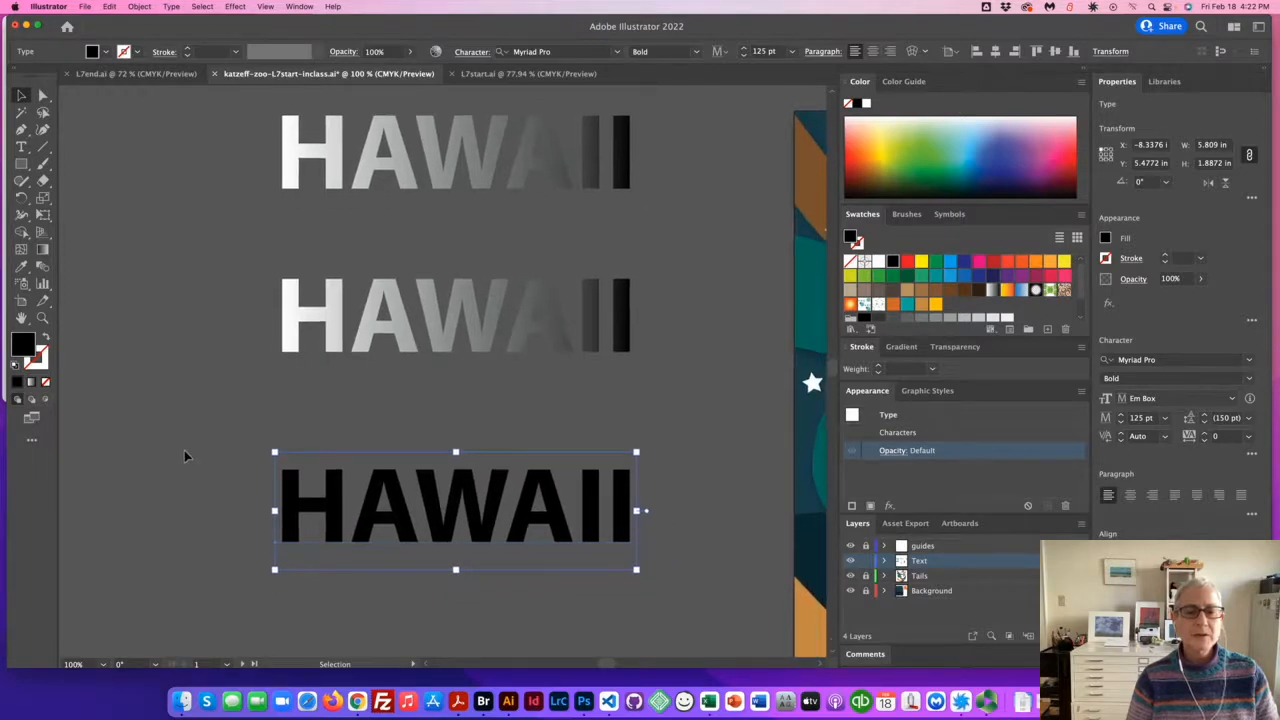
Step: Draw a rectangle over the bottom HAWAII, send it behind, and give it the white-to-black gradient
{"action": "left_click", "coordinate": [185, 455]}
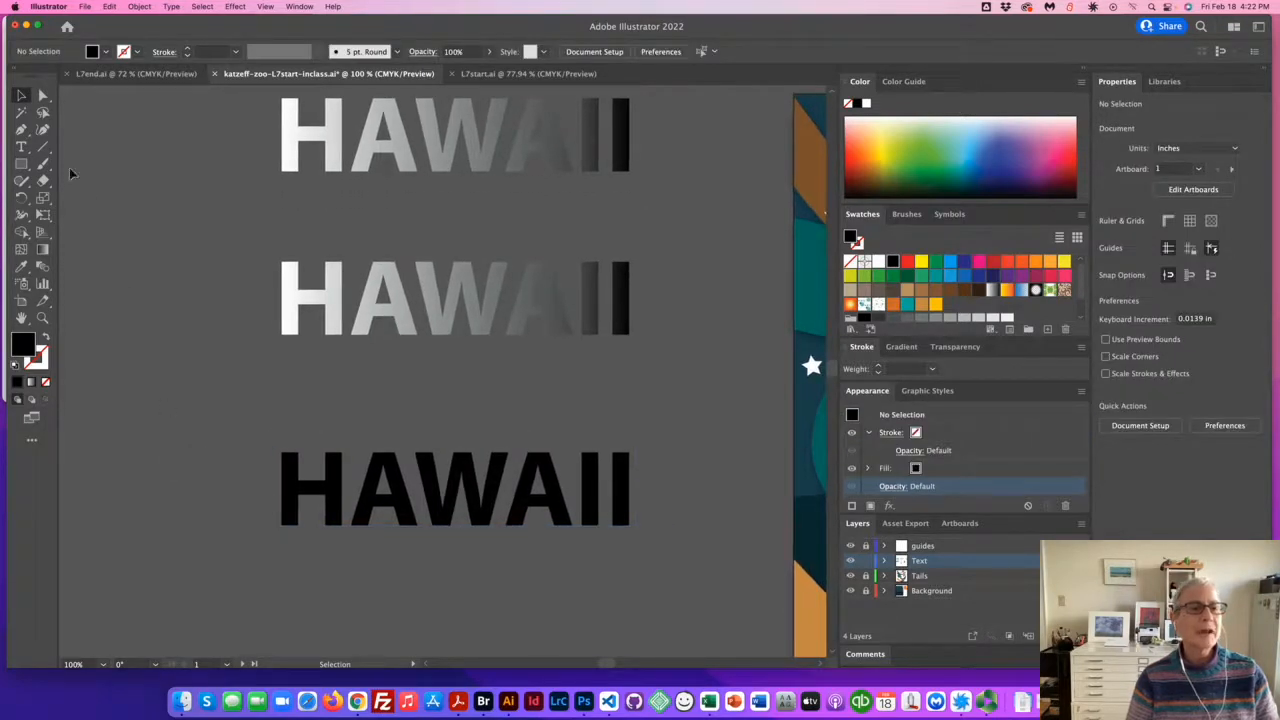
{"action": "left_click", "coordinate": [21, 164]}
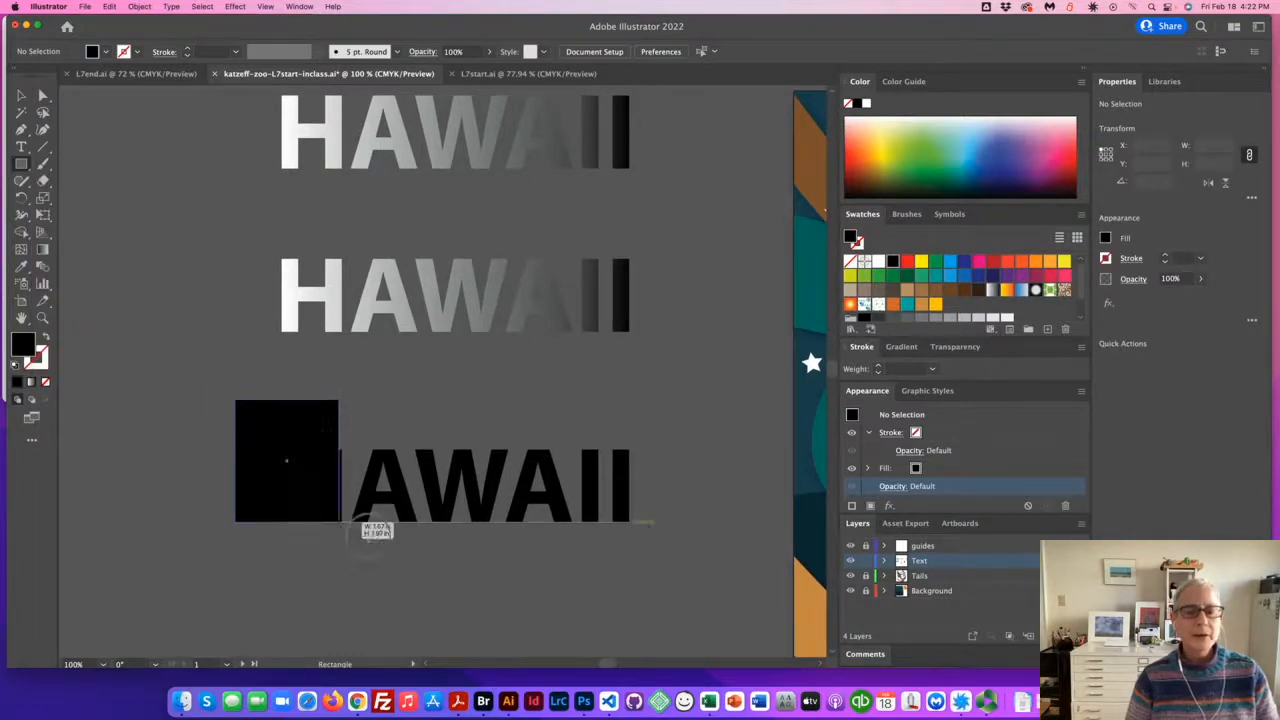
{"action": "left_click_drag", "start_coordinate": [240, 408], "coordinate": [705, 610]}
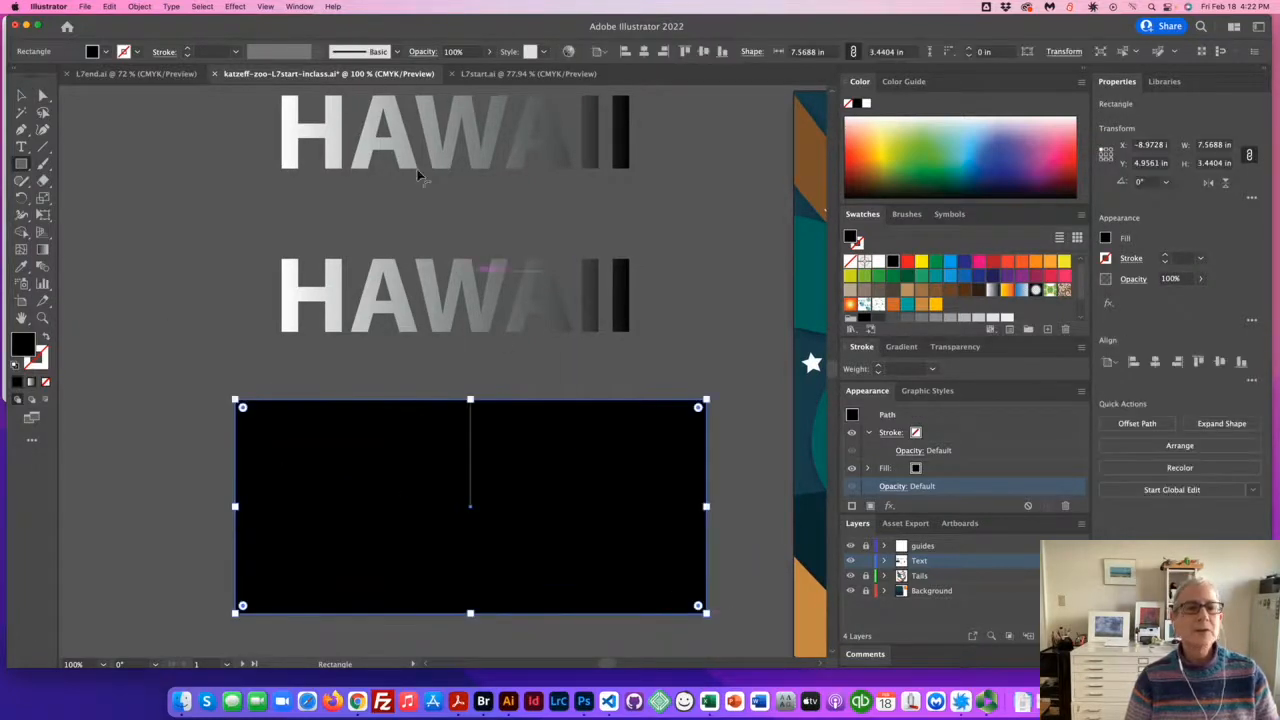
{"action": "left_click", "coordinate": [139, 6]}
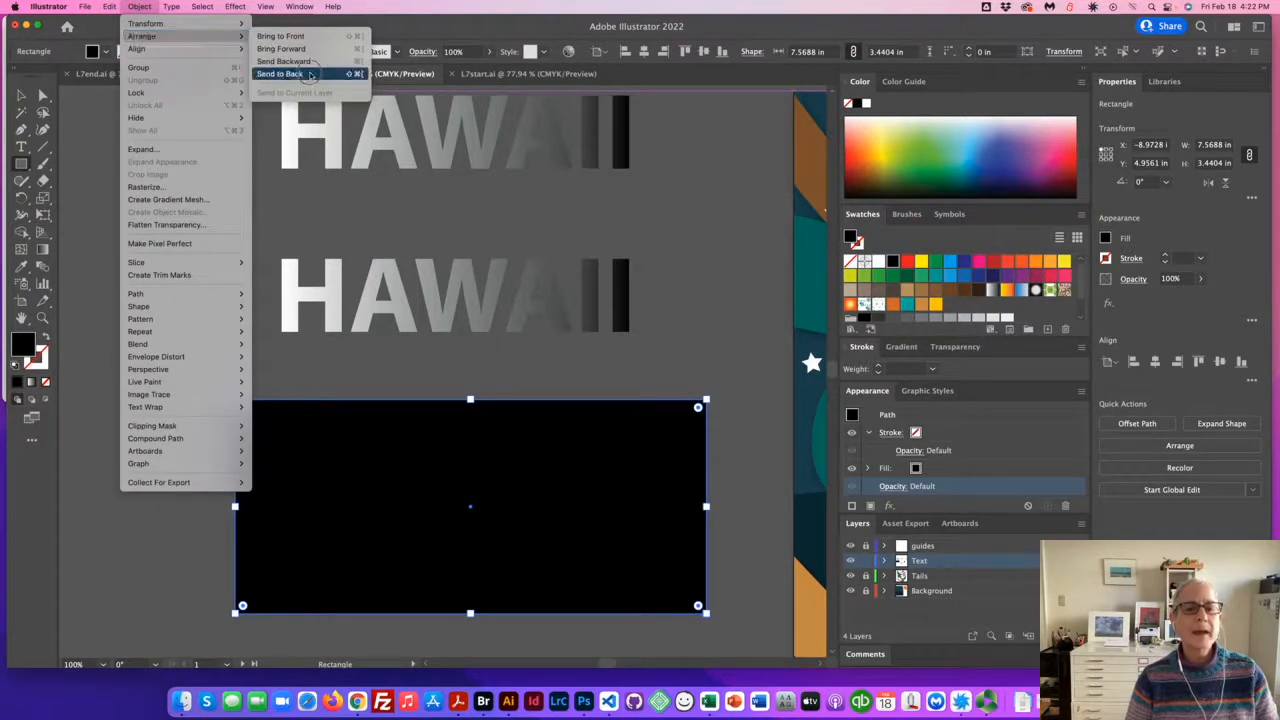
{"action": "left_click", "coordinate": [280, 74]}
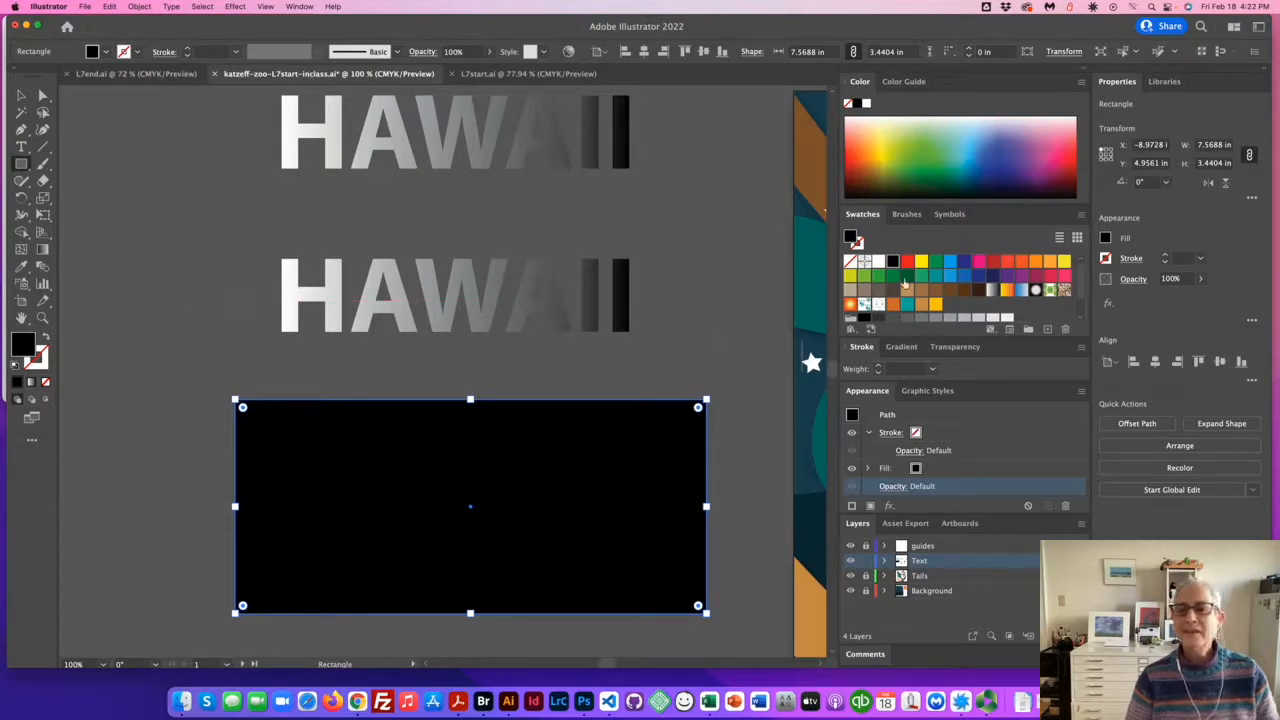
{"action": "left_click", "coordinate": [950, 262]}
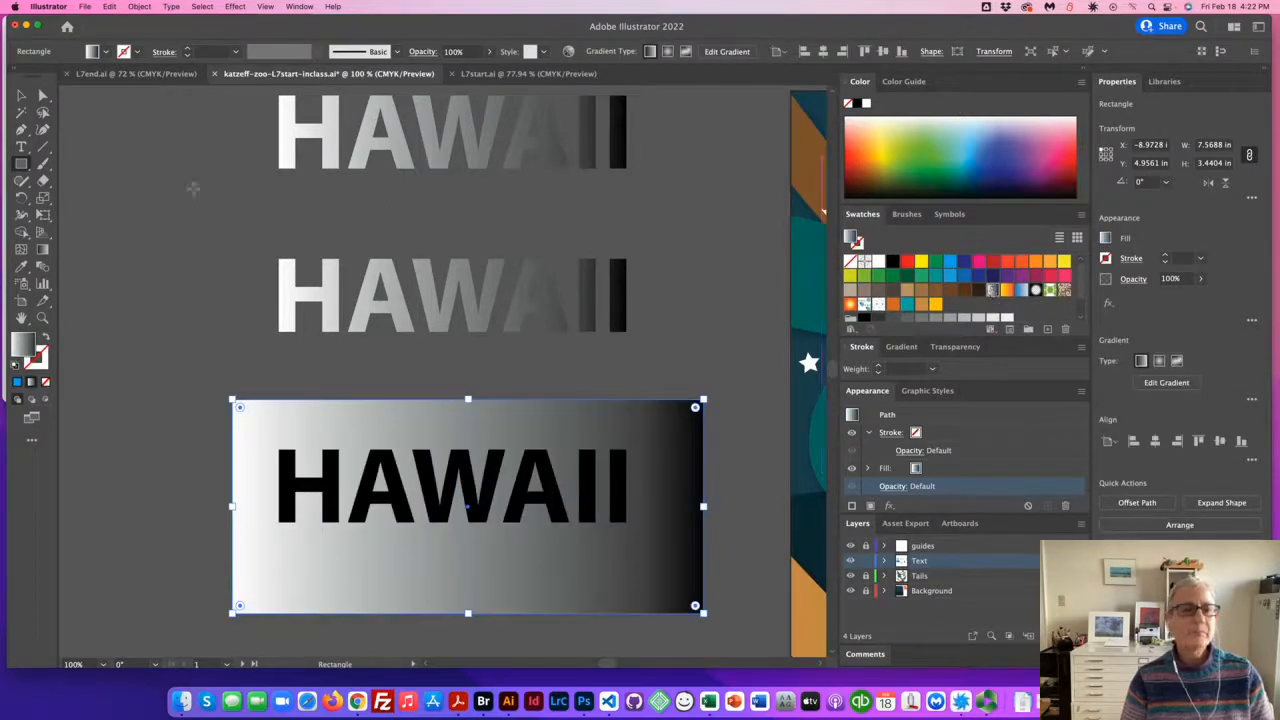
{"action": "mouse_move", "coordinate": [20, 95]}
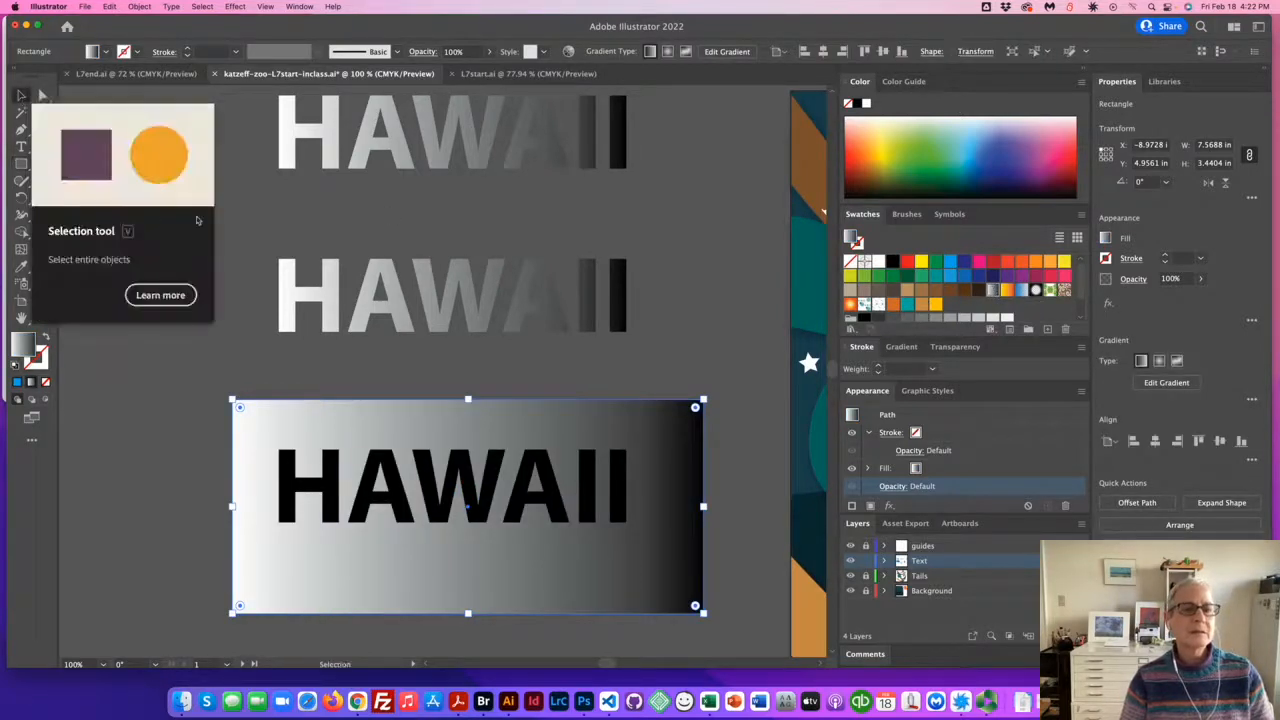
Step: Select the gradient rectangle together with the bottom HAWAII and make a clipping mask
{"action": "left_click", "coordinate": [168, 412]}
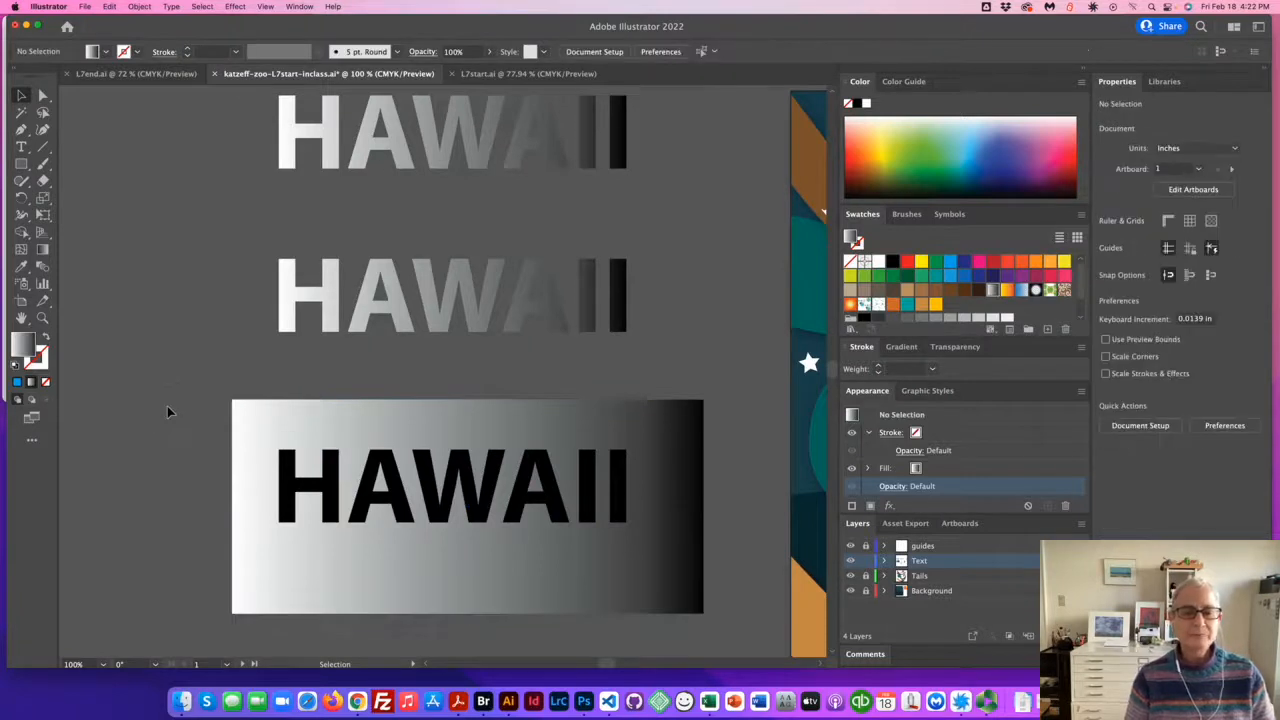
{"action": "mouse_move", "coordinate": [250, 462]}
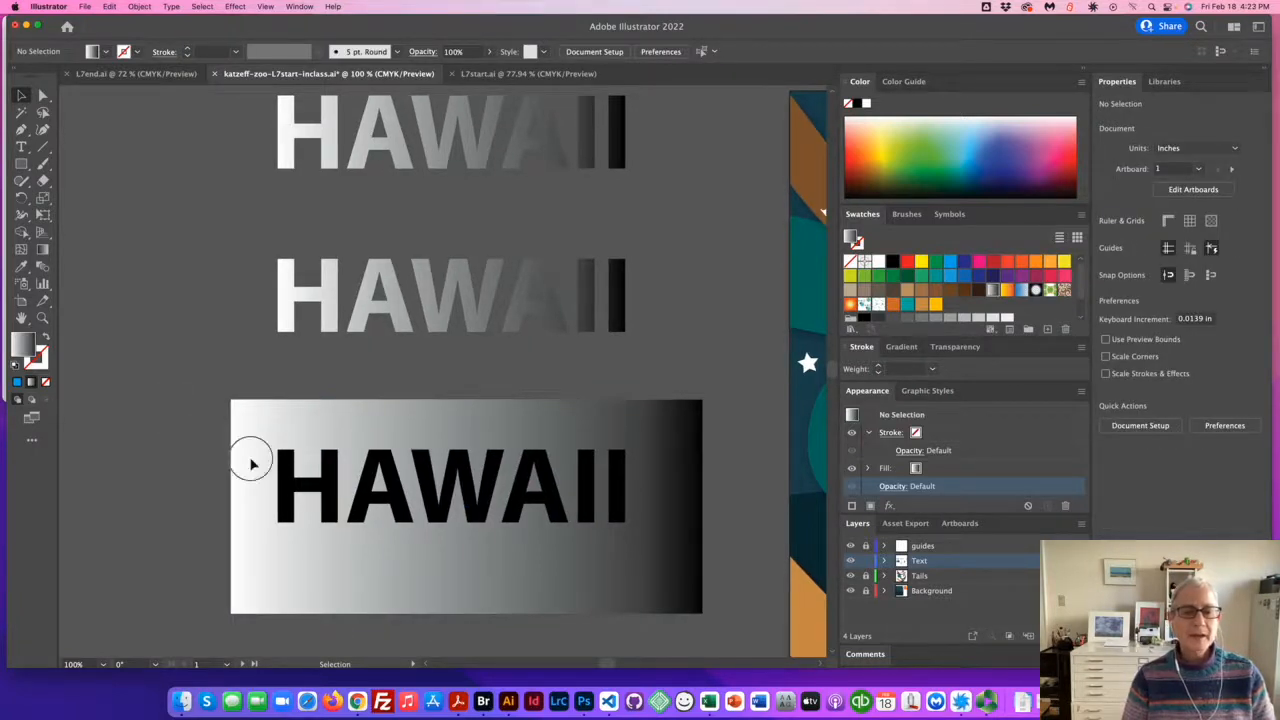
{"action": "left_click", "coordinate": [440, 485]}
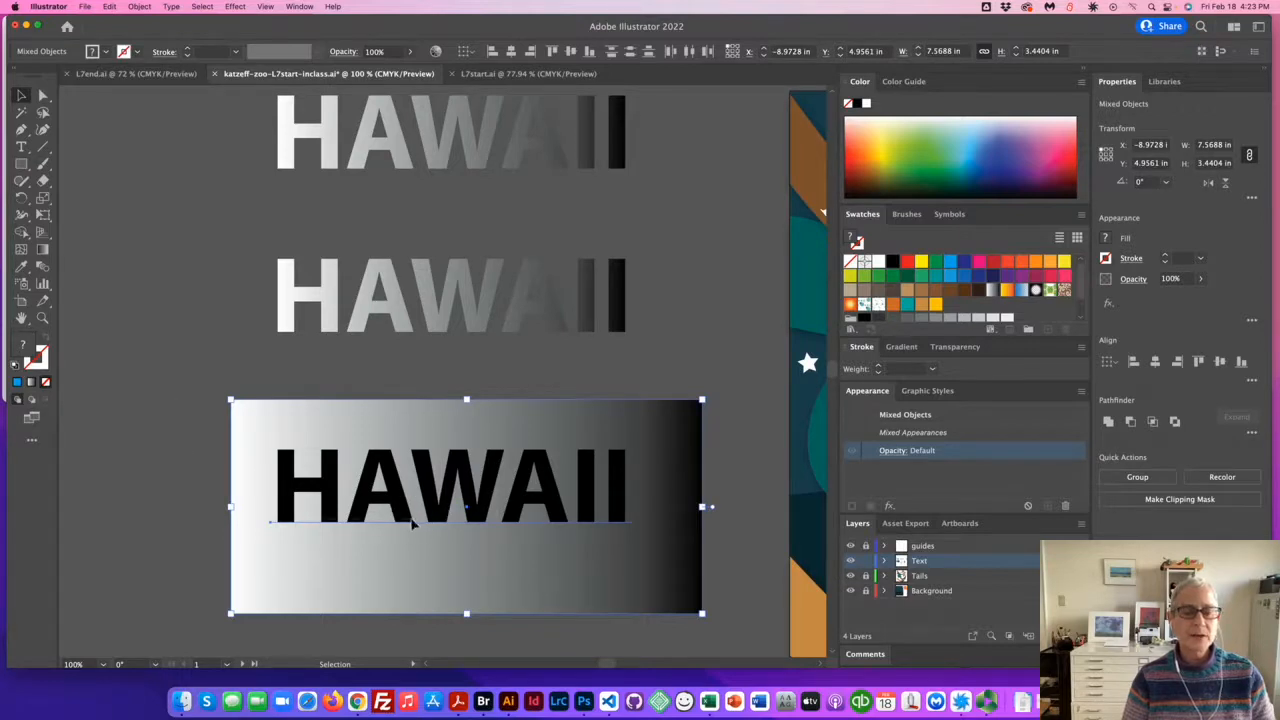
{"action": "left_click", "coordinate": [263, 433]}
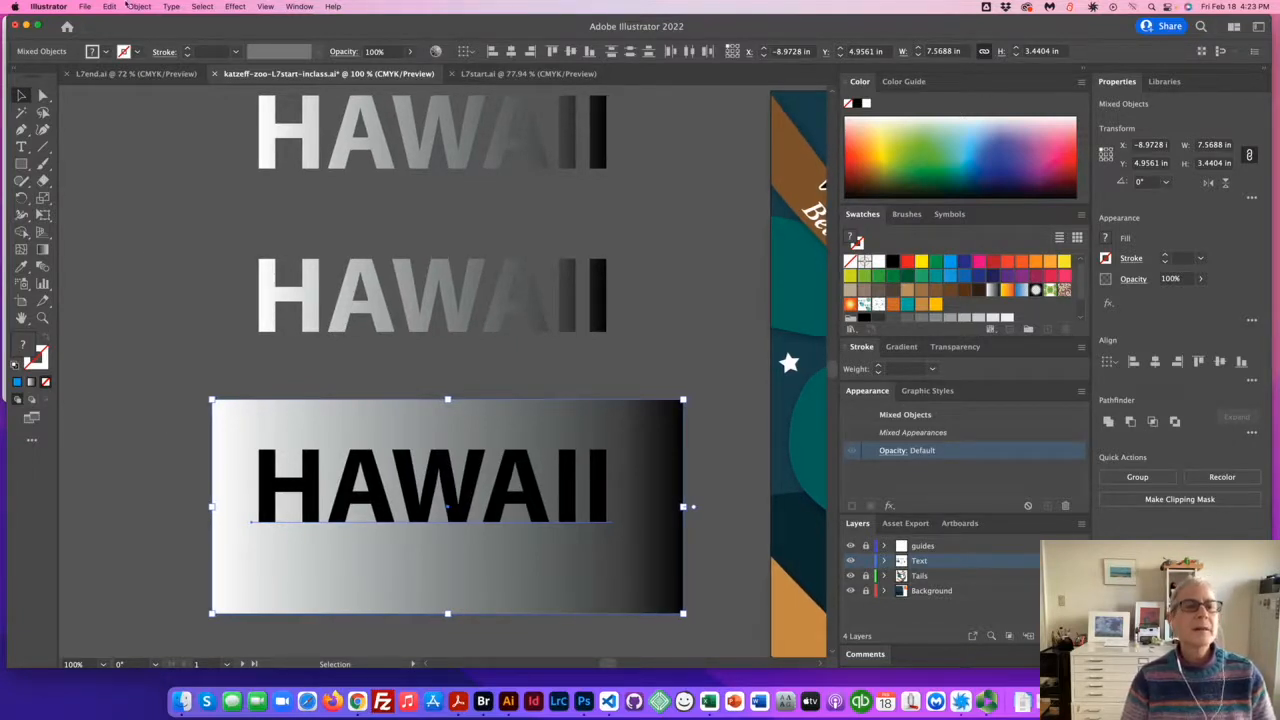
{"action": "left_click", "coordinate": [138, 6]}
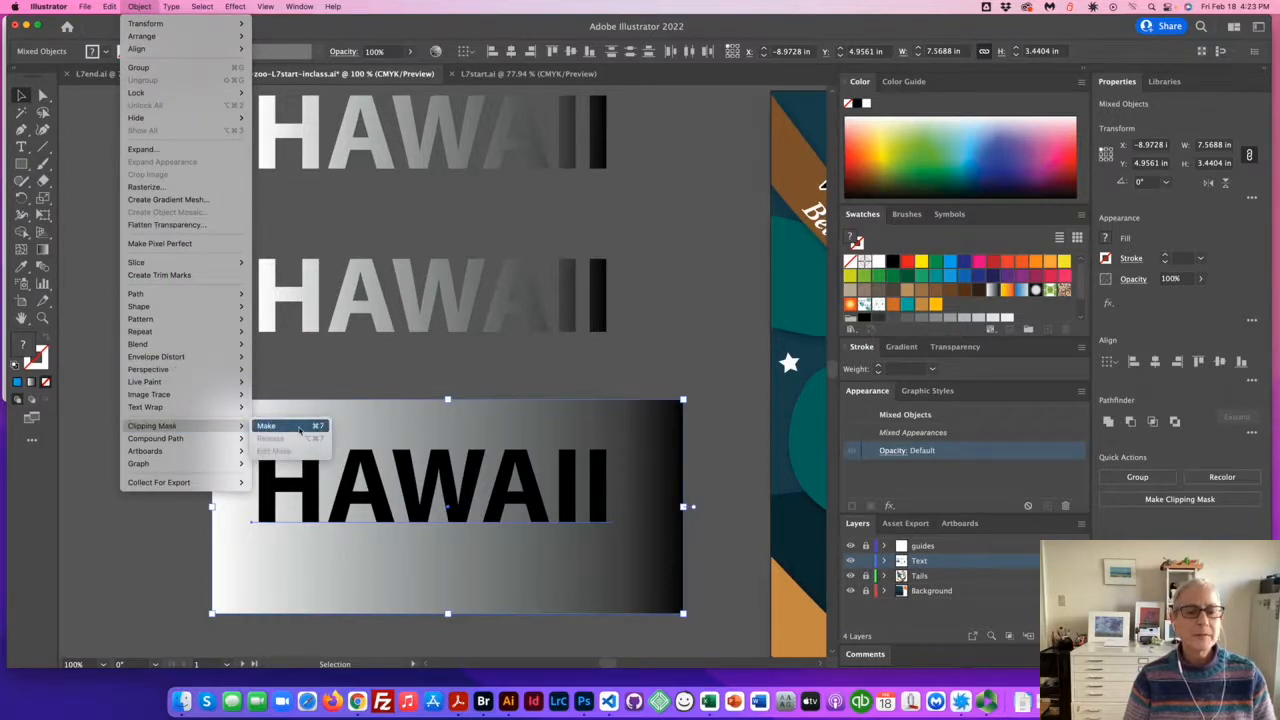
{"action": "left_click", "coordinate": [266, 425]}
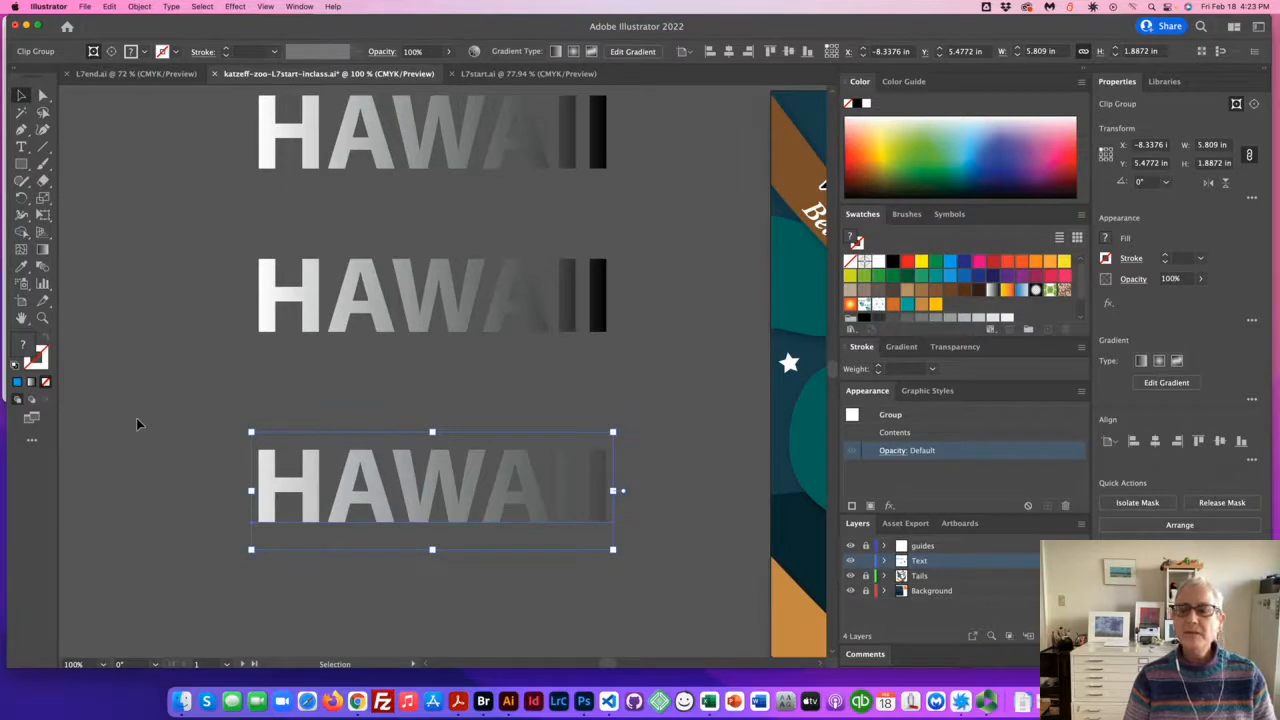
{"action": "mouse_move", "coordinate": [780, 337]}
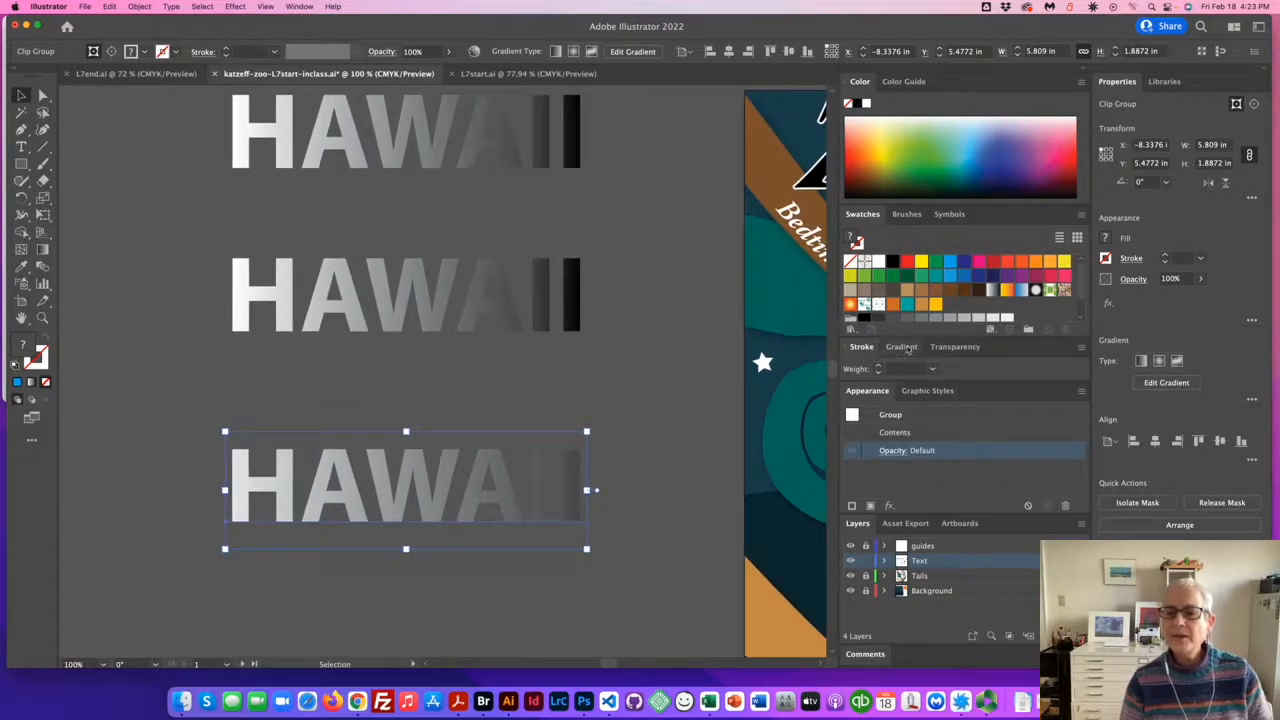
Step: In the Gradient panel, move the black stop inward and return the white stop to the start
{"action": "left_click", "coordinate": [901, 346]}
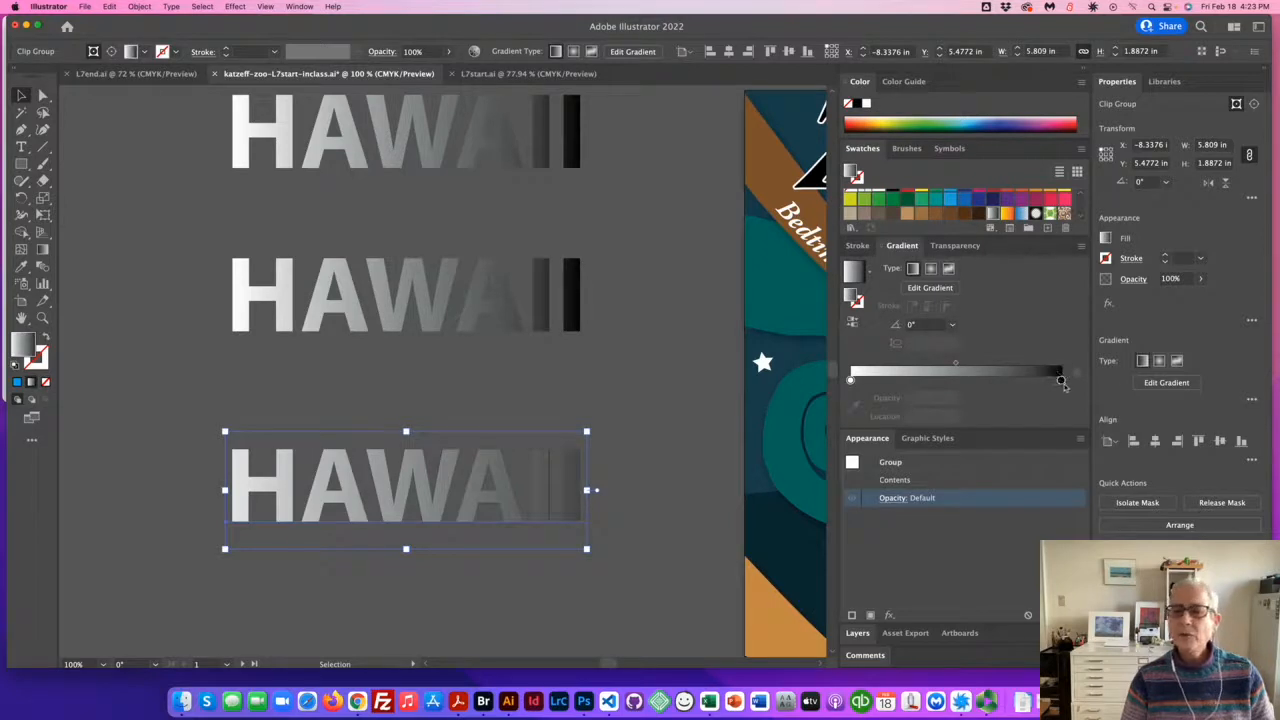
{"action": "left_click_drag", "start_coordinate": [1063, 382], "coordinate": [1033, 382]}
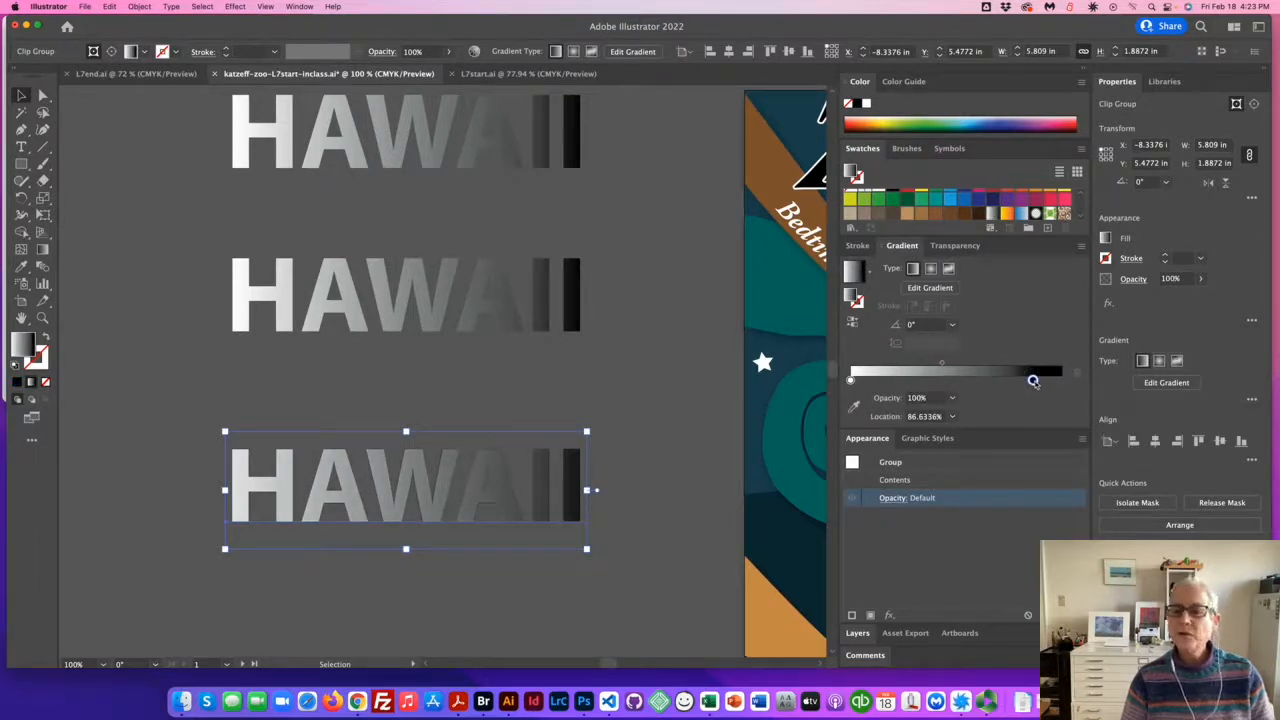
{"action": "left_click_drag", "start_coordinate": [1033, 381], "coordinate": [1016, 381]}
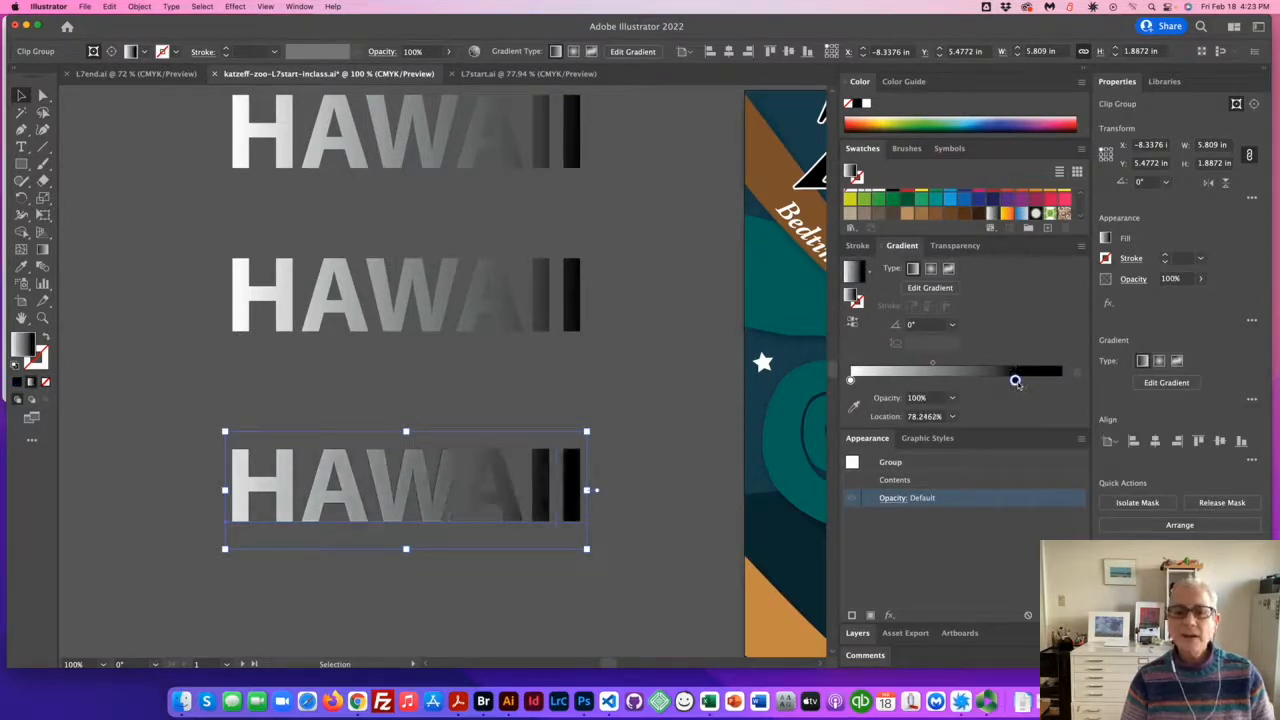
{"action": "left_click_drag", "start_coordinate": [1016, 381], "coordinate": [1025, 380]}
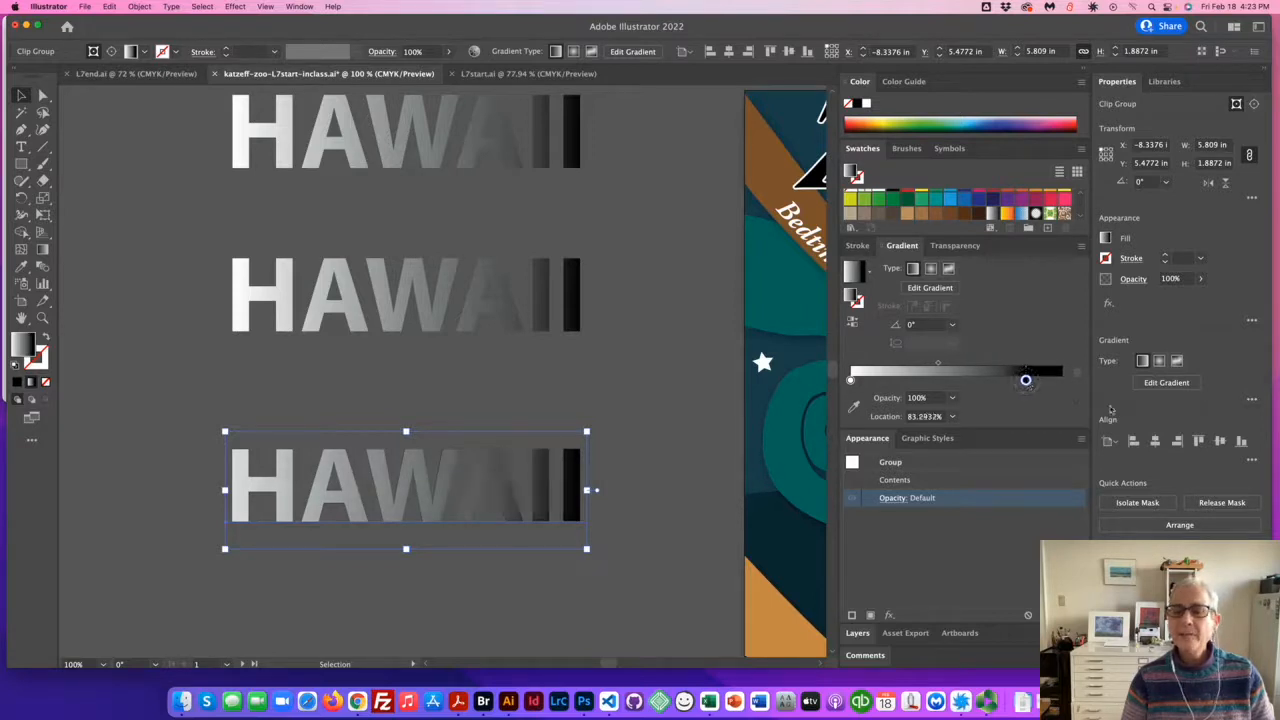
{"action": "mouse_move", "coordinate": [418, 152]}
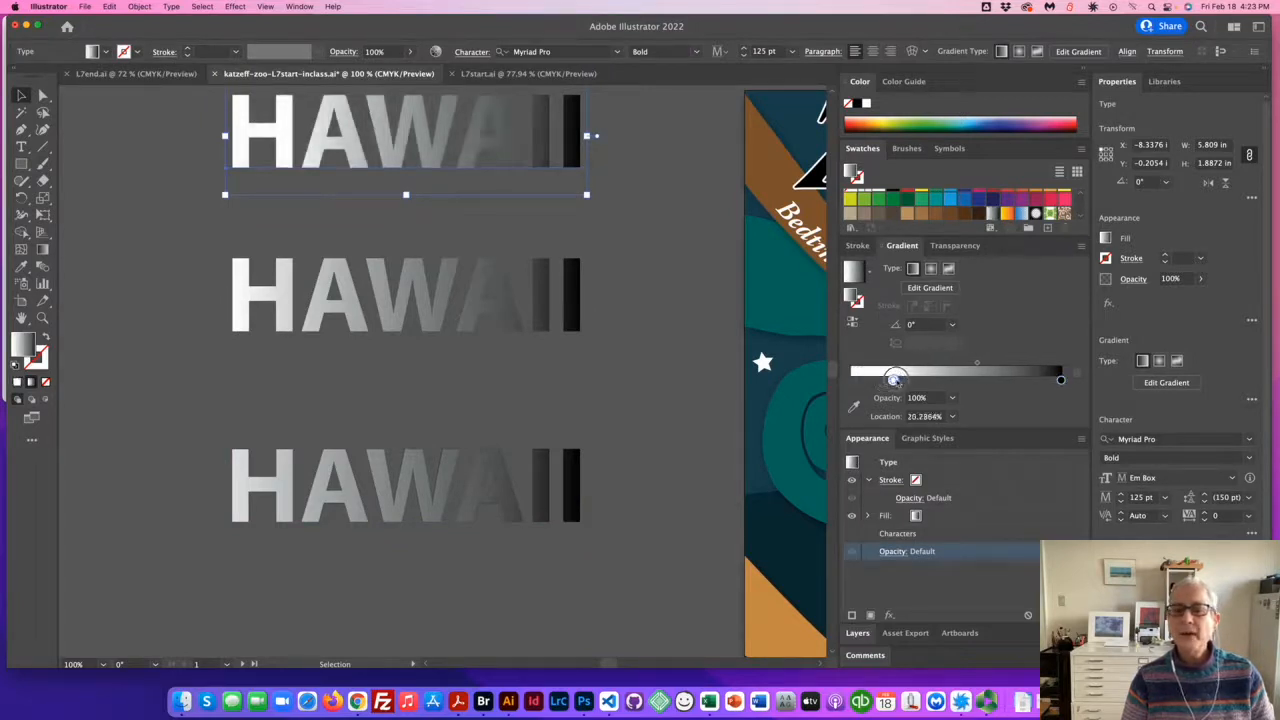
{"action": "left_click_drag", "start_coordinate": [895, 378], "coordinate": [850, 378]}
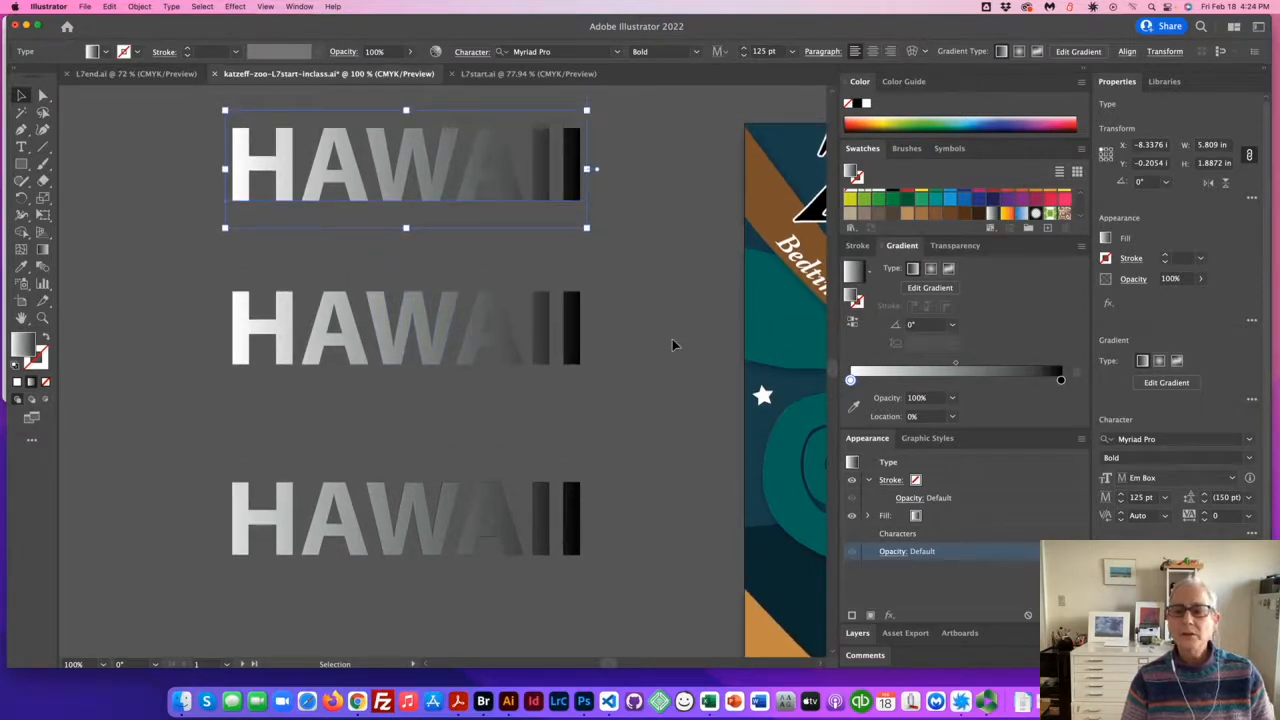
{"action": "mouse_move", "coordinate": [883, 385]}
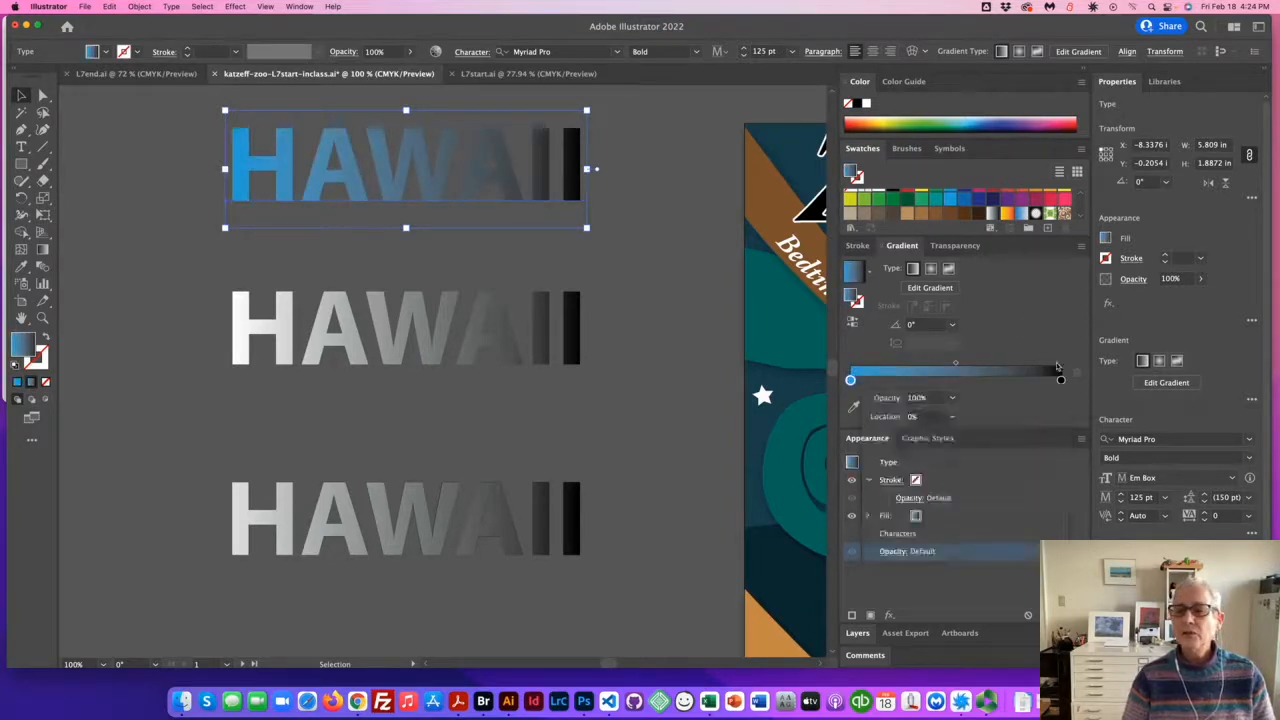
Step: Set the gradient's end stop to pink and select the start stop for editing
{"action": "left_click", "coordinate": [1060, 381]}
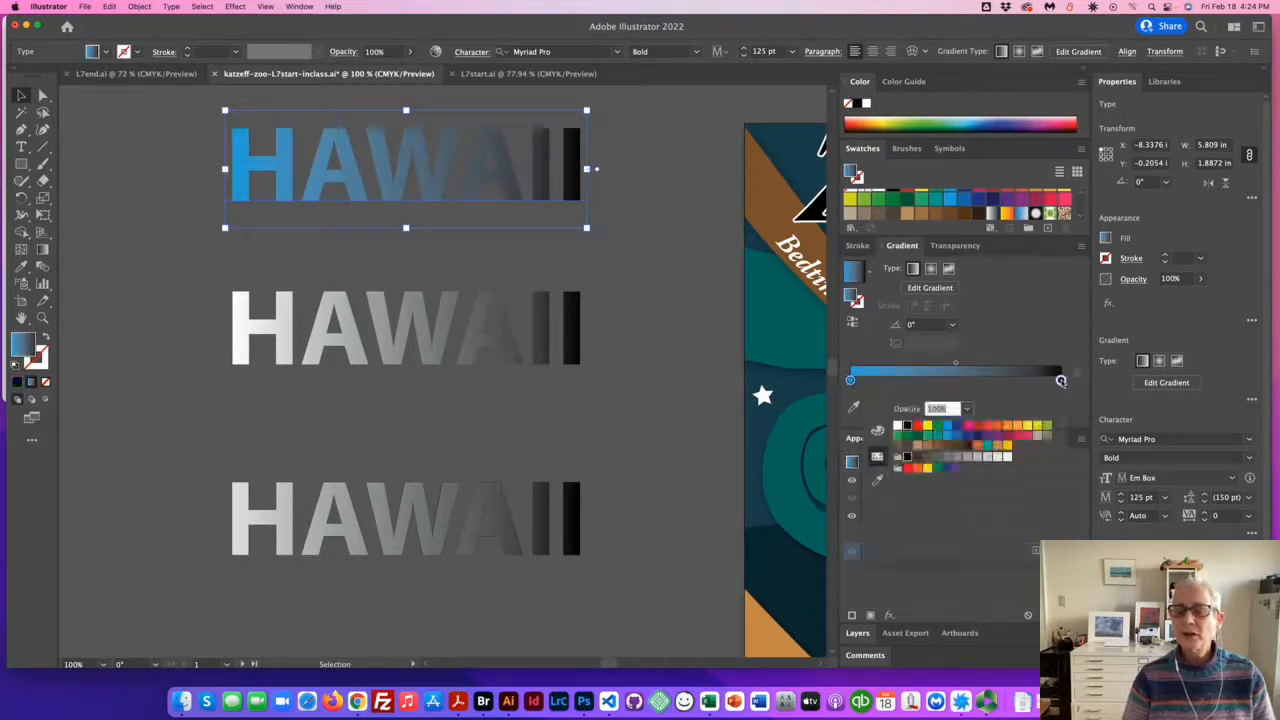
{"action": "left_click", "coordinate": [1027, 426]}
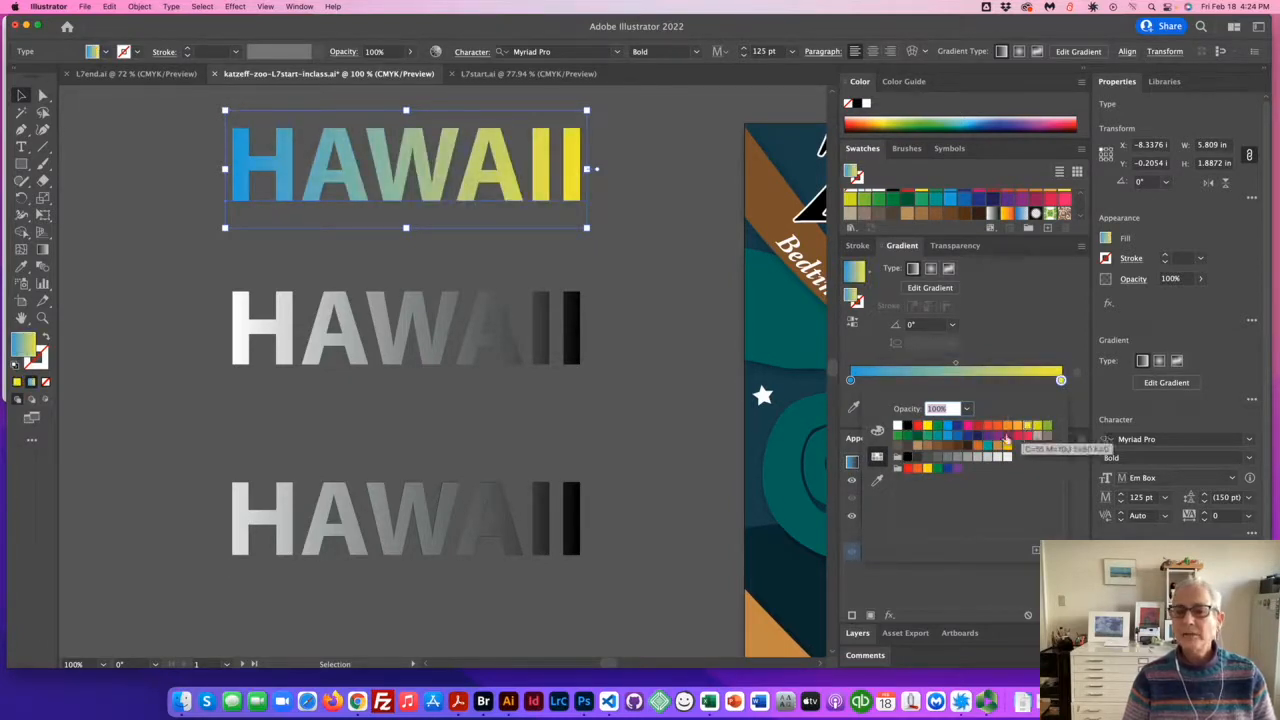
{"action": "left_click", "coordinate": [1008, 434]}
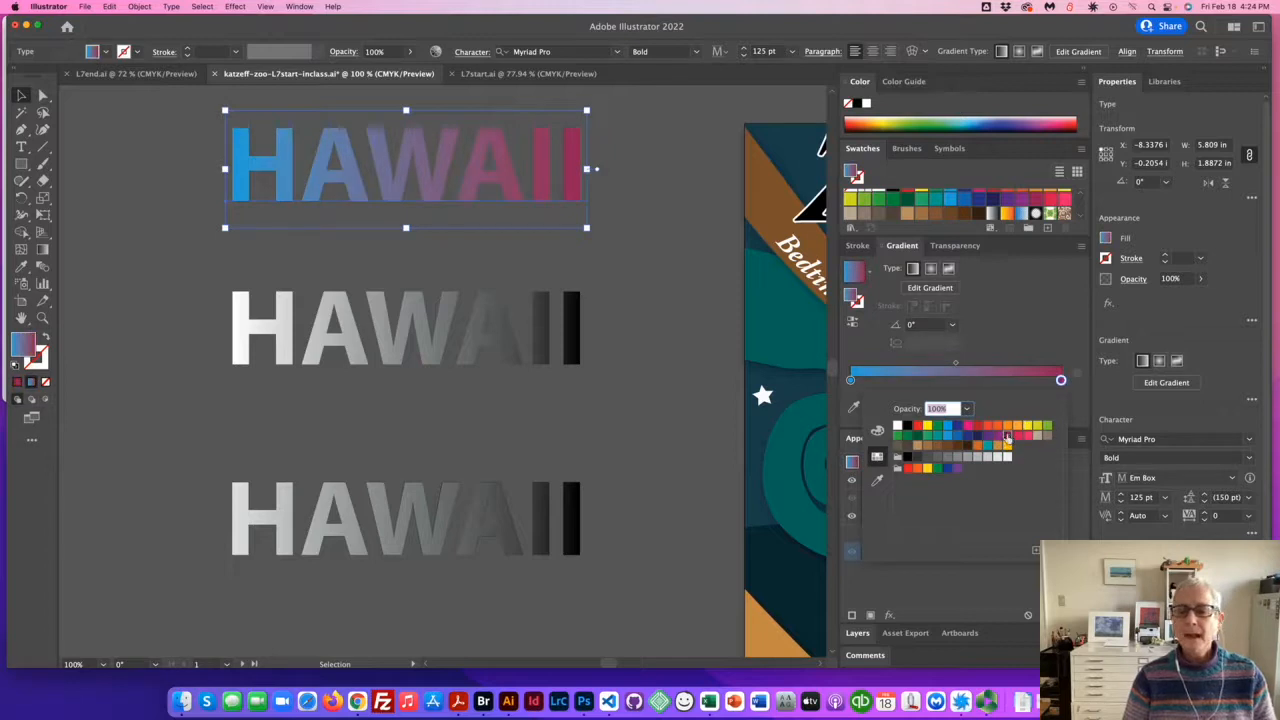
{"action": "left_click", "coordinate": [851, 380]}
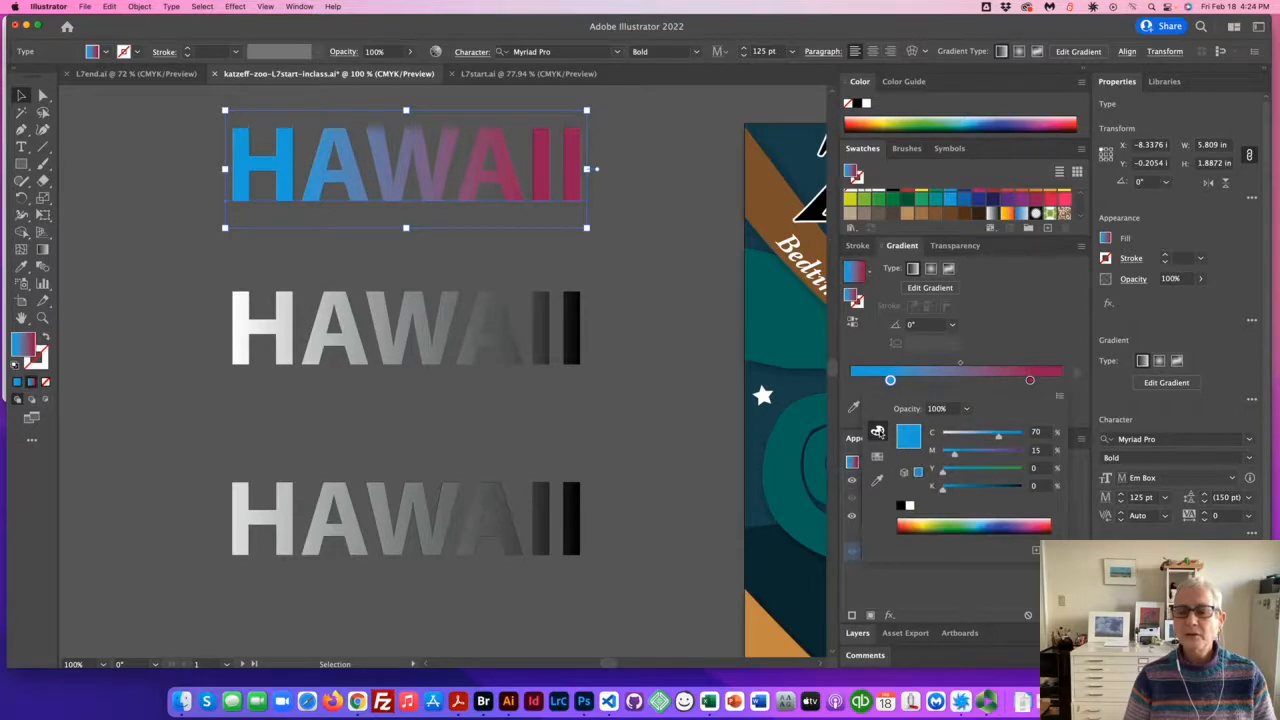
{"action": "mouse_move", "coordinate": [958, 441]}
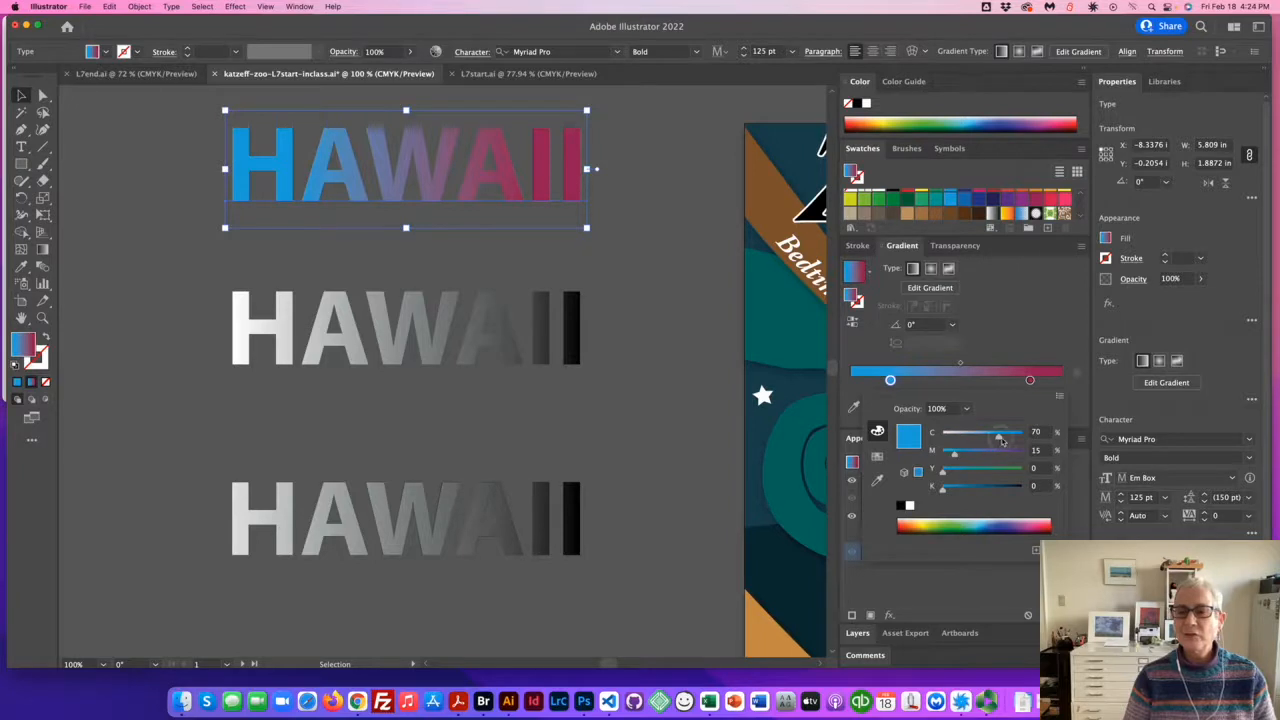
Step: Adjust the start stop's CMYK sliders, lowering cyan to make it green, then deselect the top HAWAII
{"action": "left_click_drag", "start_coordinate": [1004, 441], "coordinate": [996, 441]}
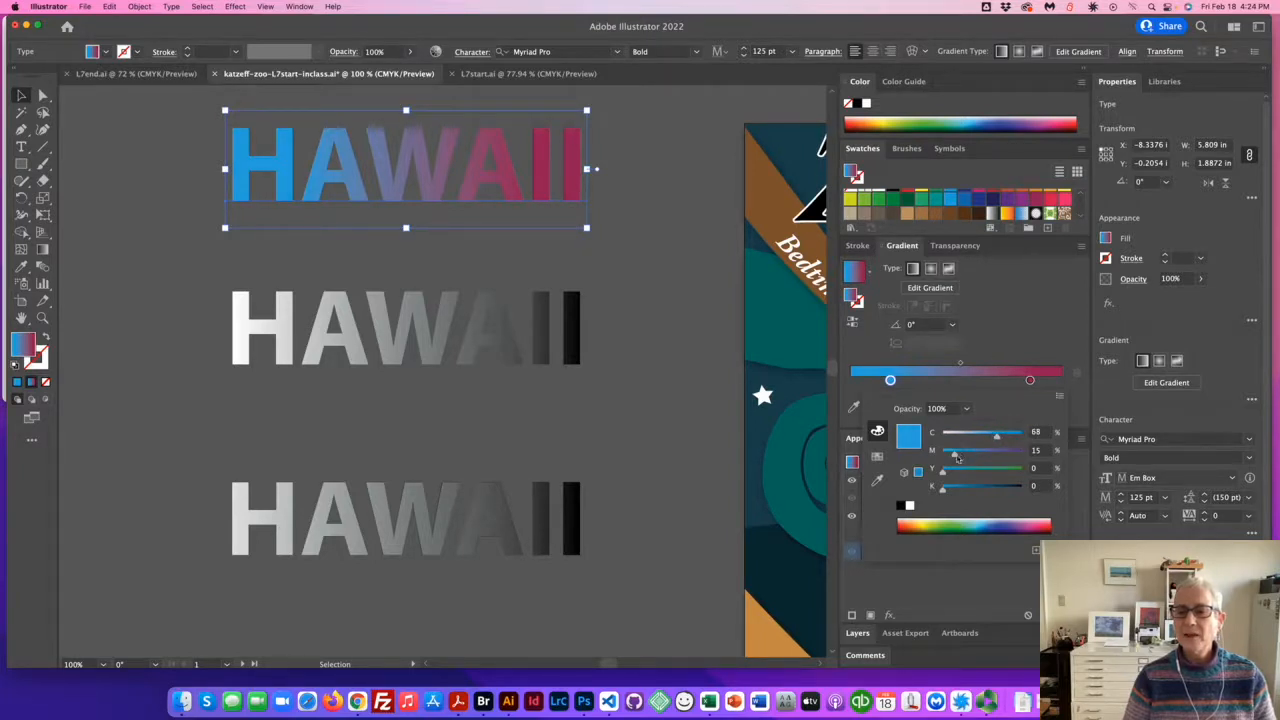
{"action": "left_click_drag", "start_coordinate": [957, 449], "coordinate": [975, 449]}
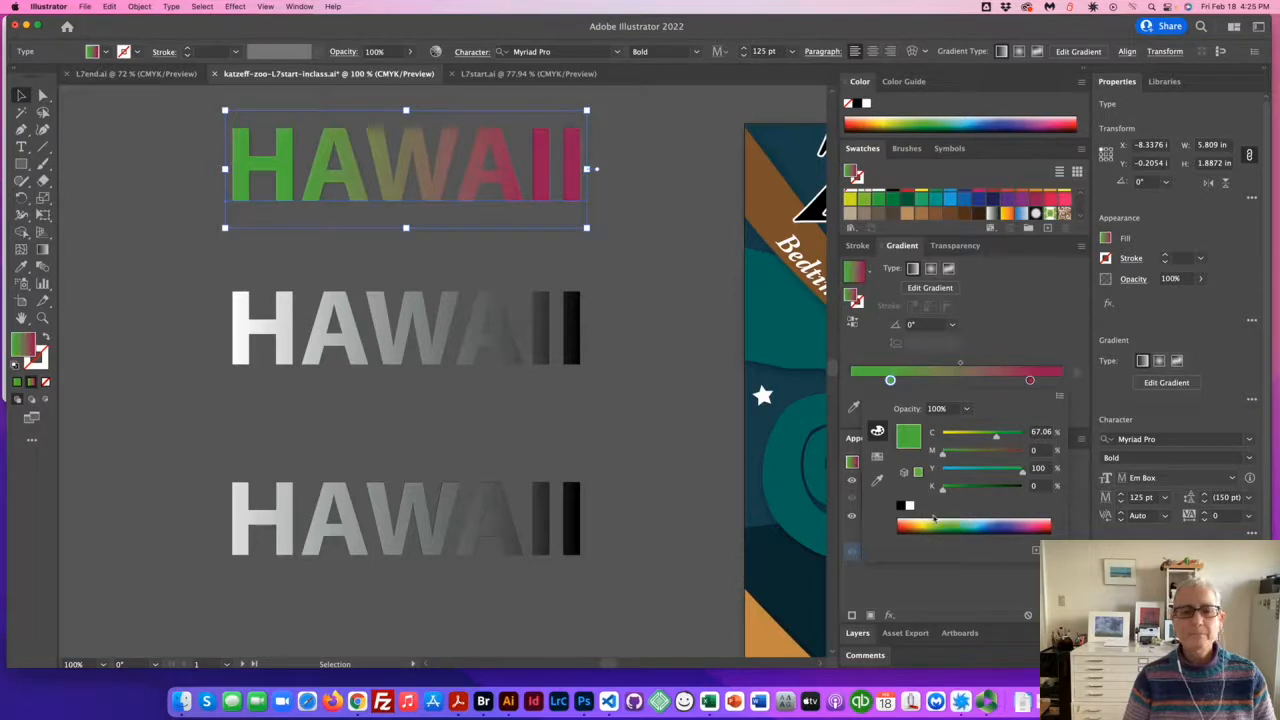
{"action": "left_click", "coordinate": [100, 137]}
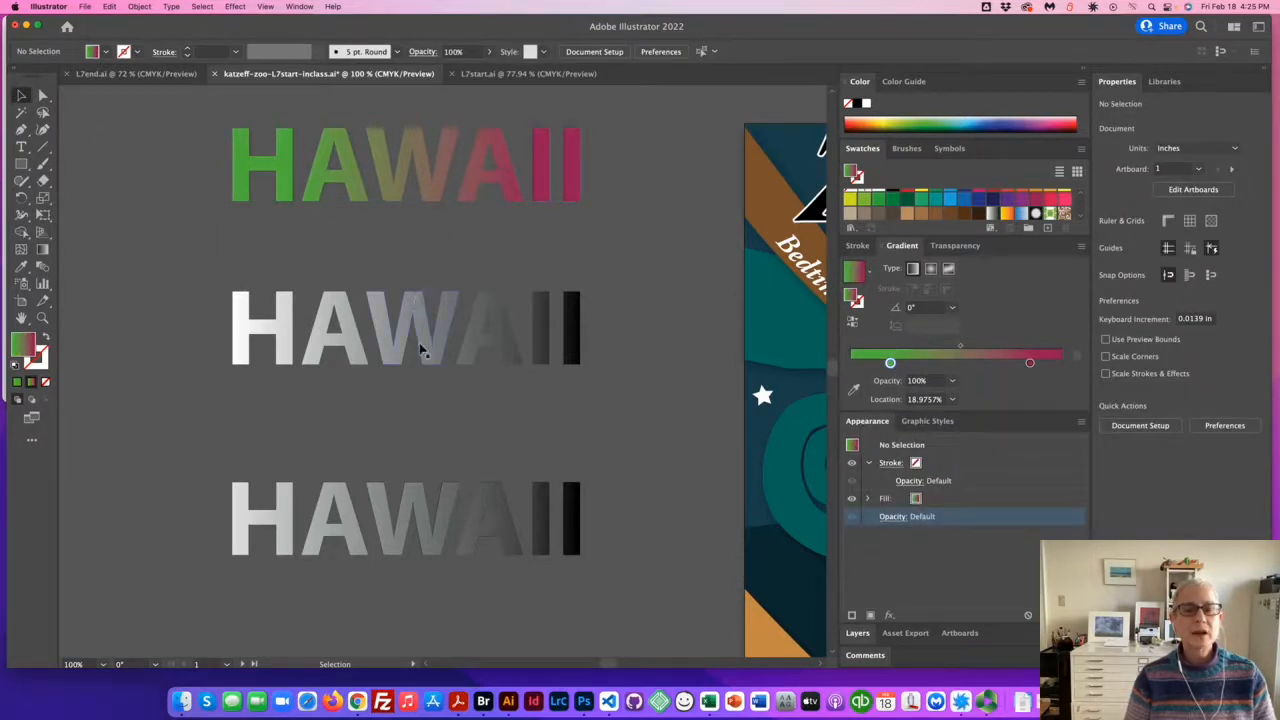
Step: Slide the top HAWAII's green gradient stop to about 15%, near the start, then deselect
{"action": "left_click", "coordinate": [405, 165]}
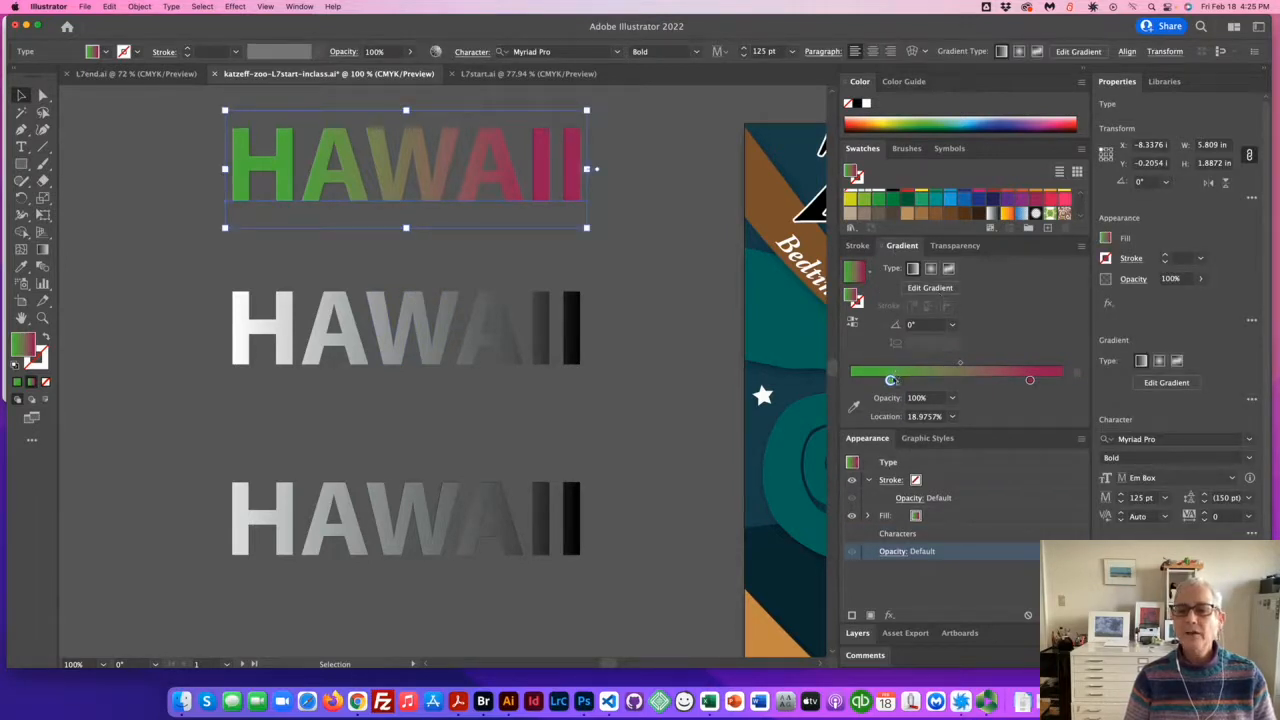
{"action": "double_click", "coordinate": [890, 380]}
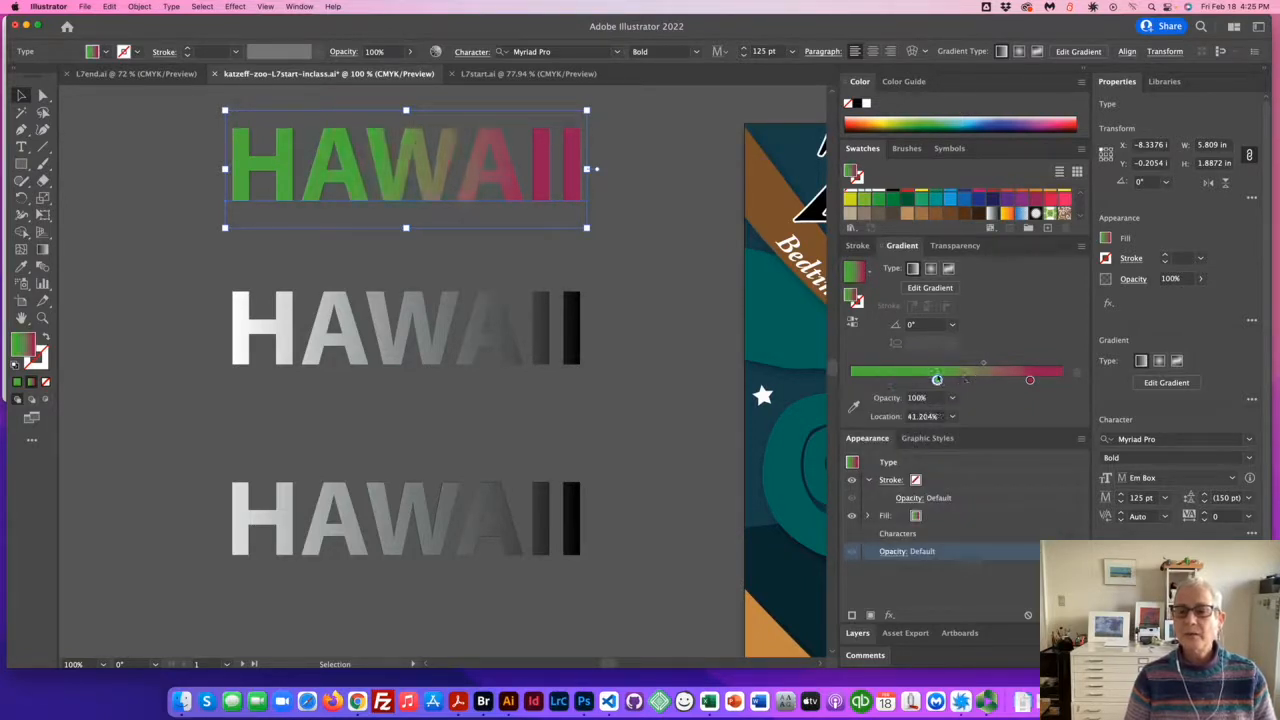
{"action": "left_click_drag", "start_coordinate": [937, 380], "coordinate": [962, 380]}
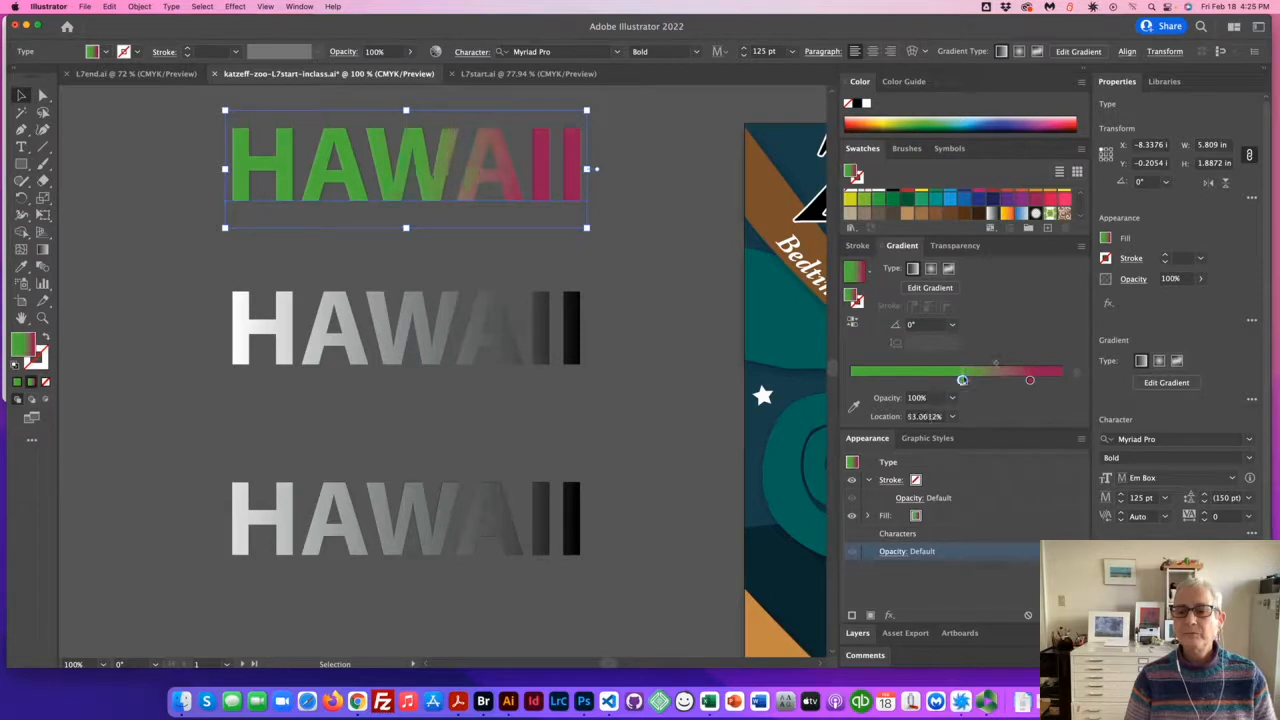
{"action": "left_click_drag", "start_coordinate": [962, 379], "coordinate": [925, 379]}
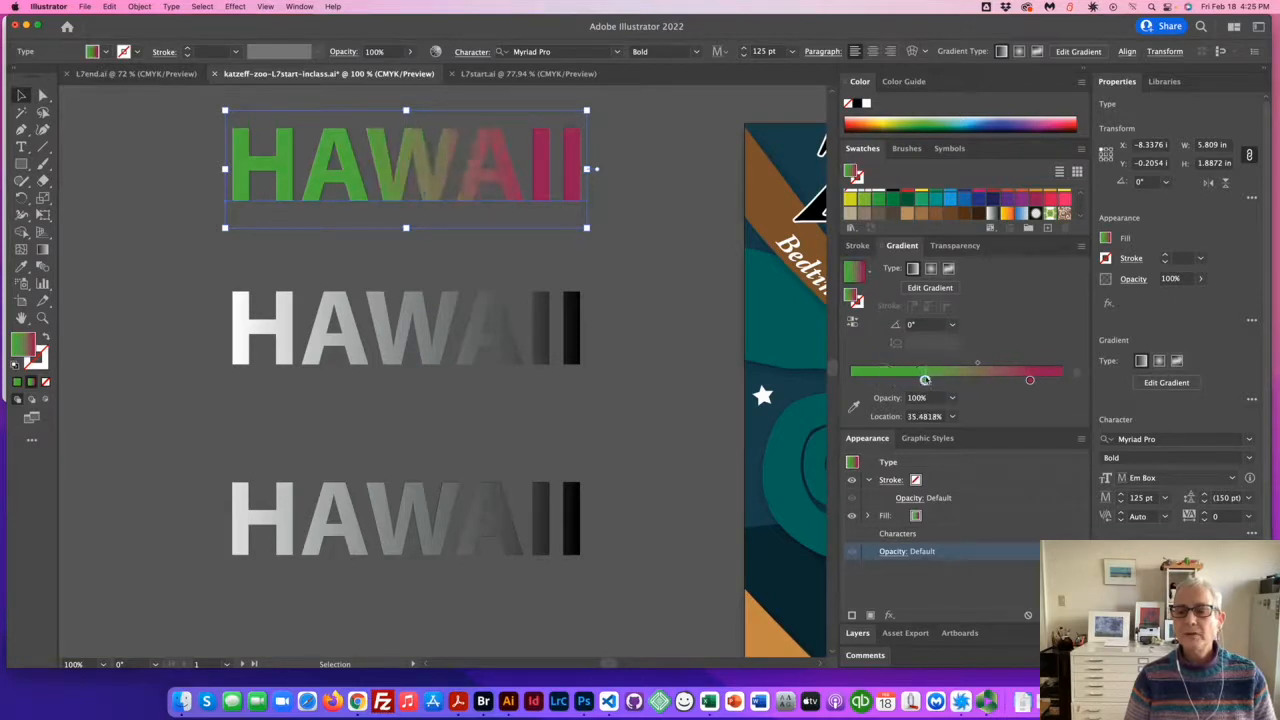
{"action": "left_click_drag", "start_coordinate": [925, 379], "coordinate": [882, 379]}
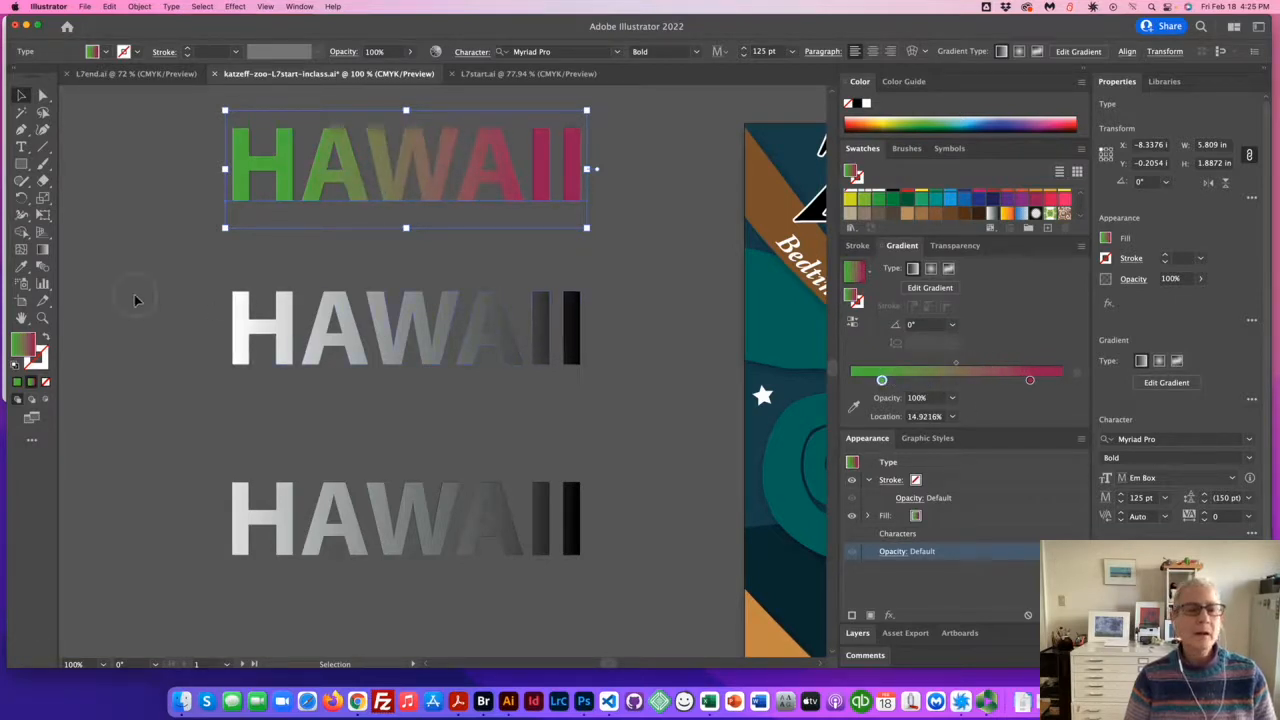
{"action": "left_click", "coordinate": [405, 328]}
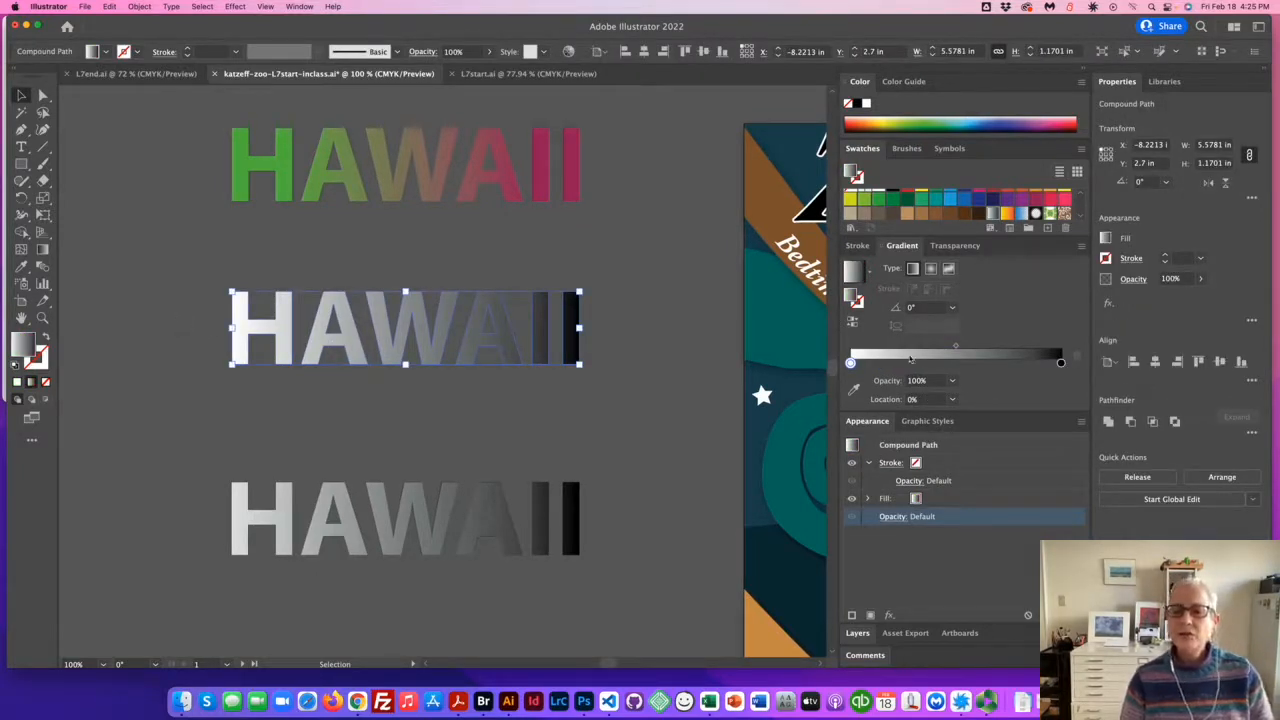
Step: Set the middle HAWAII gradient's start stop to purple and its end stop to tan
{"action": "left_click", "coordinate": [850, 363]}
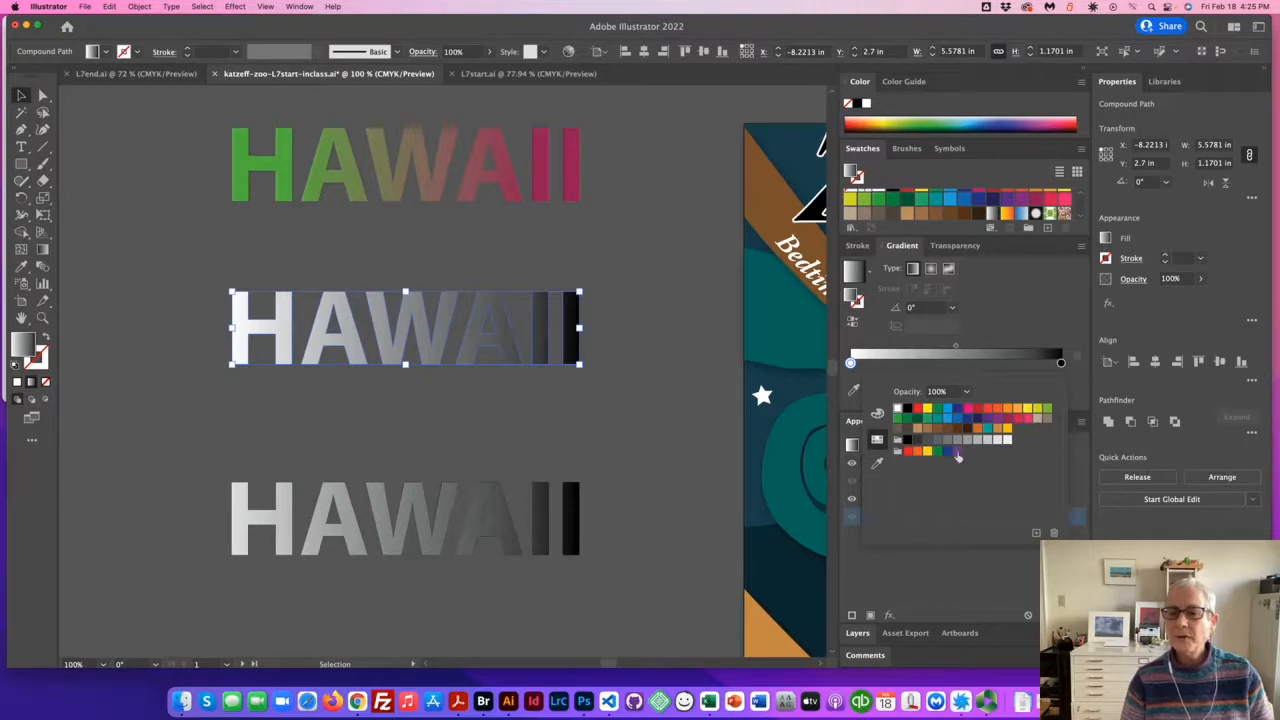
{"action": "left_click", "coordinate": [957, 451]}
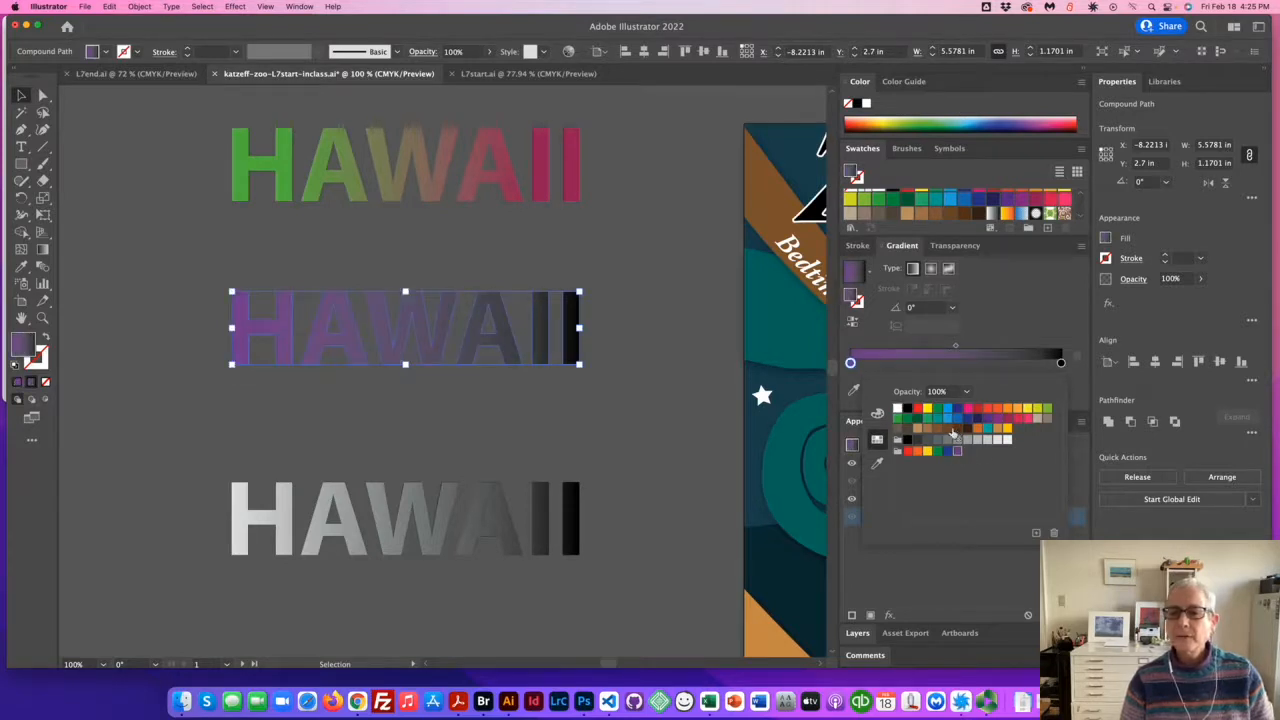
{"action": "left_click", "coordinate": [998, 418]}
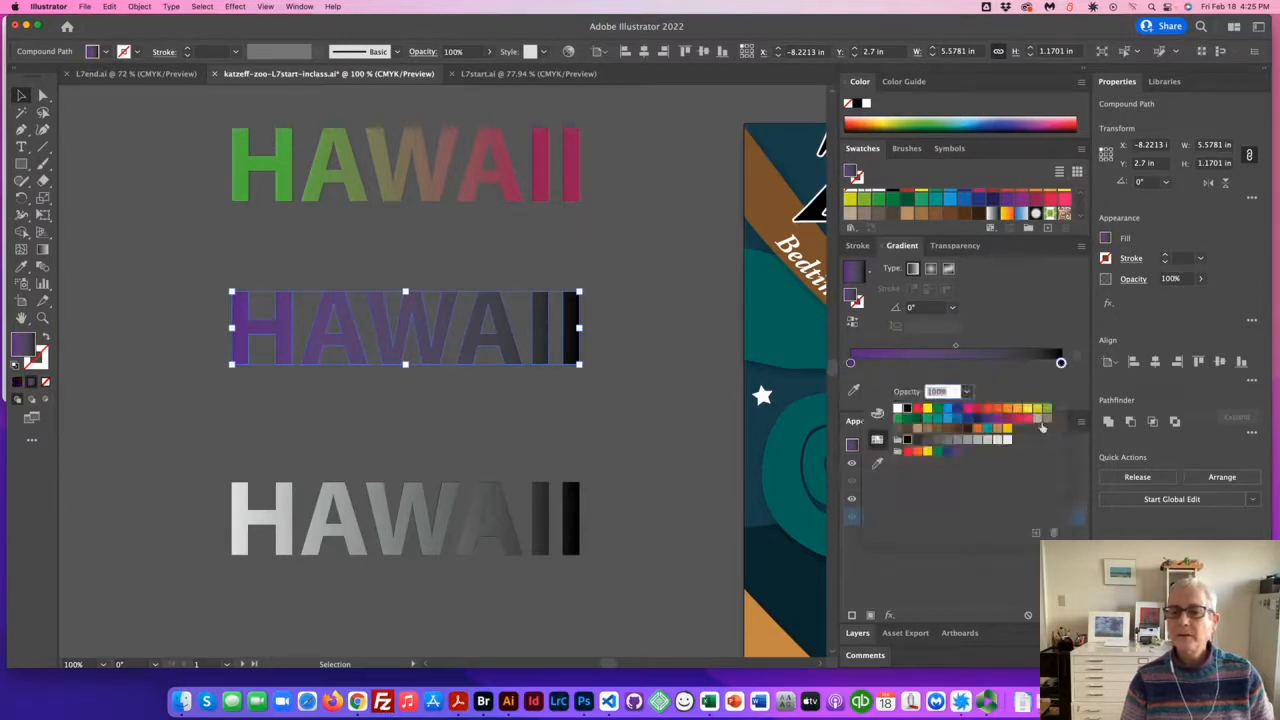
{"action": "left_click", "coordinate": [1037, 419]}
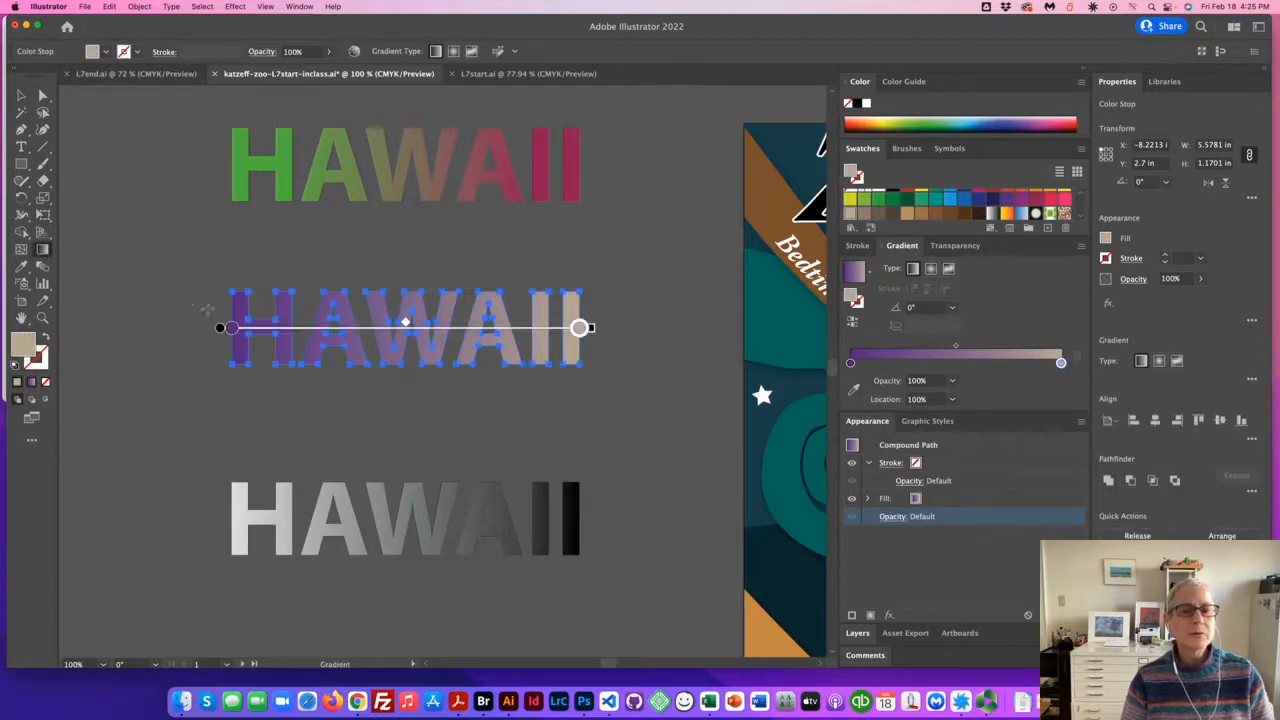
Step: Drag the Gradient tool annotator to tilt and shorten the middle HAWAII's gradient over its first letters
{"action": "left_click_drag", "start_coordinate": [580, 328], "coordinate": [598, 337]}
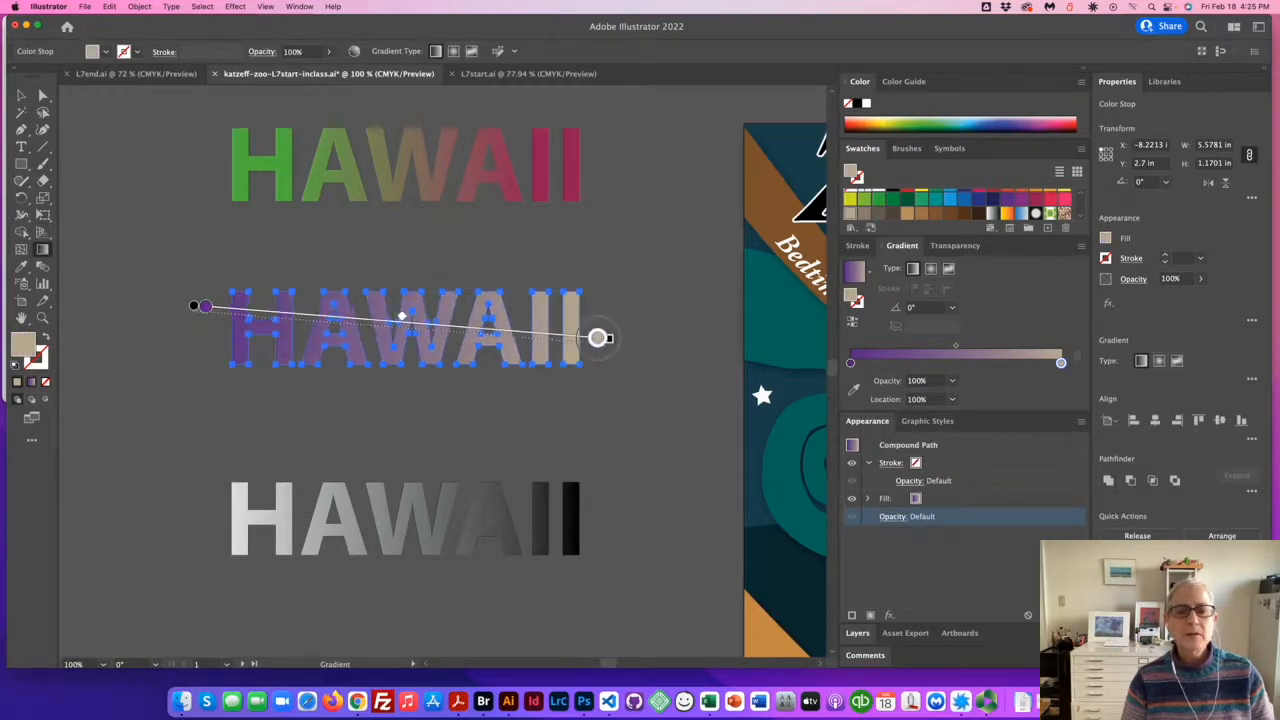
{"action": "left_click_drag", "start_coordinate": [600, 337], "coordinate": [553, 407]}
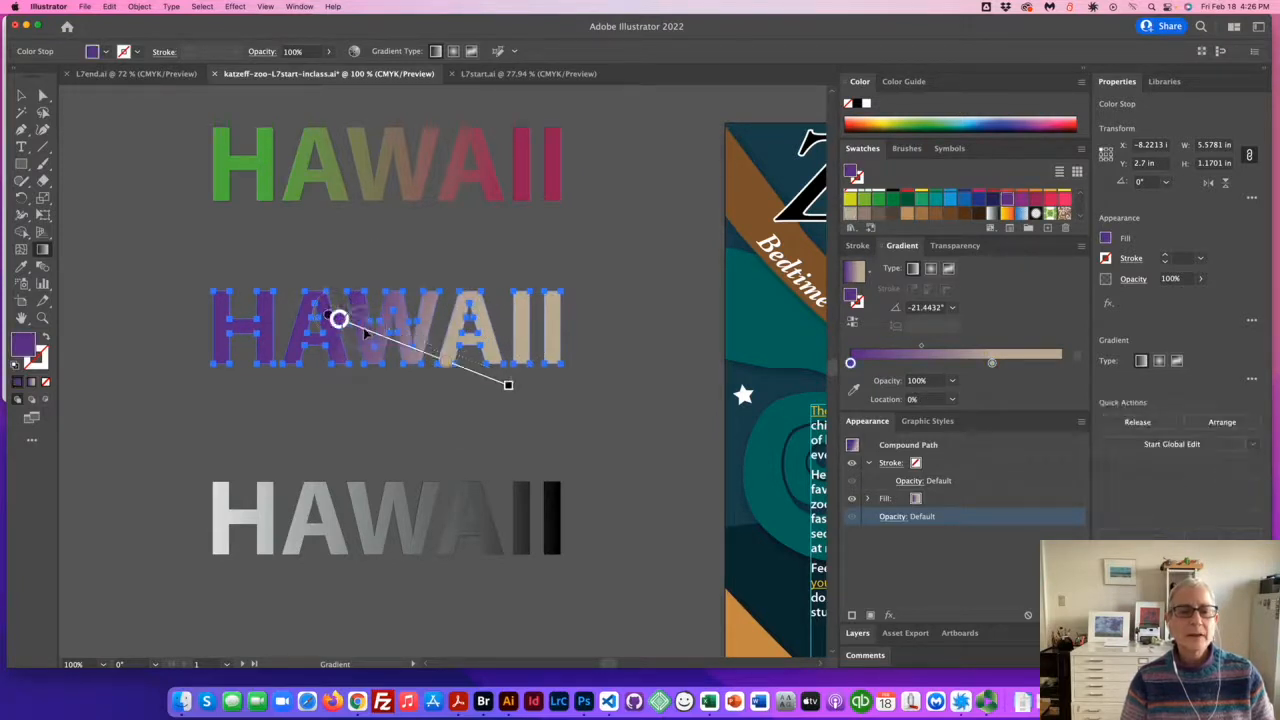
{"action": "left_click_drag", "start_coordinate": [340, 320], "coordinate": [280, 285]}
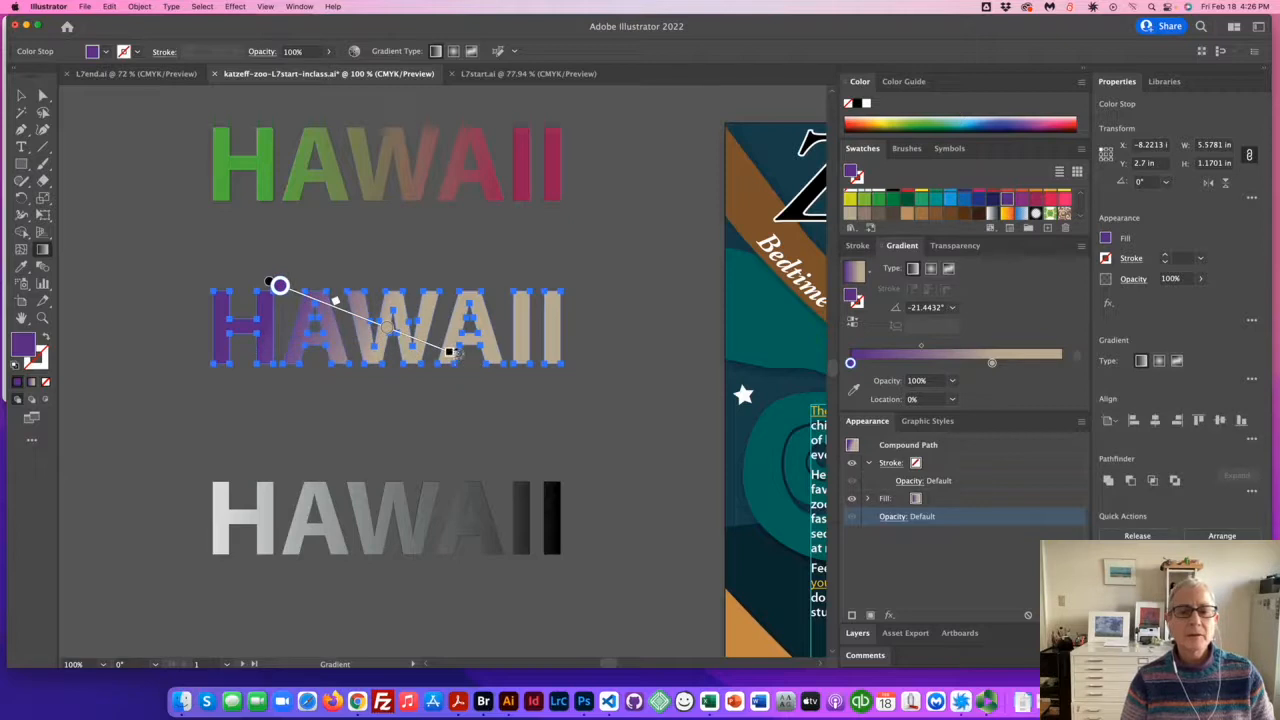
{"action": "left_click_drag", "start_coordinate": [450, 355], "coordinate": [460, 285]}
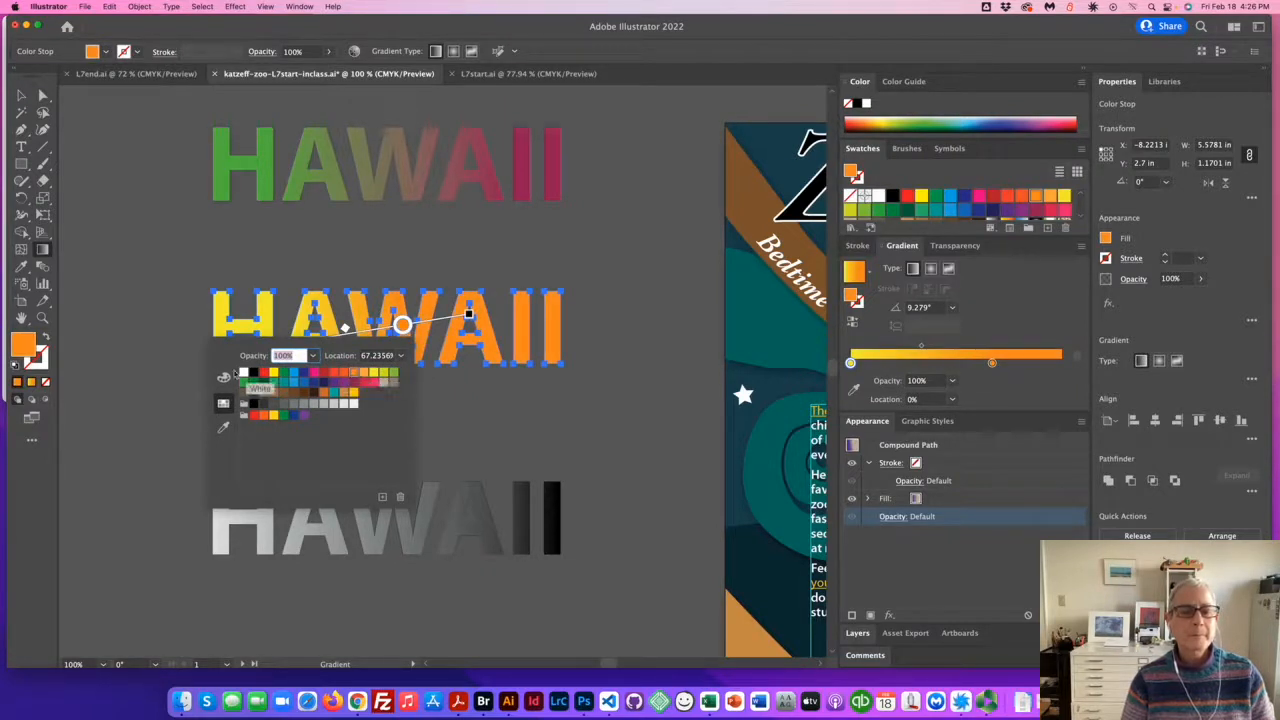
Step: Color the middle HAWAII's stops yellow and orange, and stretch the gradient nearly level across the word
{"action": "left_click", "coordinate": [223, 378]}
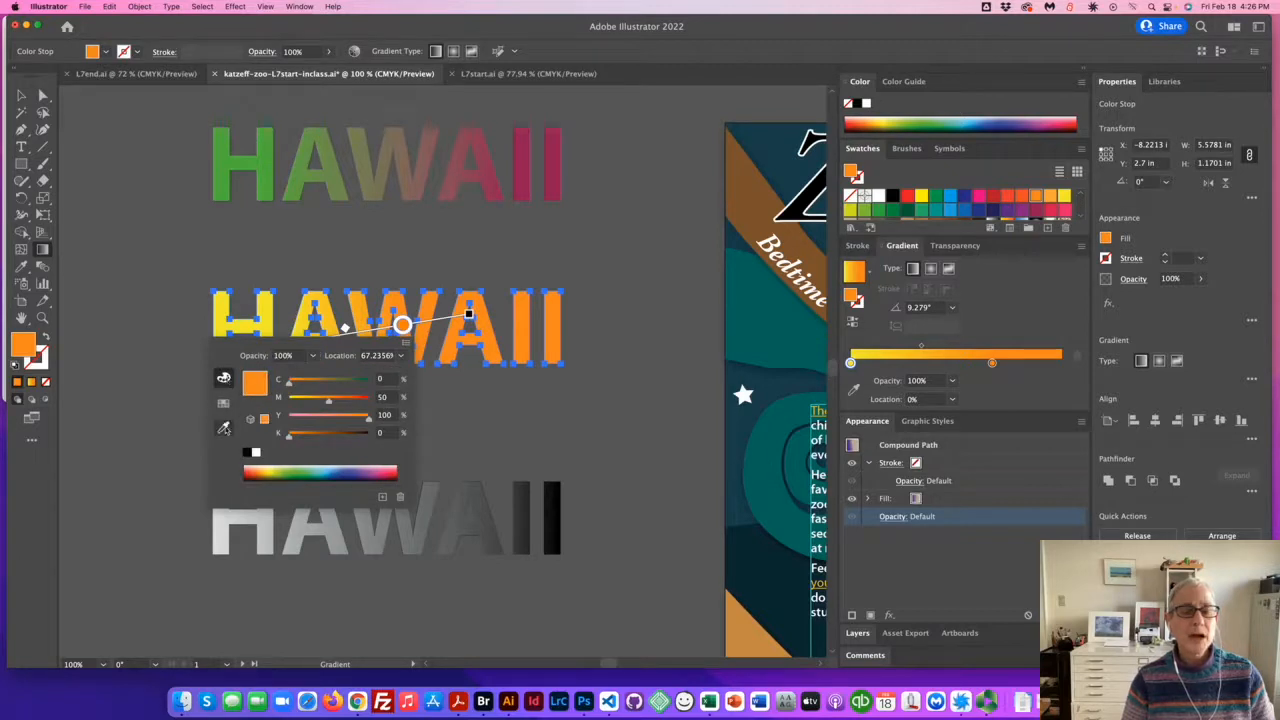
{"action": "mouse_move", "coordinate": [223, 428]}
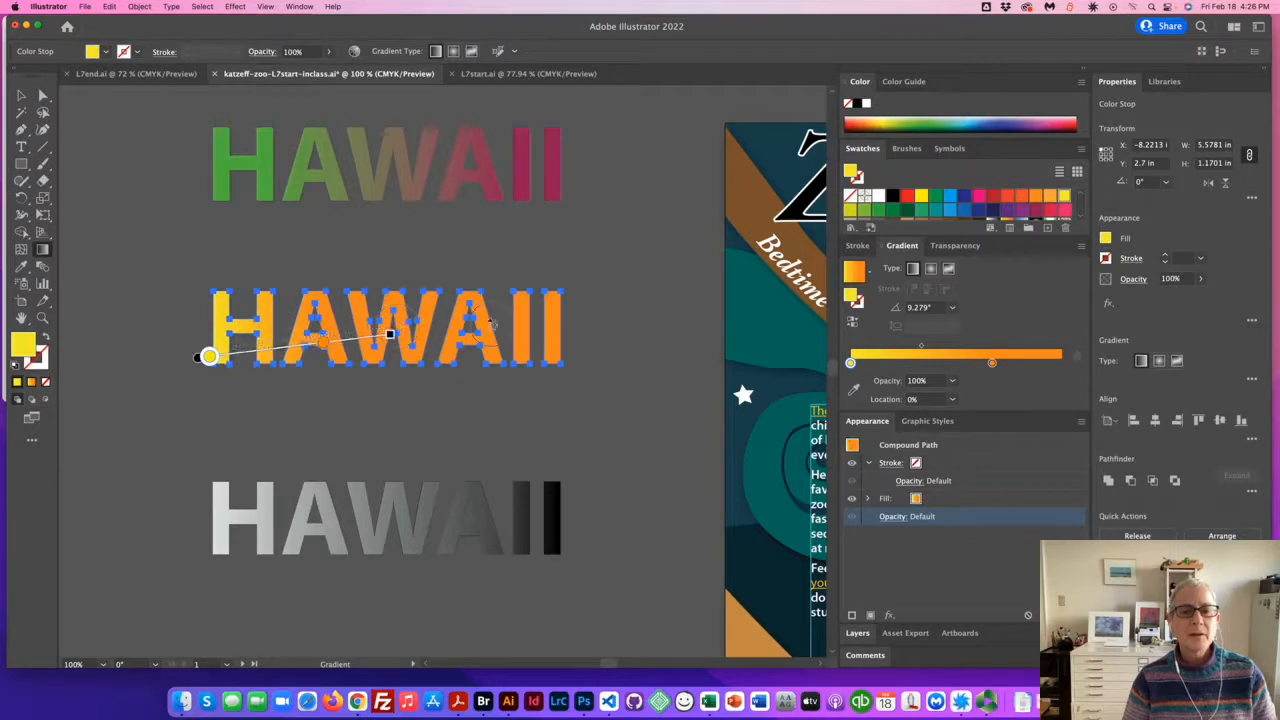
{"action": "left_click_drag", "start_coordinate": [390, 335], "coordinate": [573, 306]}
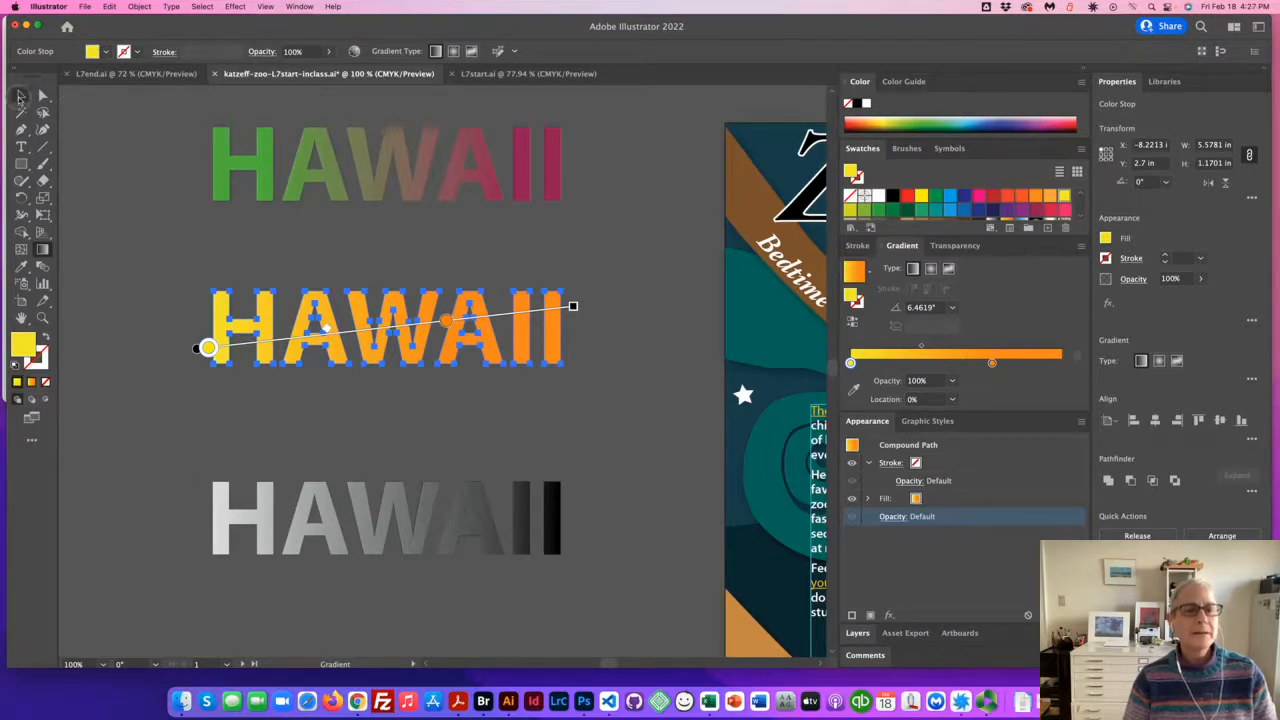
{"action": "left_click", "coordinate": [387, 520]}
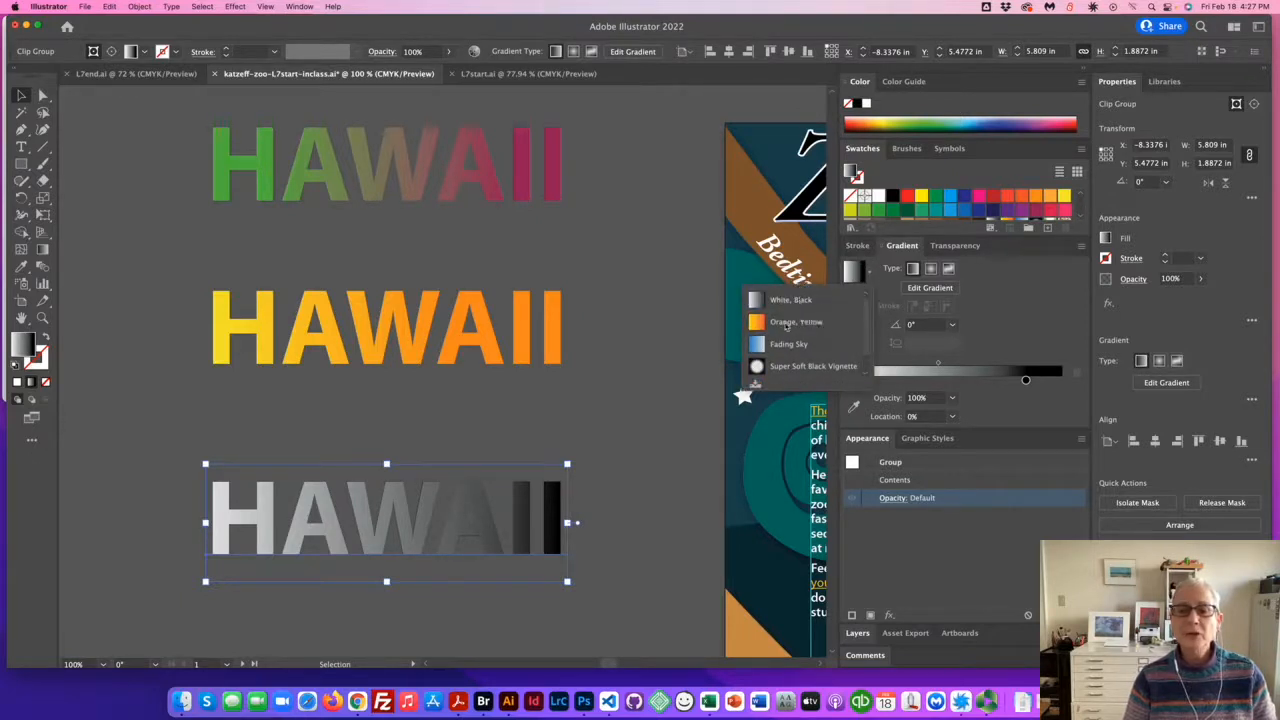
Step: Try several gradient presets on the bottom HAWAII, including New Gradient Swatch 1, settling on Orange, Yellow
{"action": "left_click", "coordinate": [796, 321]}
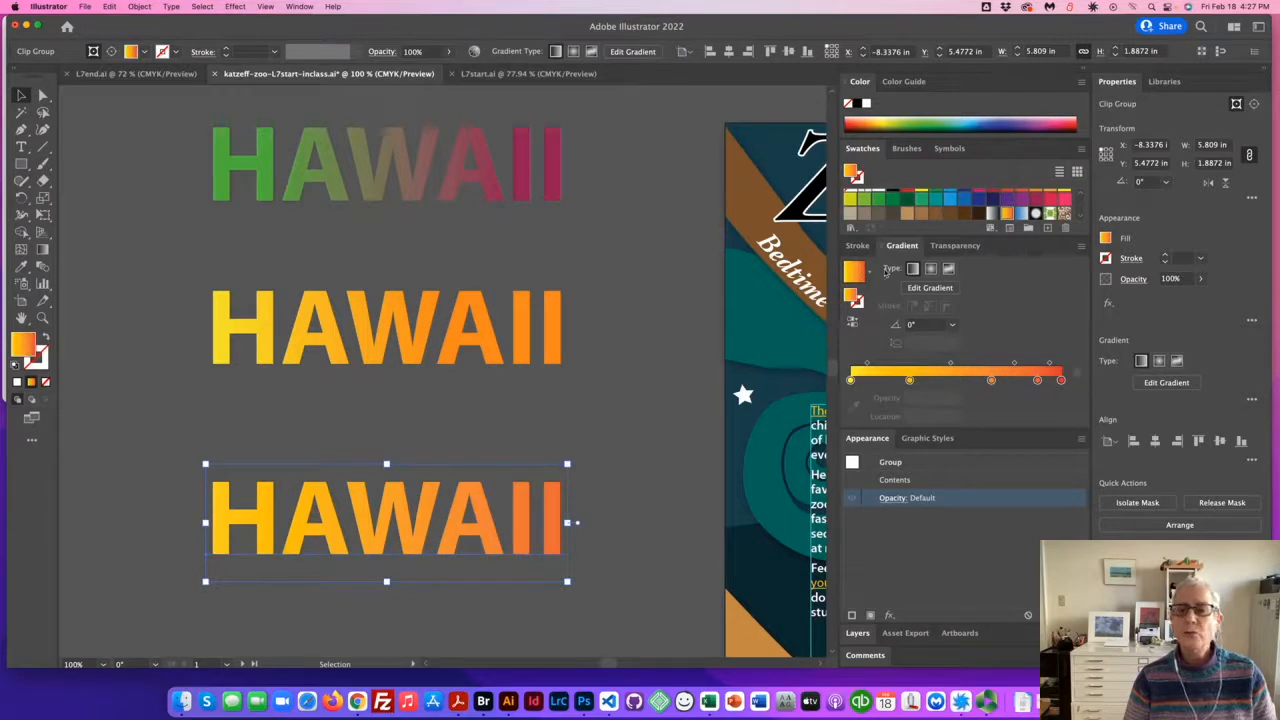
{"action": "left_click", "coordinate": [869, 271]}
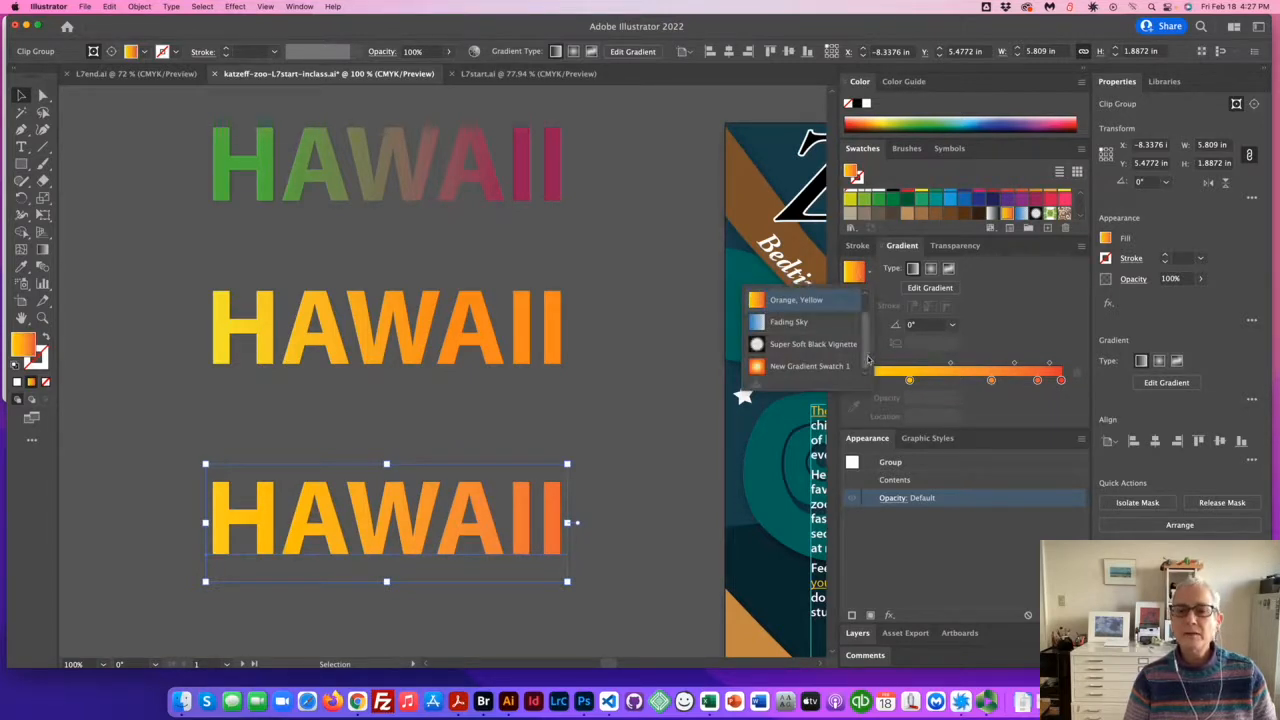
{"action": "mouse_move", "coordinate": [789, 321]}
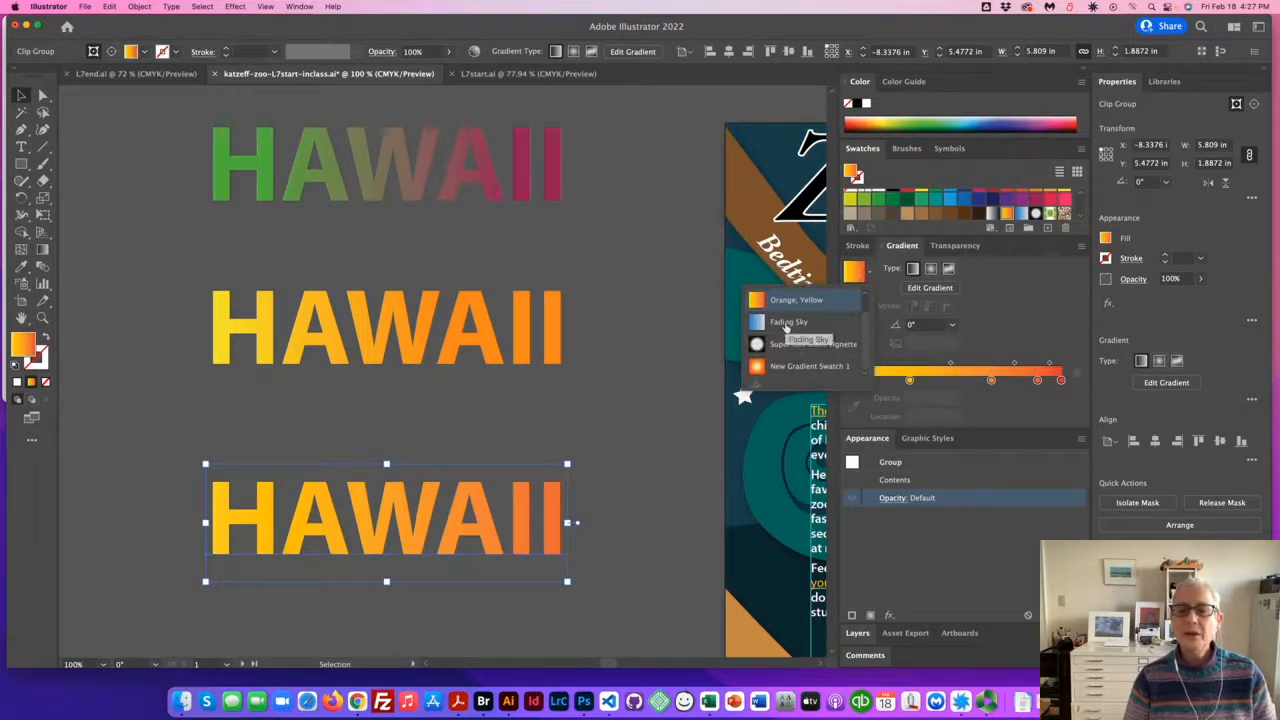
{"action": "left_click", "coordinate": [788, 321]}
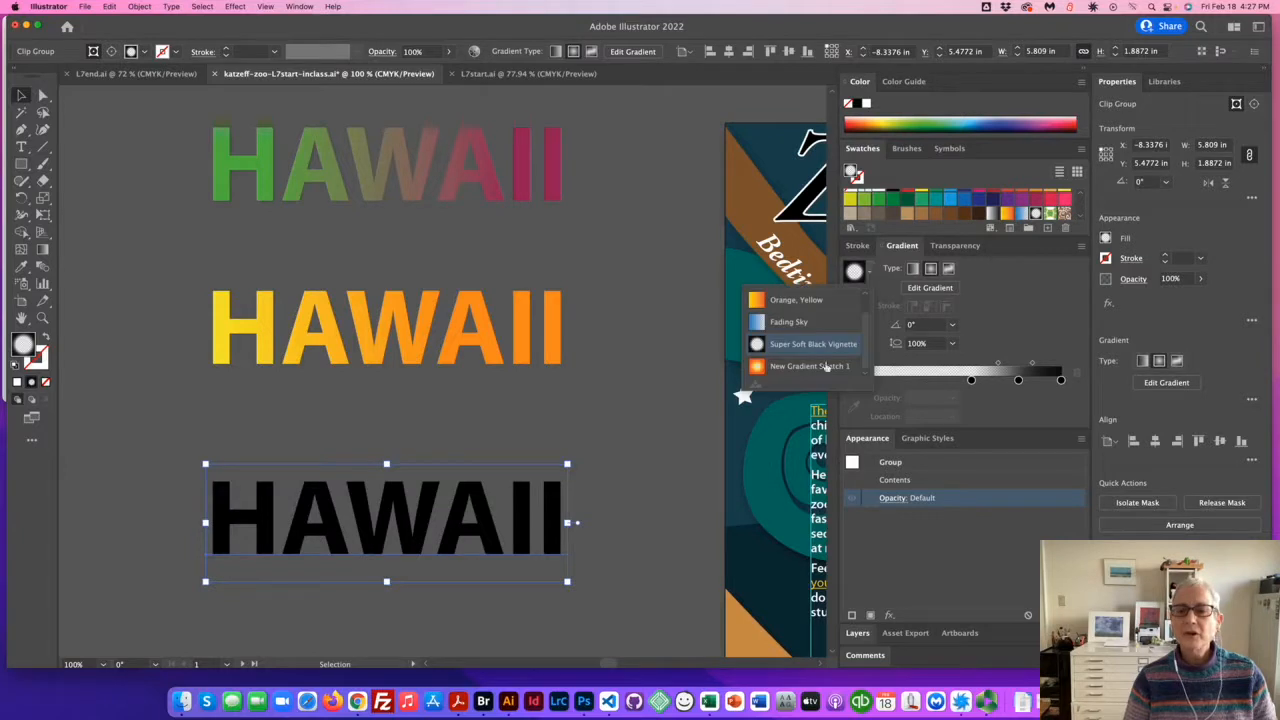
{"action": "left_click", "coordinate": [796, 300]}
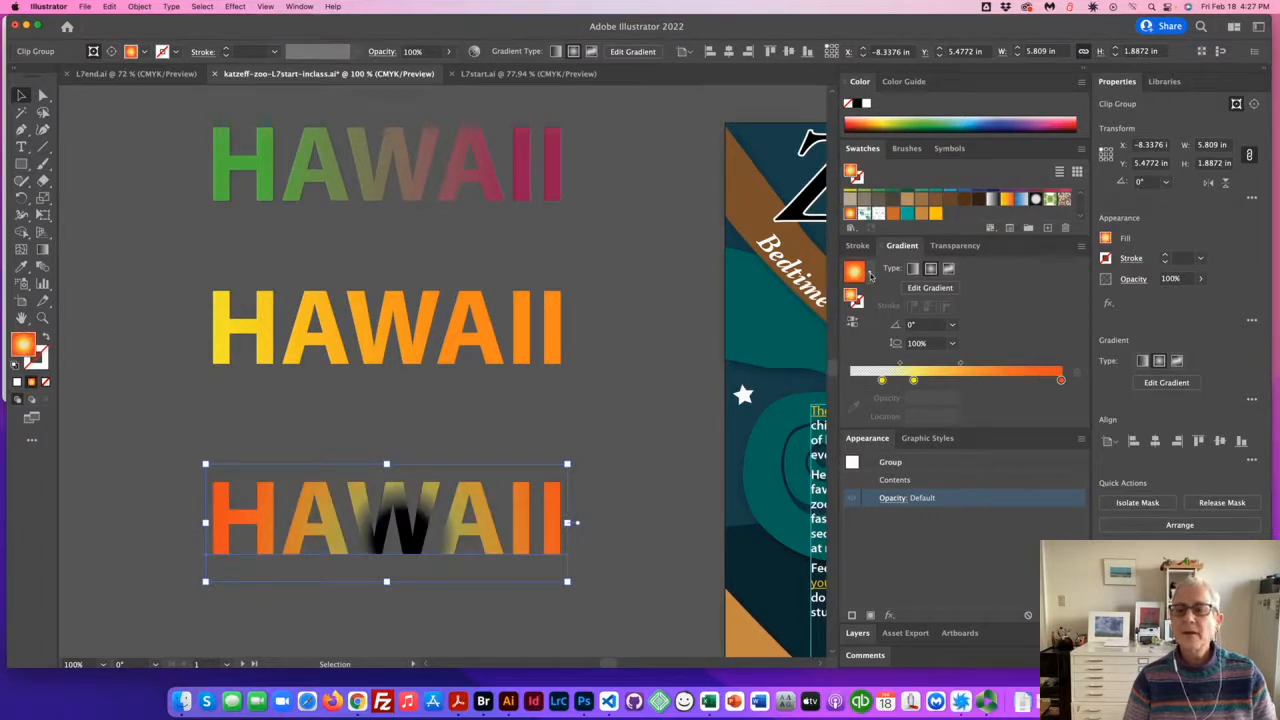
{"action": "left_click", "coordinate": [866, 271]}
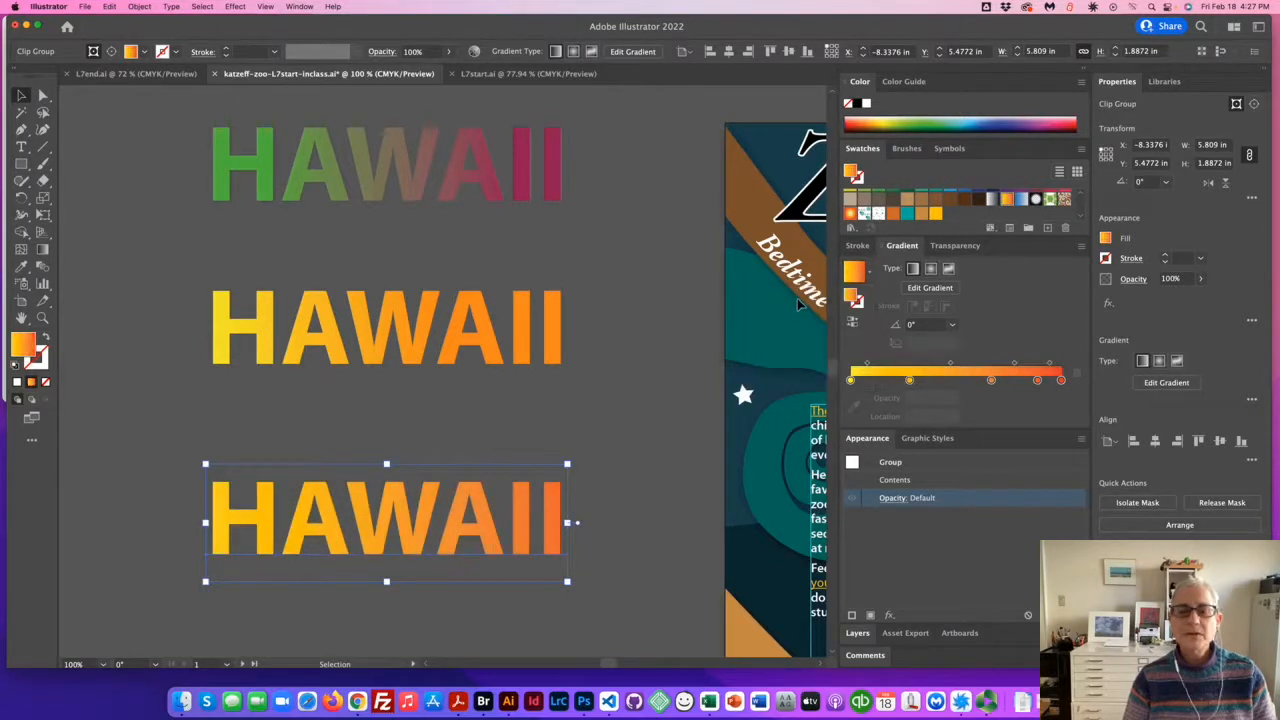
{"action": "left_click", "coordinate": [930, 287]}
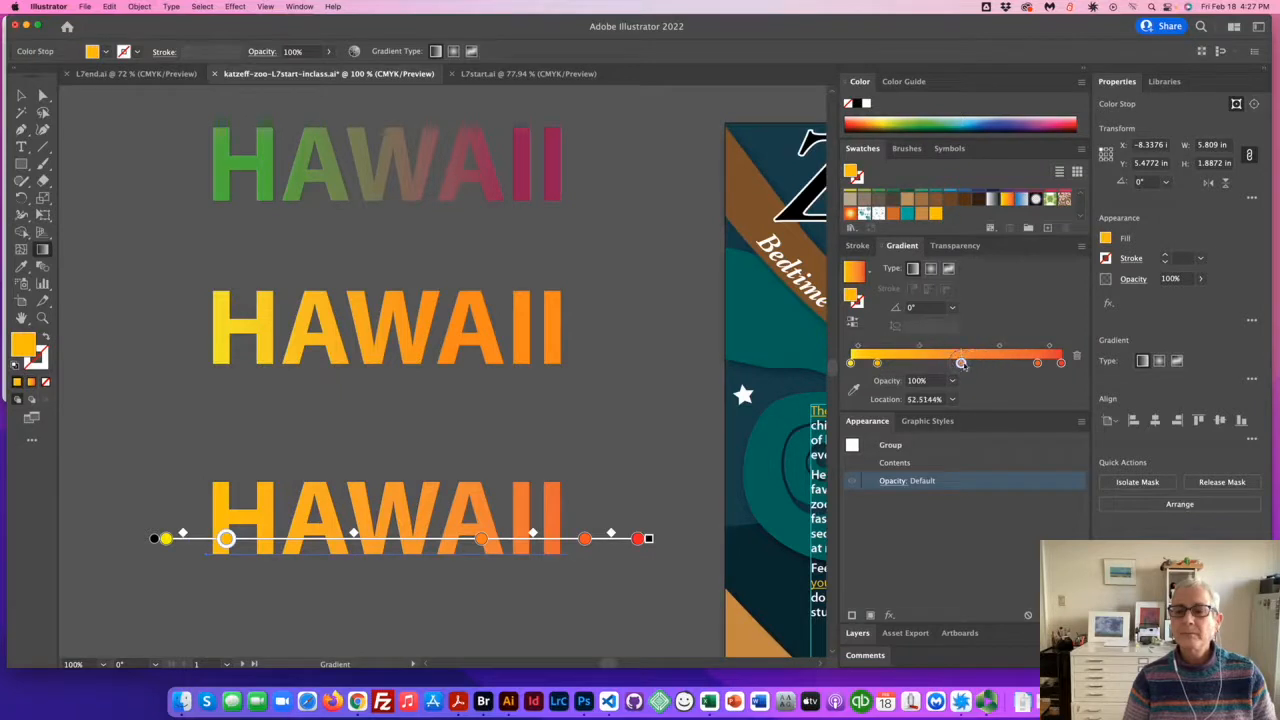
Step: Slide the bottom word's middle color stop left to about 24% location
{"action": "left_click_drag", "start_coordinate": [225, 538], "coordinate": [413, 538]}
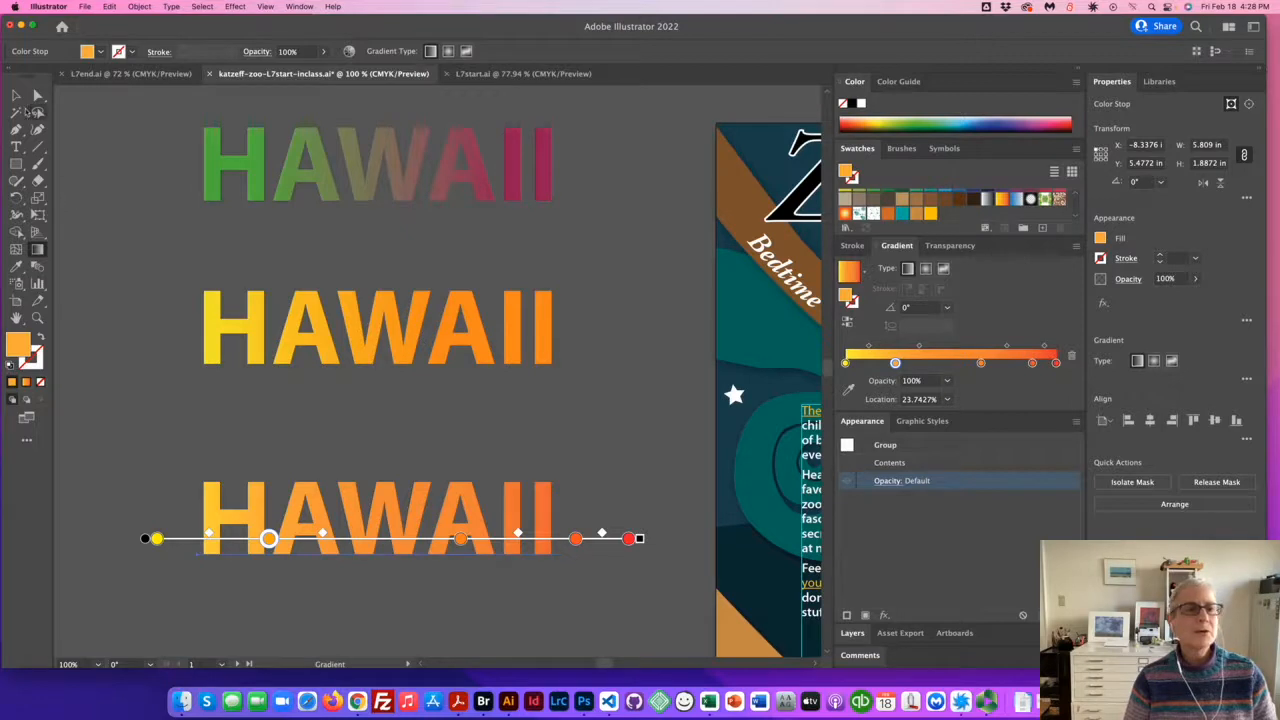
{"action": "left_click", "coordinate": [378, 328]}
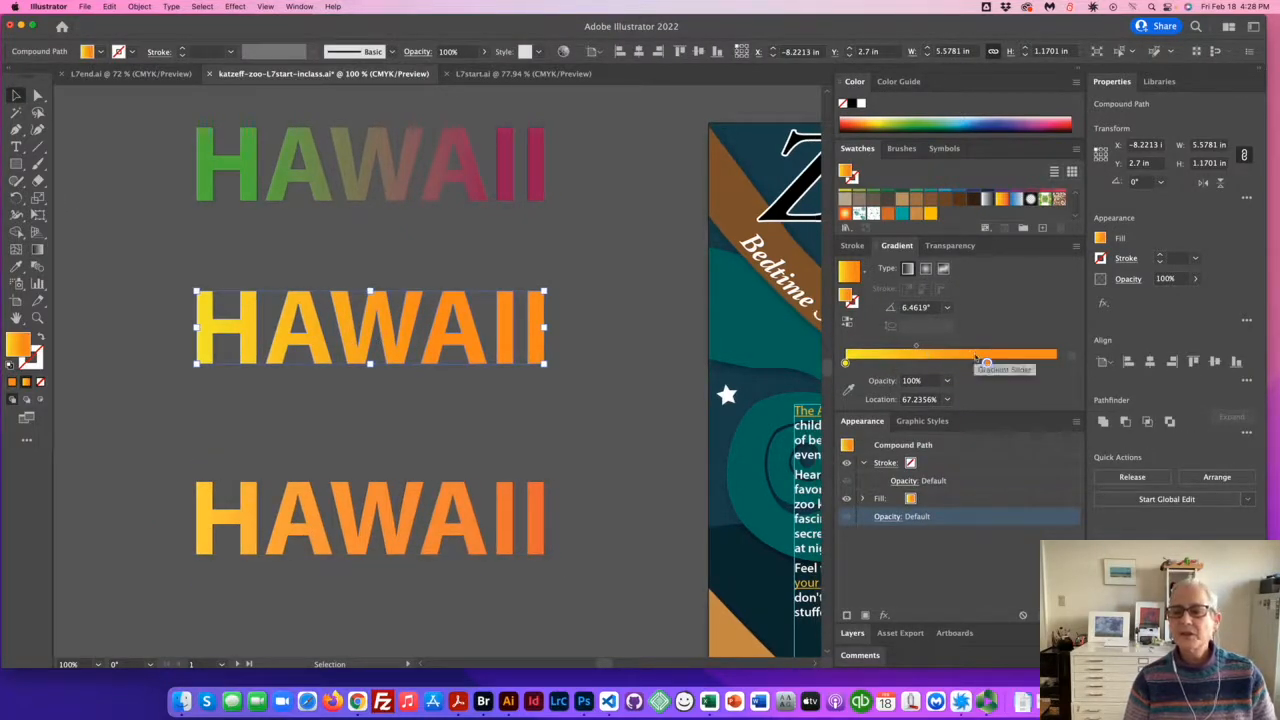
Step: Push the orange stop to 100% and add green and red stops to the middle HAWAII
{"action": "left_click_drag", "start_coordinate": [985, 361], "coordinate": [1047, 362]}
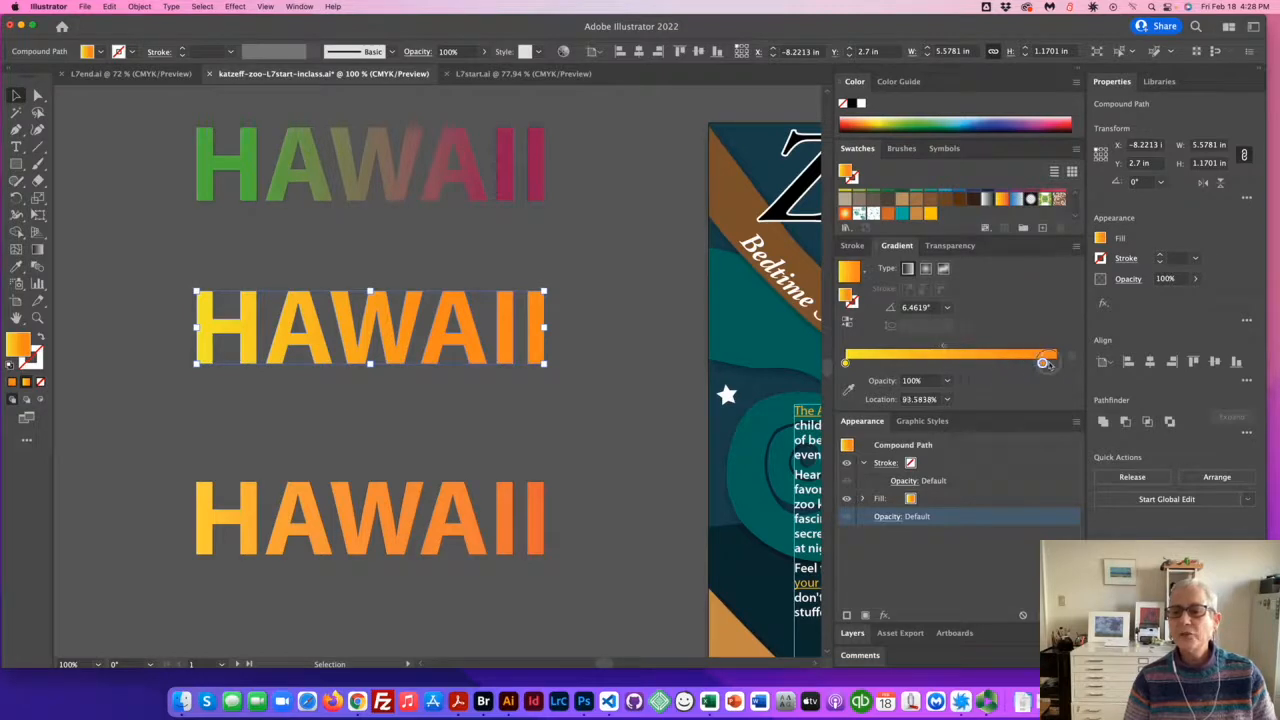
{"action": "left_click_drag", "start_coordinate": [1047, 363], "coordinate": [1055, 363]}
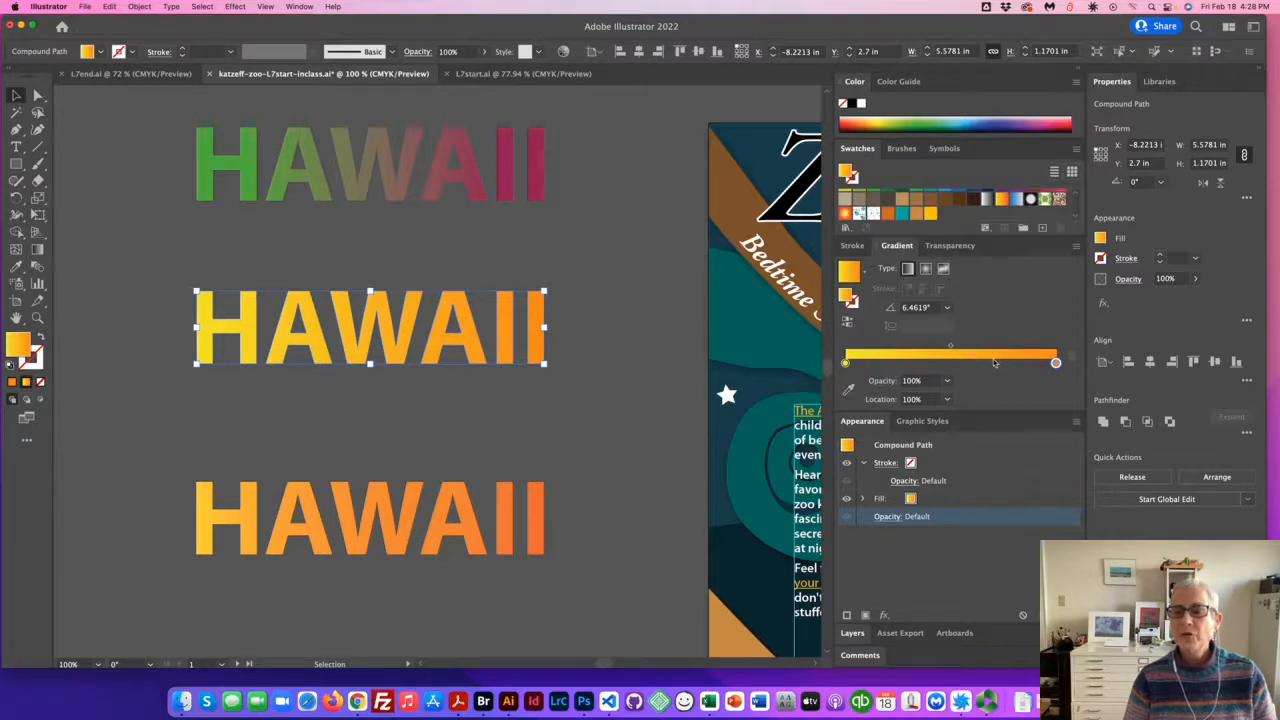
{"action": "mouse_move", "coordinate": [997, 367]}
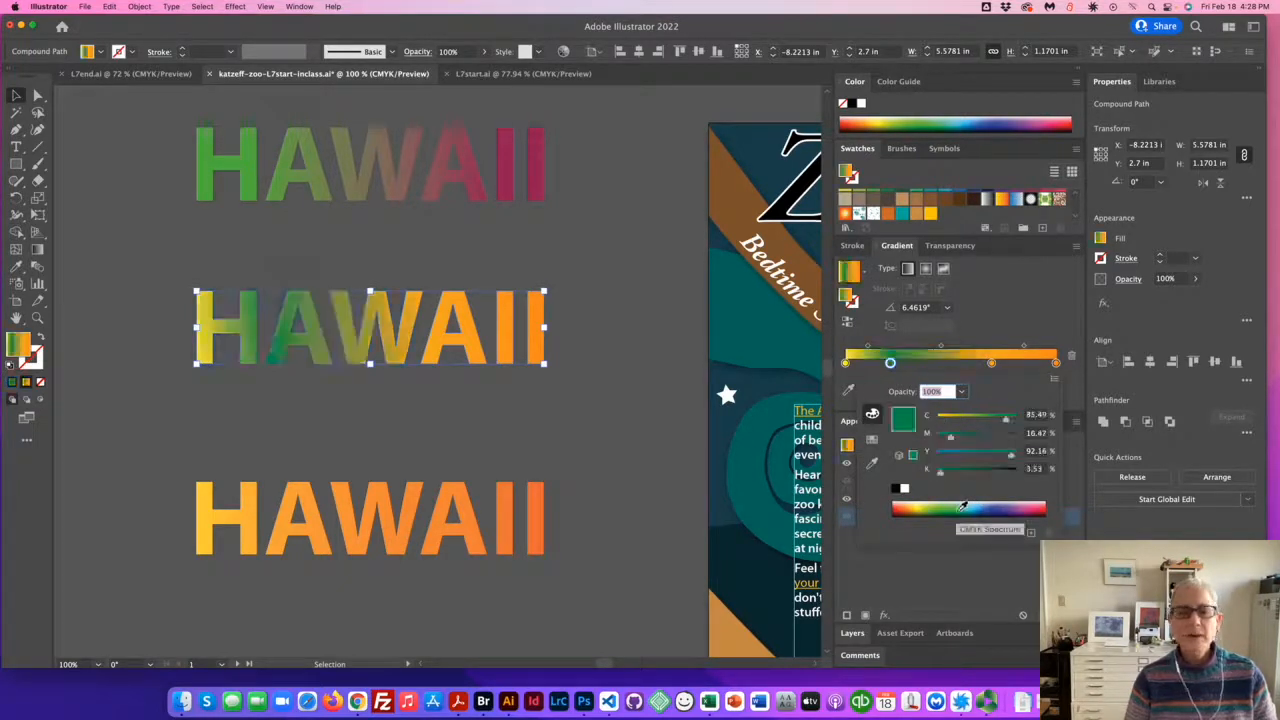
{"action": "left_click", "coordinate": [990, 362]}
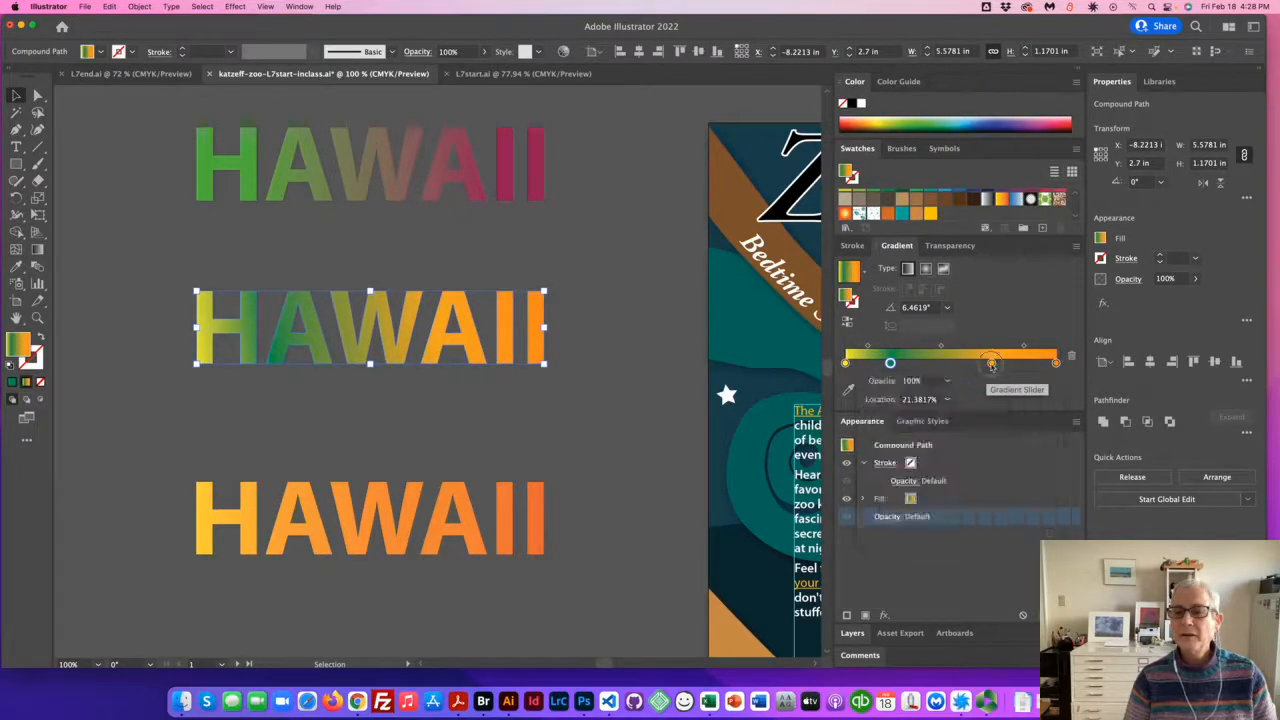
{"action": "left_click_drag", "start_coordinate": [990, 363], "coordinate": [1055, 363]}
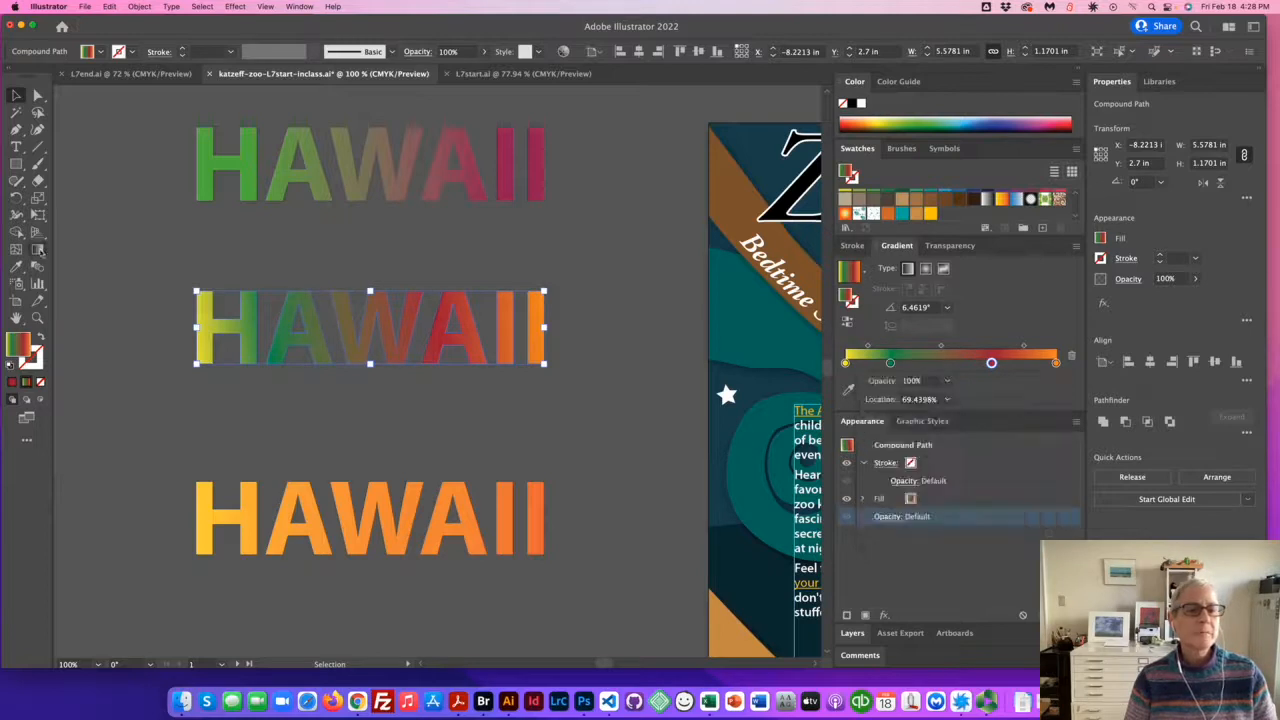
{"action": "left_click", "coordinate": [370, 165]}
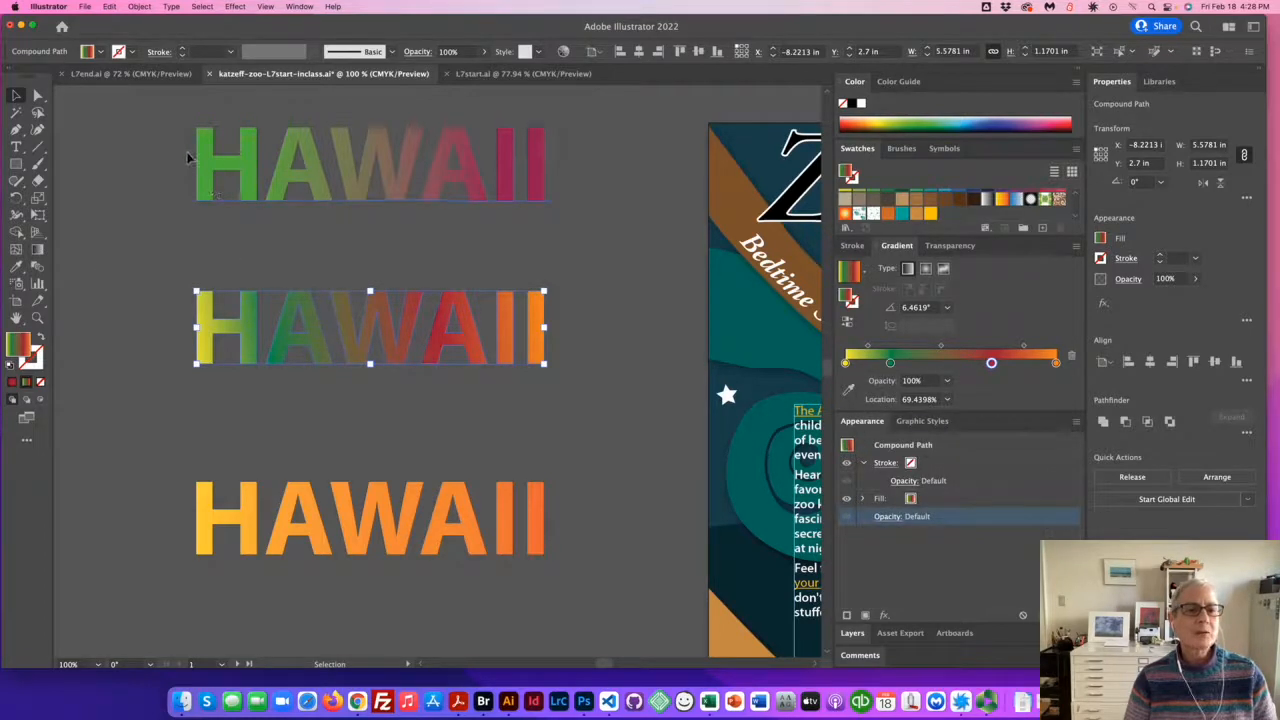